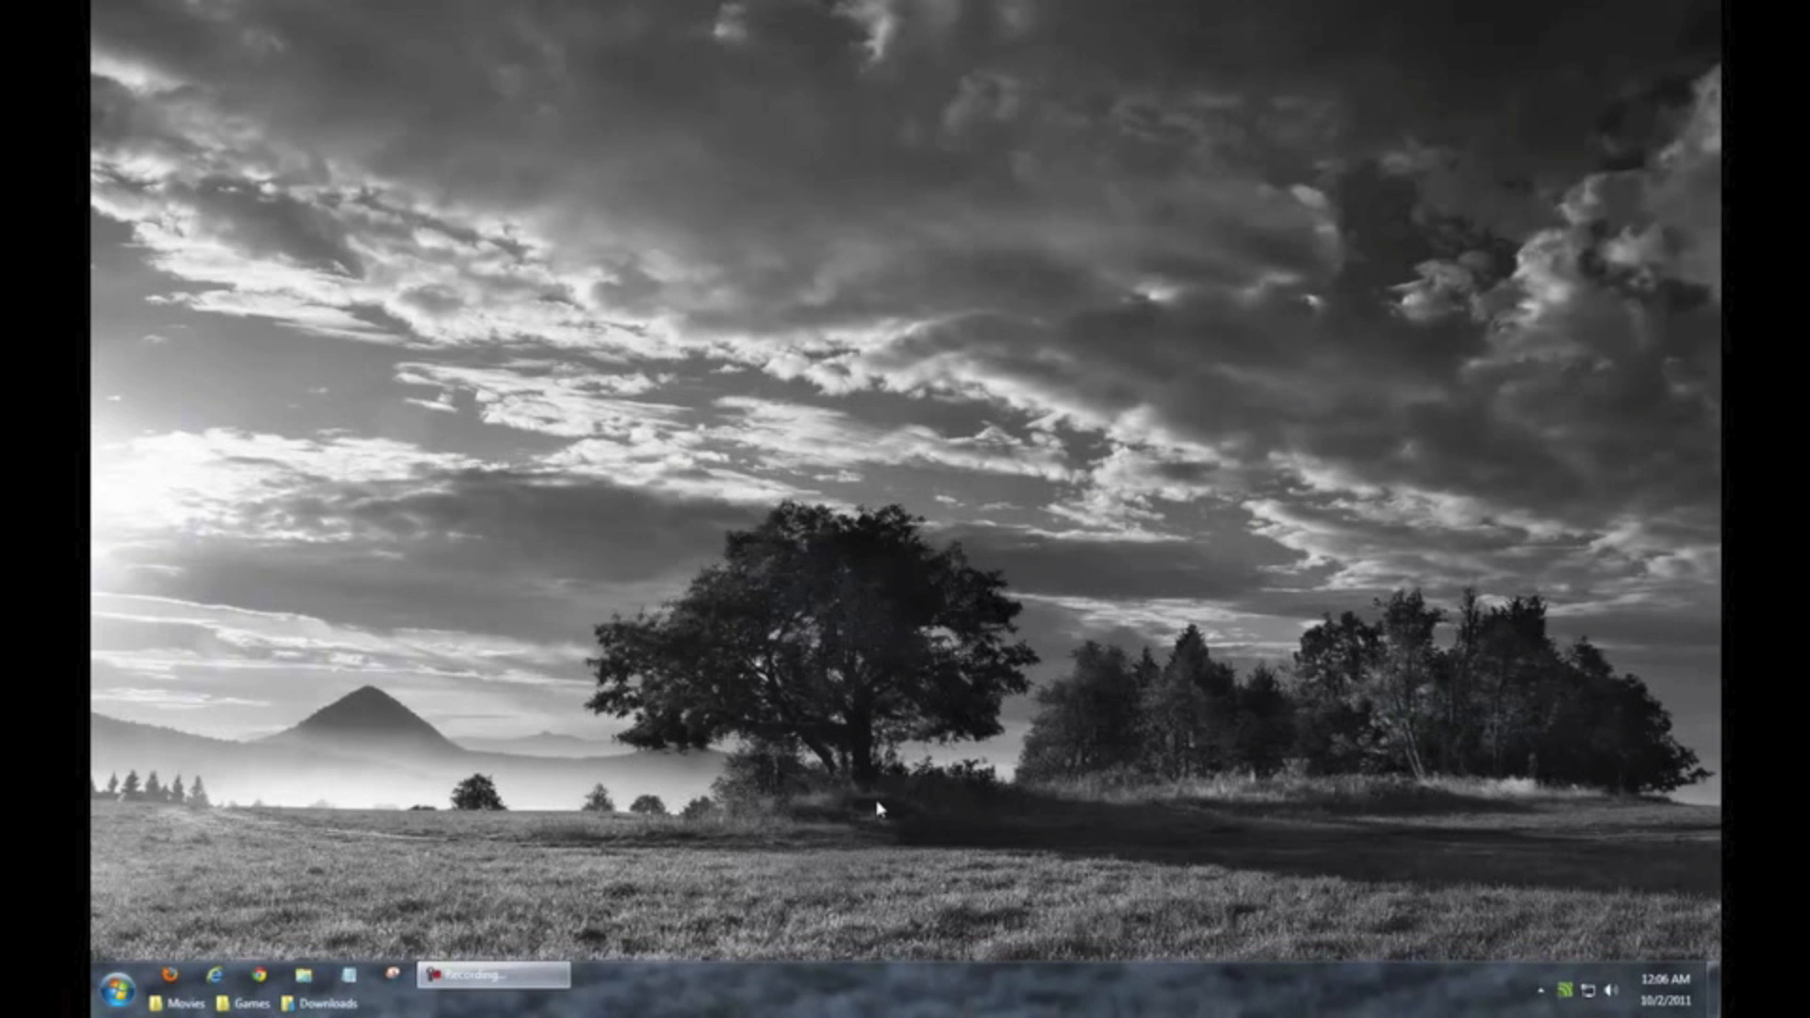
mouse_move(870, 812)
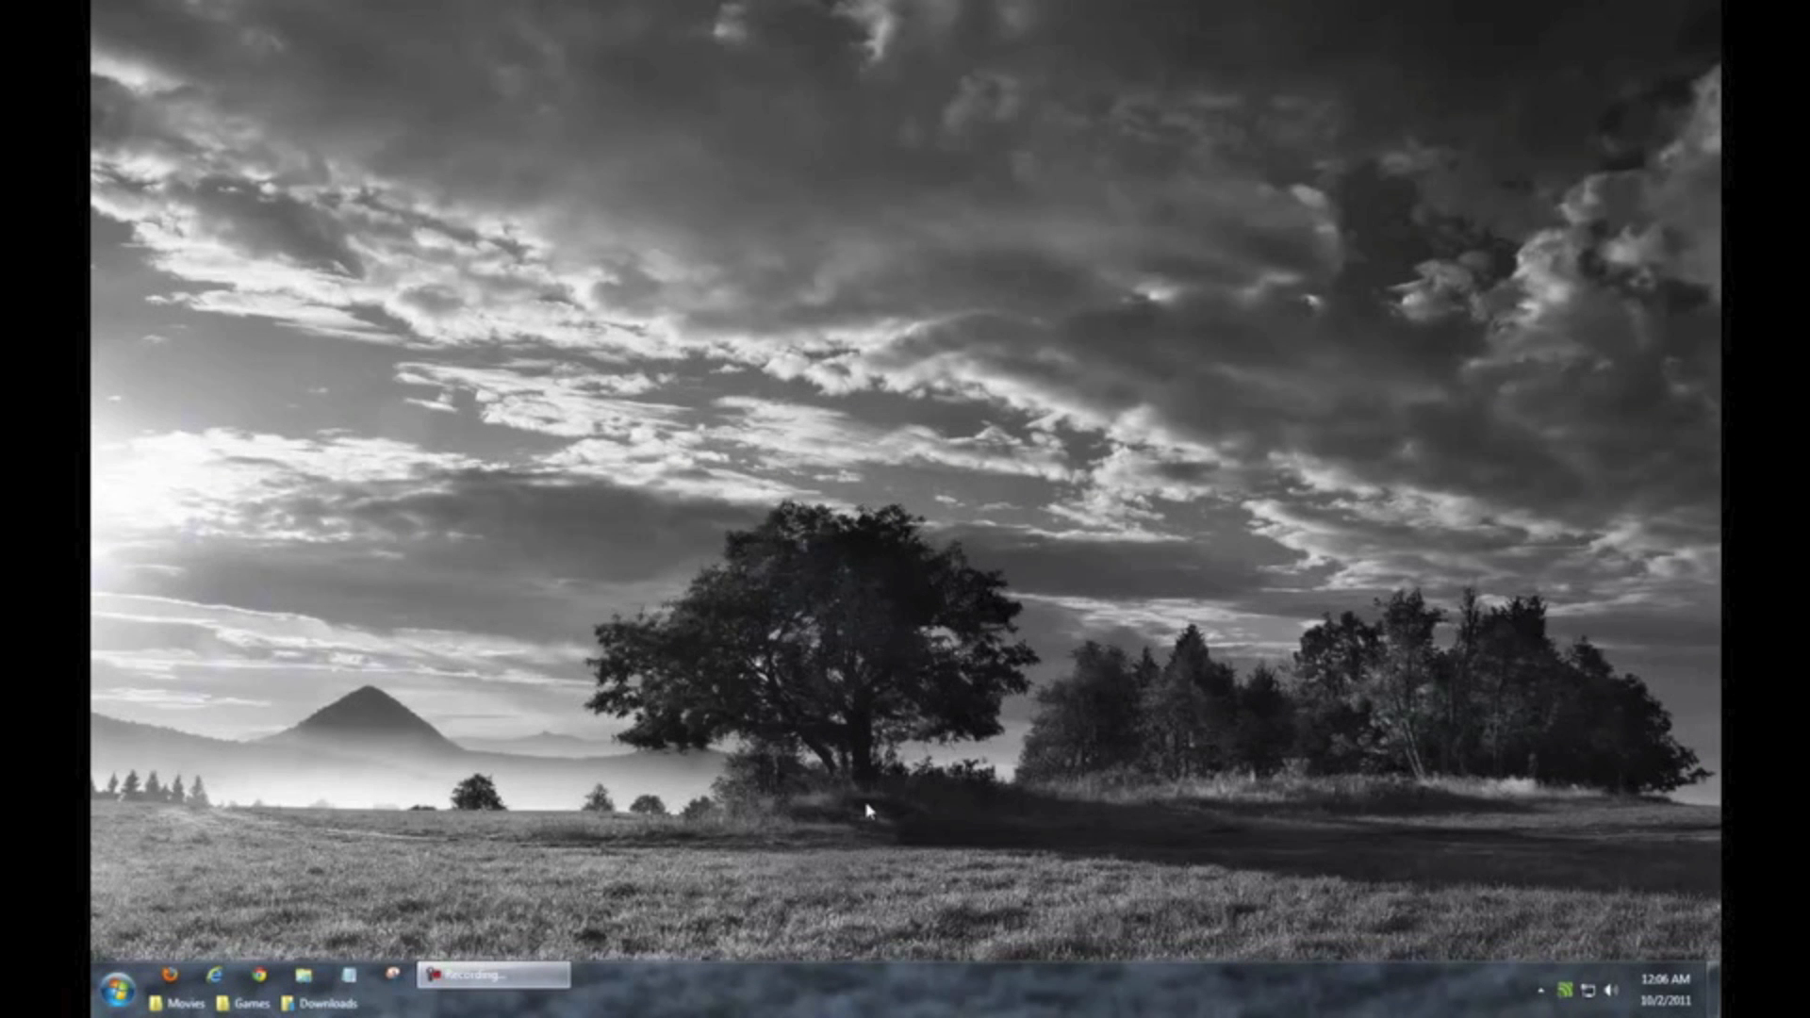
mouse_move(854, 812)
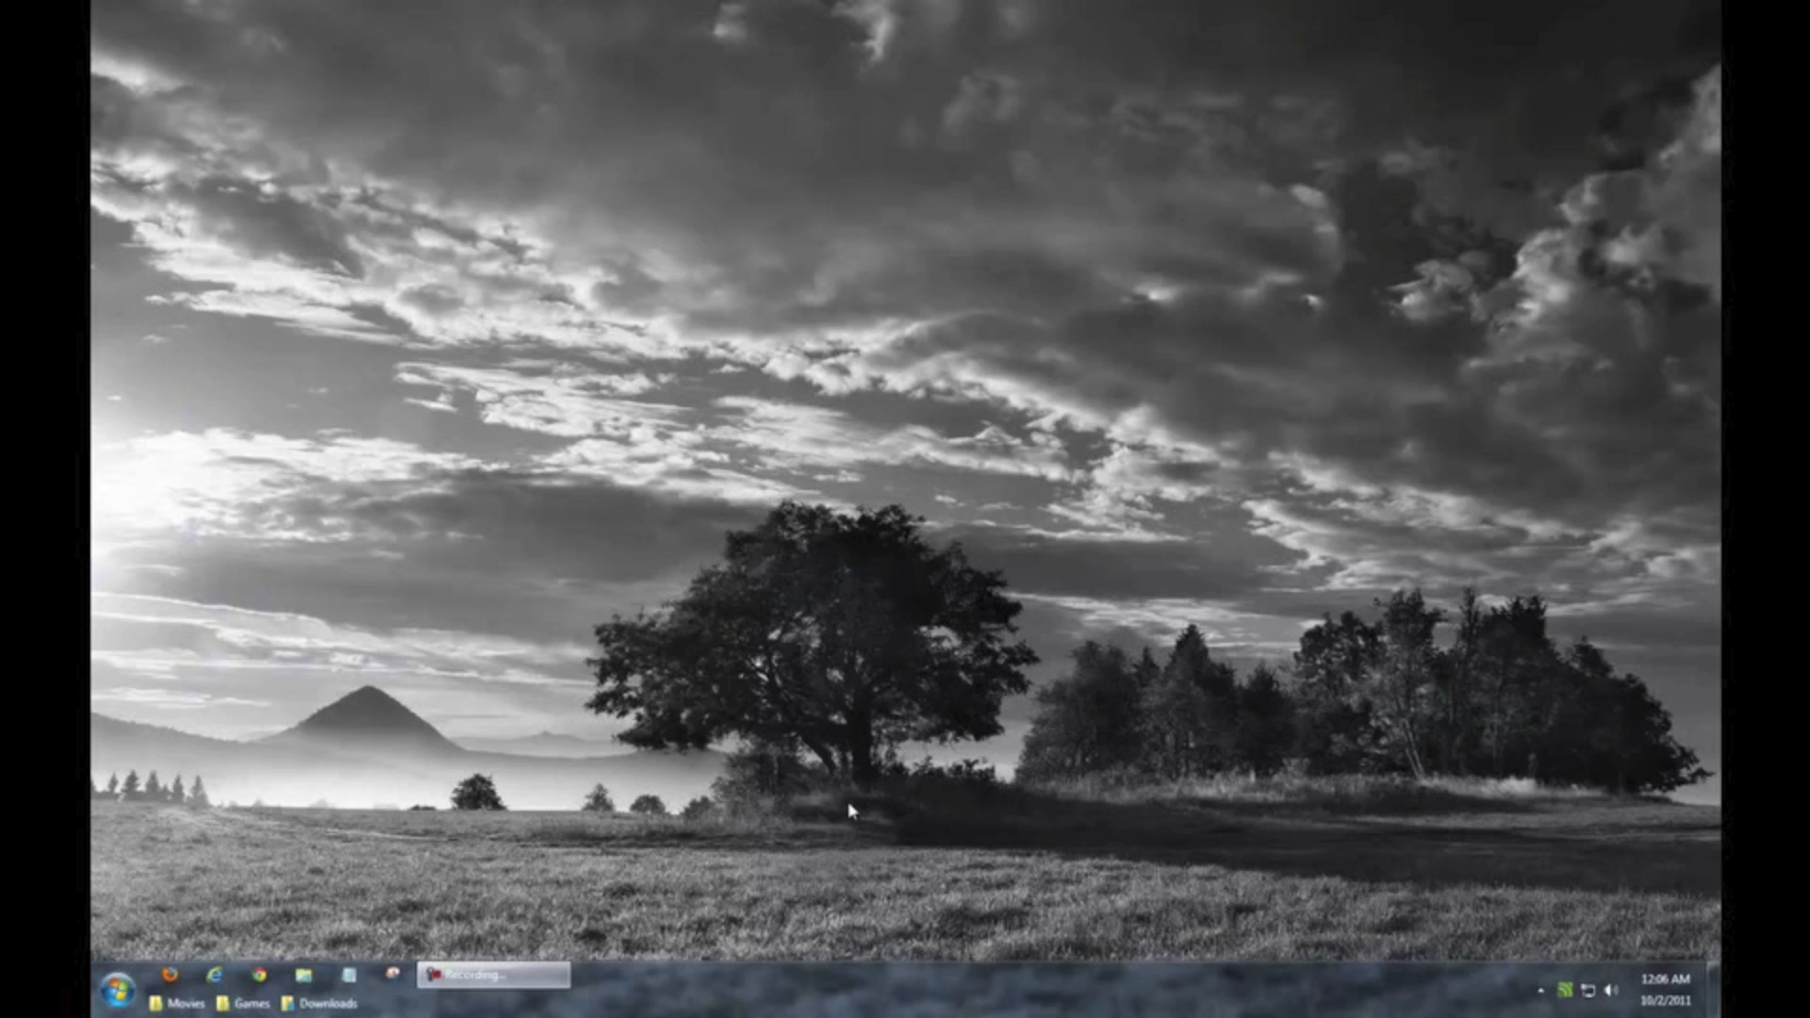
mouse_move(263, 396)
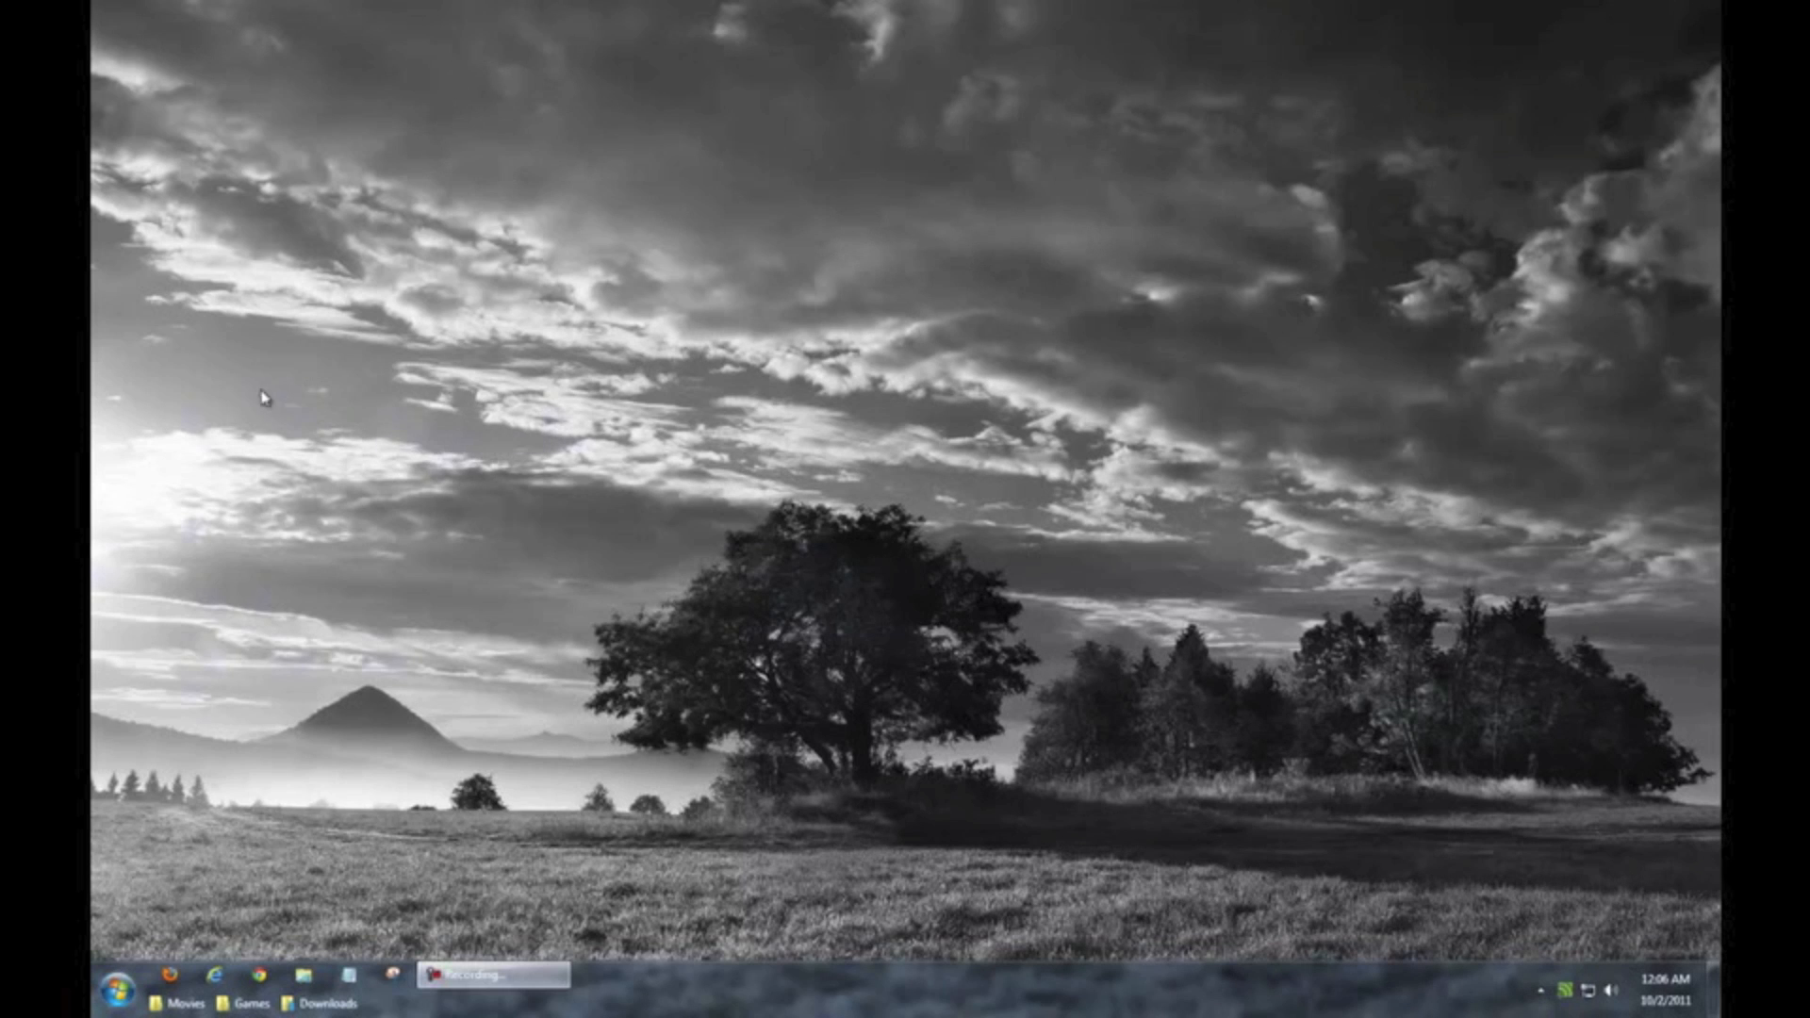
mouse_move(227, 391)
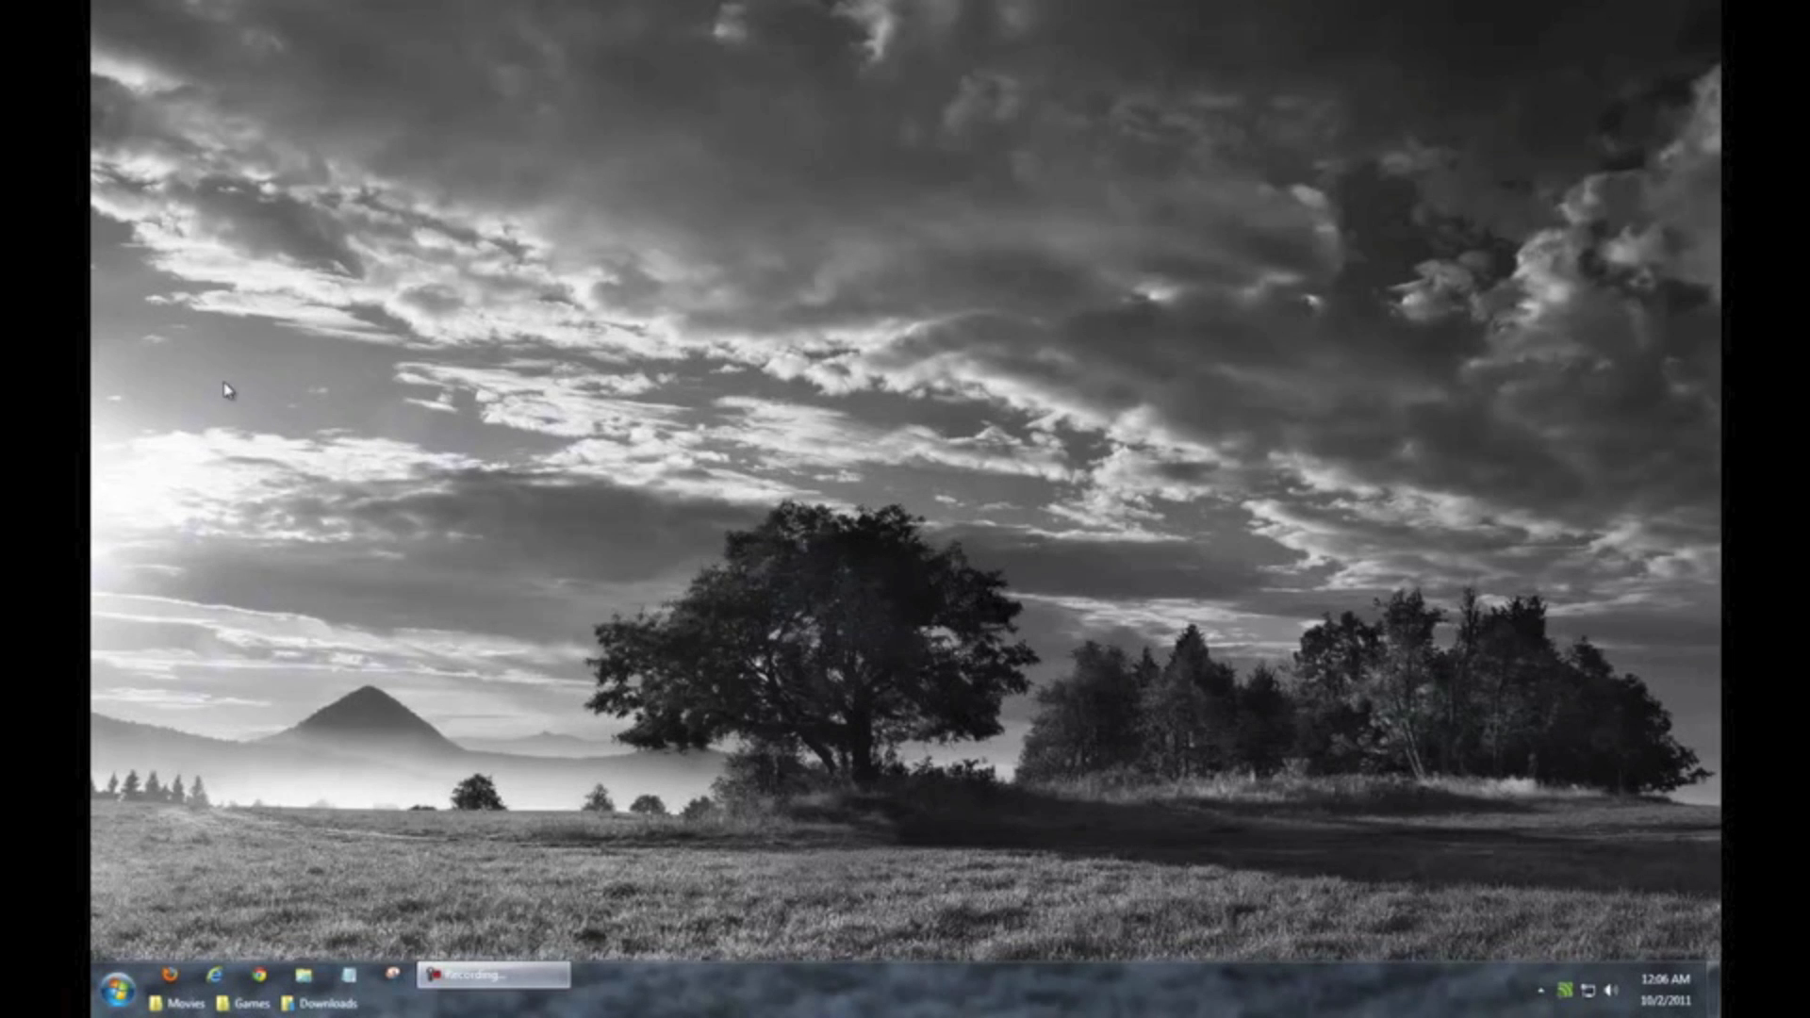
mouse_move(220, 390)
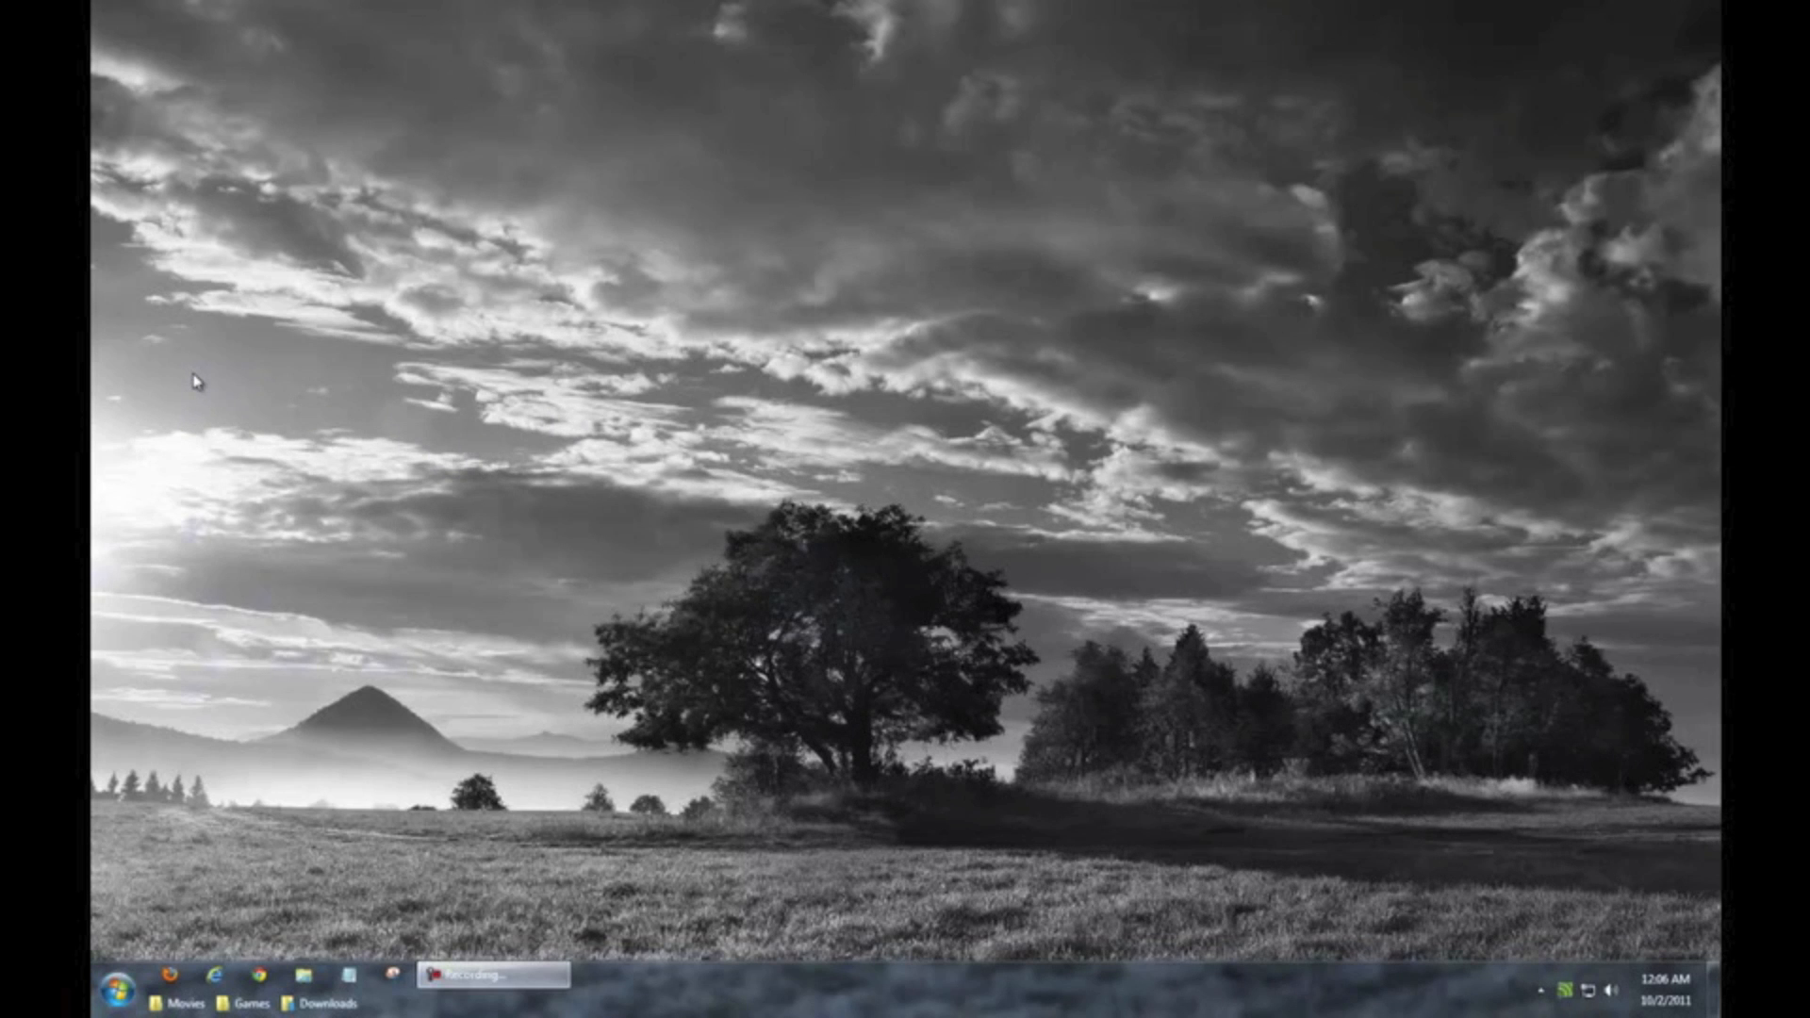
mouse_move(174, 381)
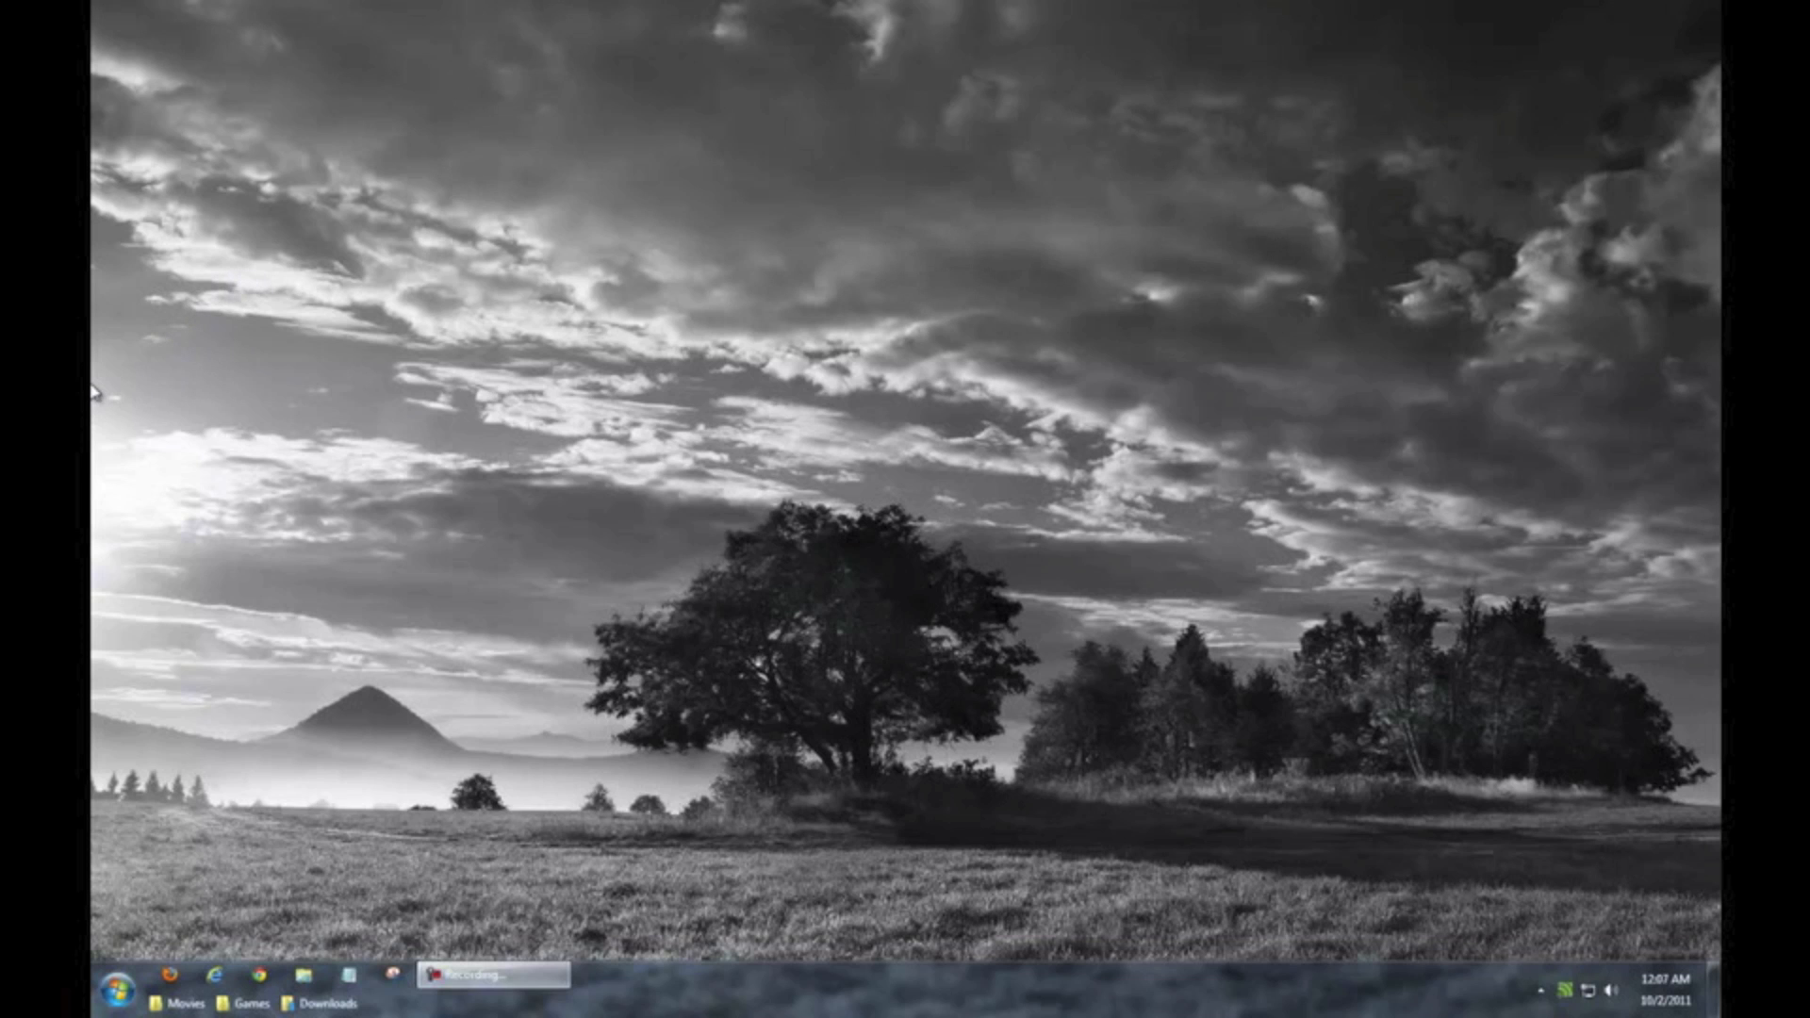
mouse_move(95, 327)
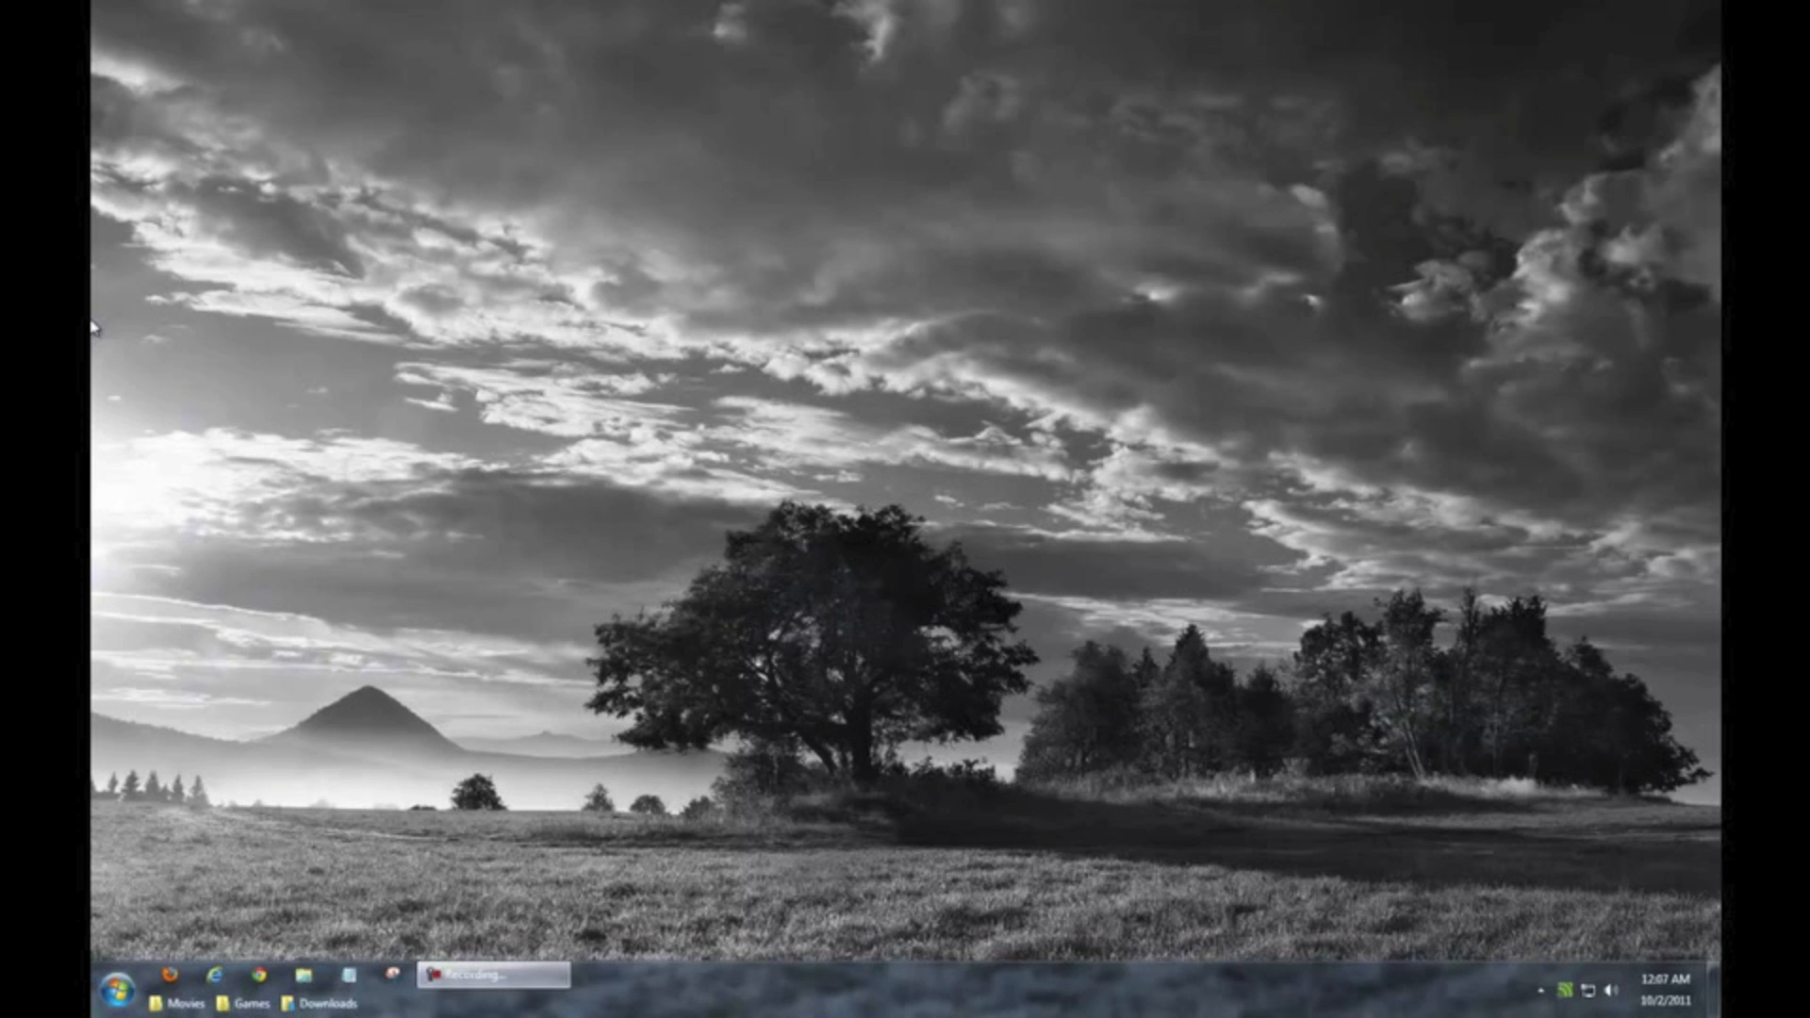
mouse_move(664, 330)
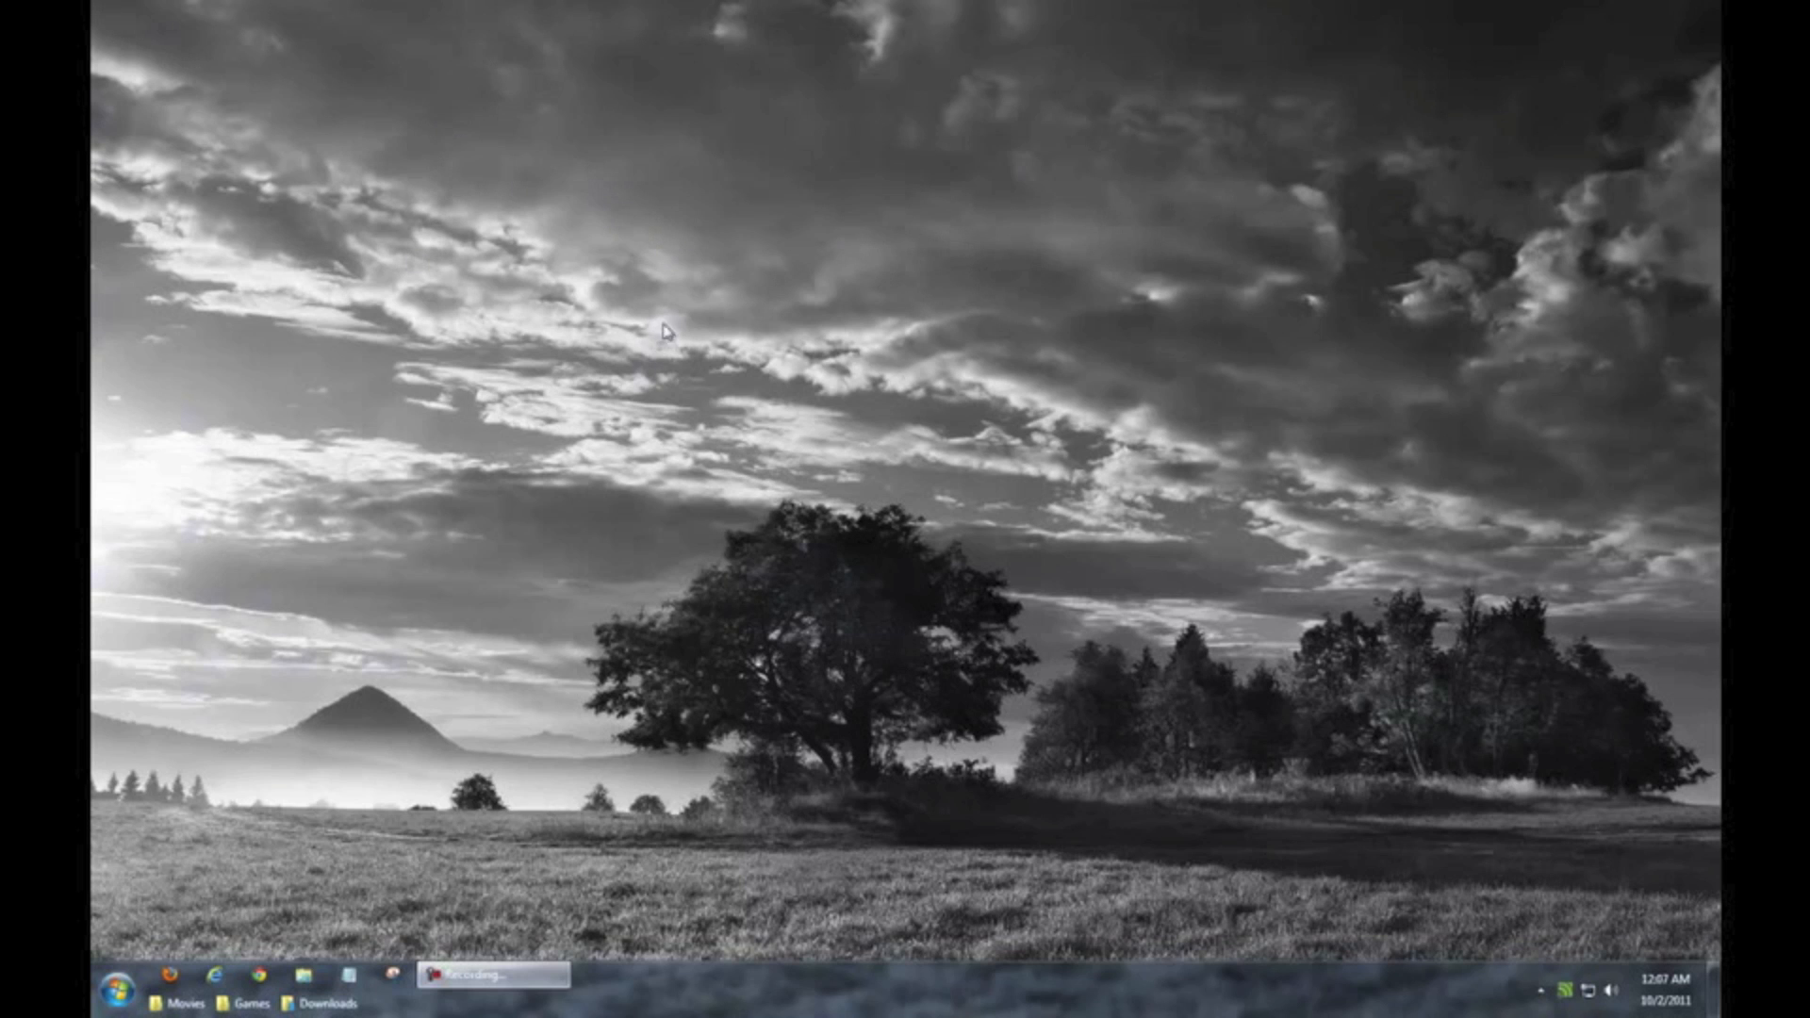
mouse_move(1008, 363)
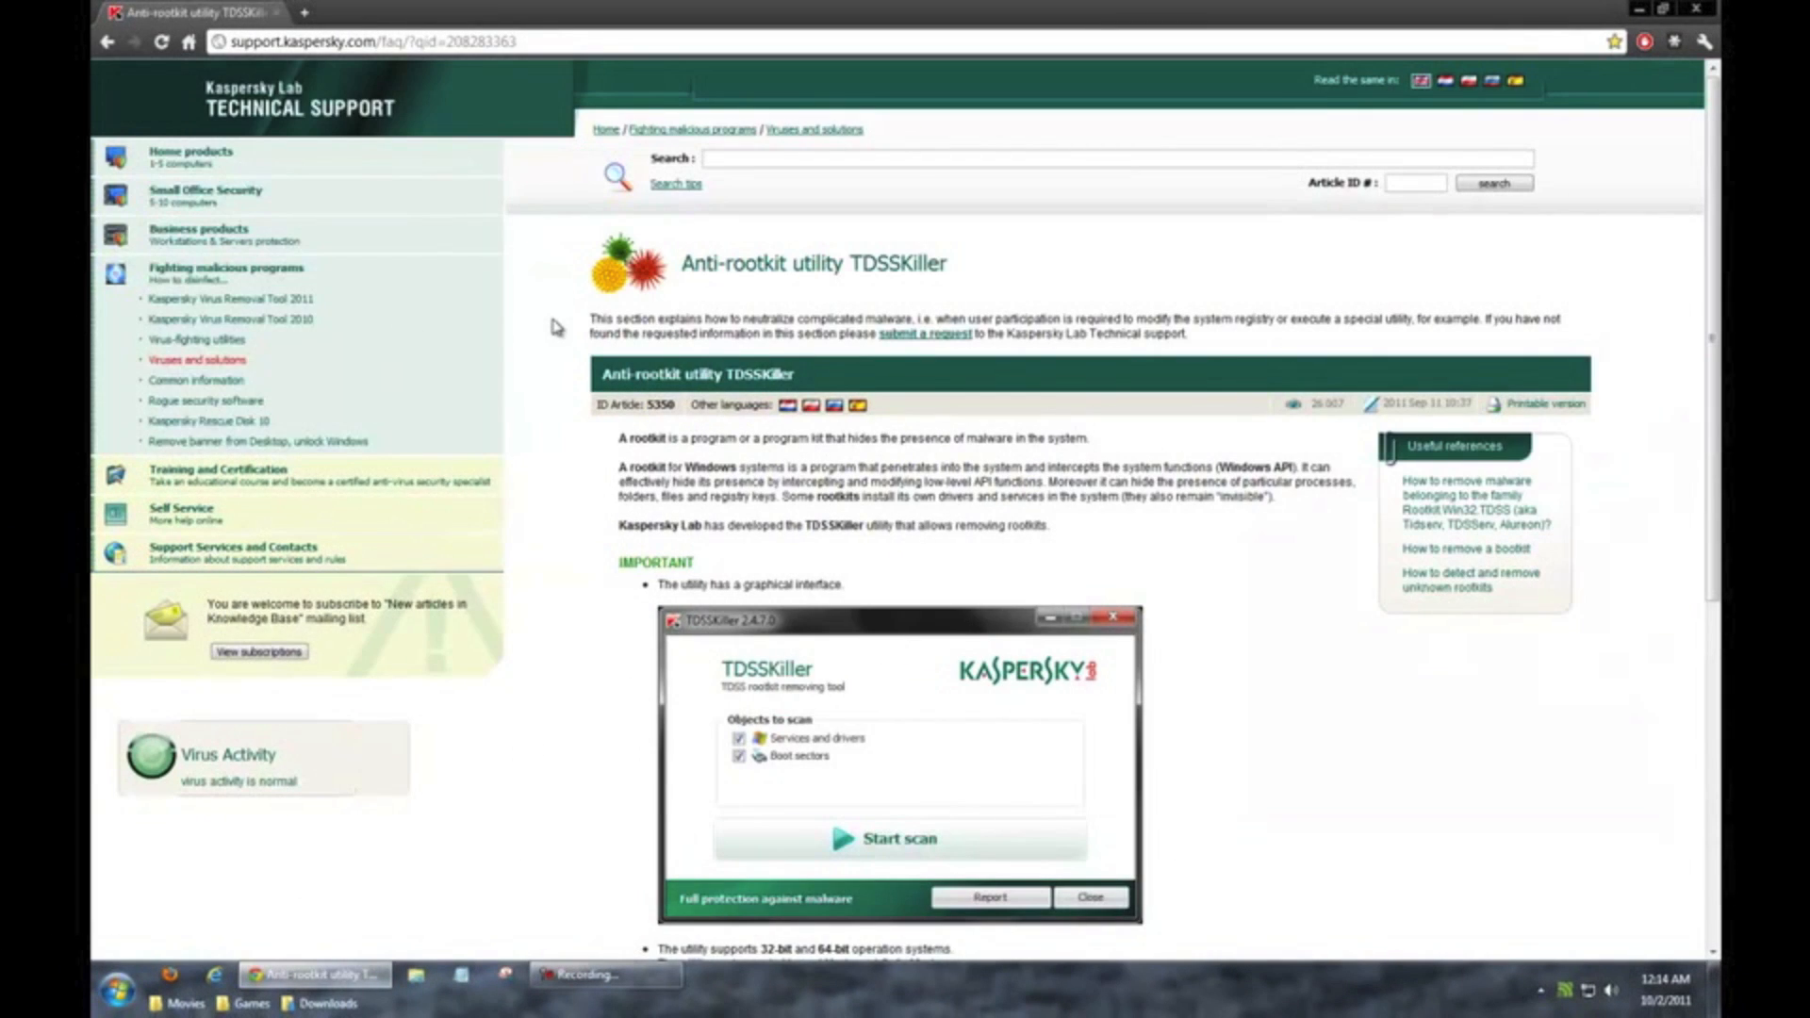
Step: Download TDSSKiller.zip from the Kaspersky page into Downloads and show it in its folder
scroll("down", 3)
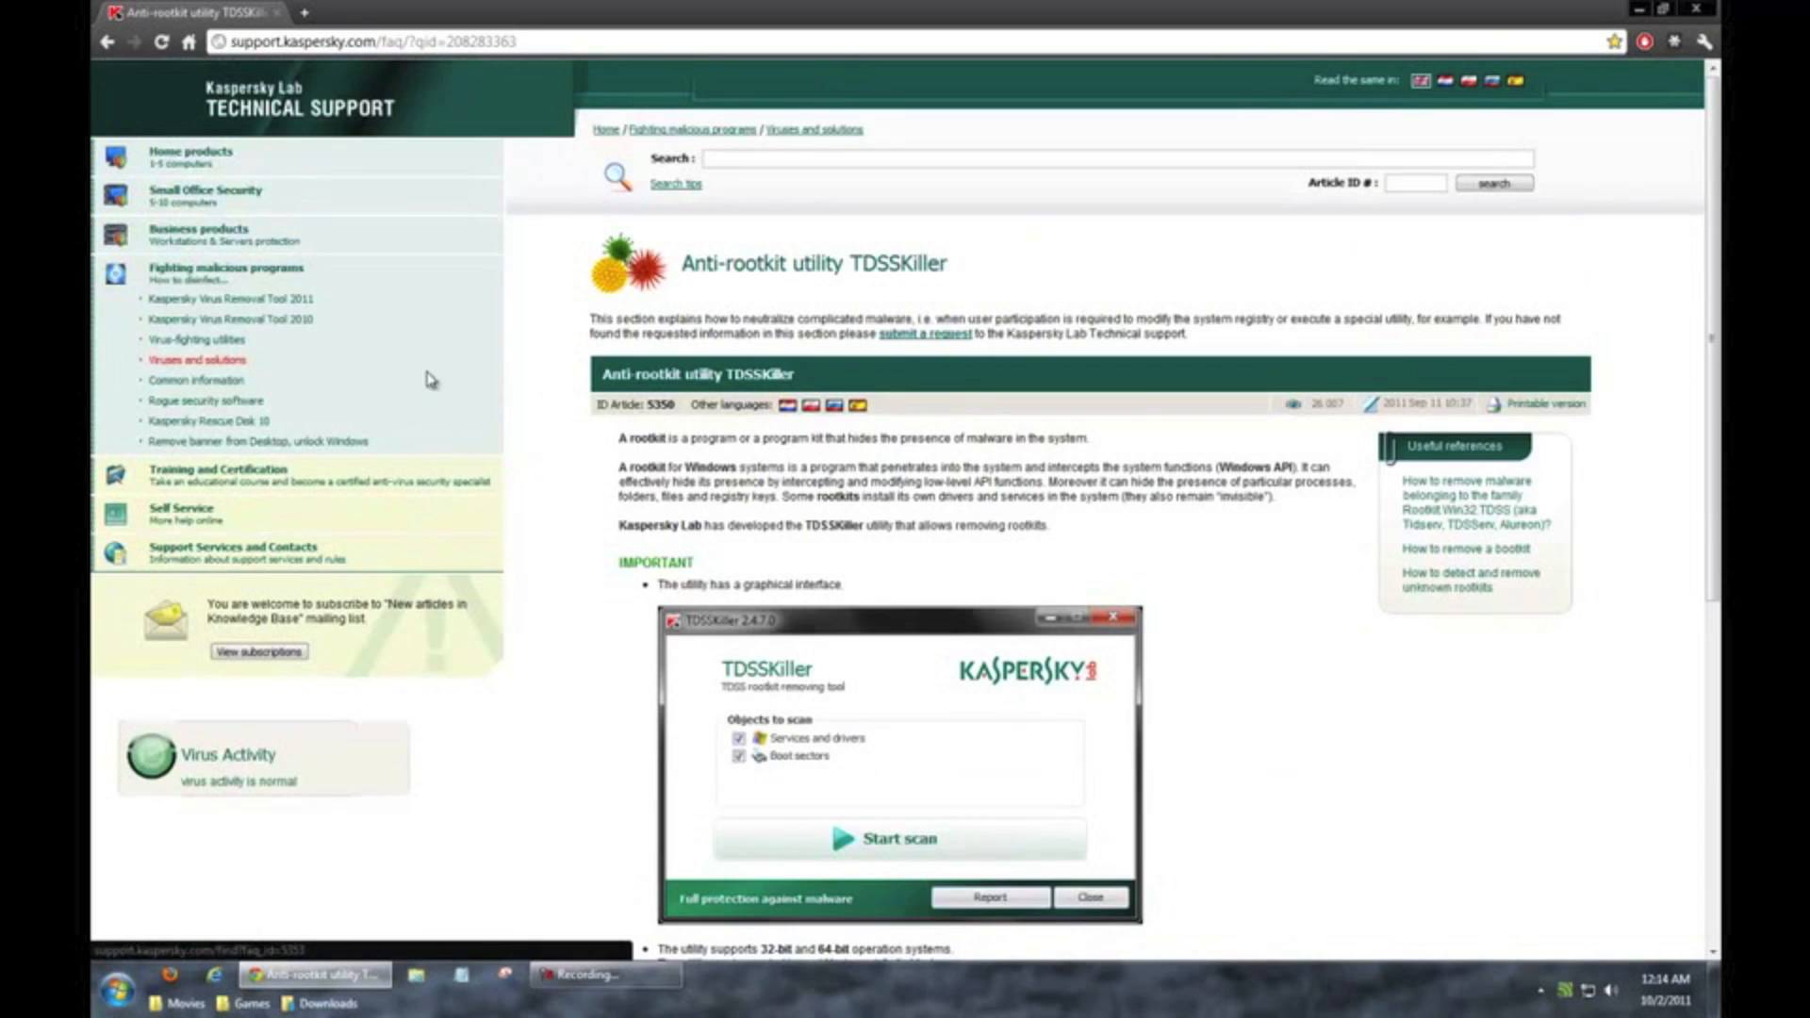
scroll("down", 3)
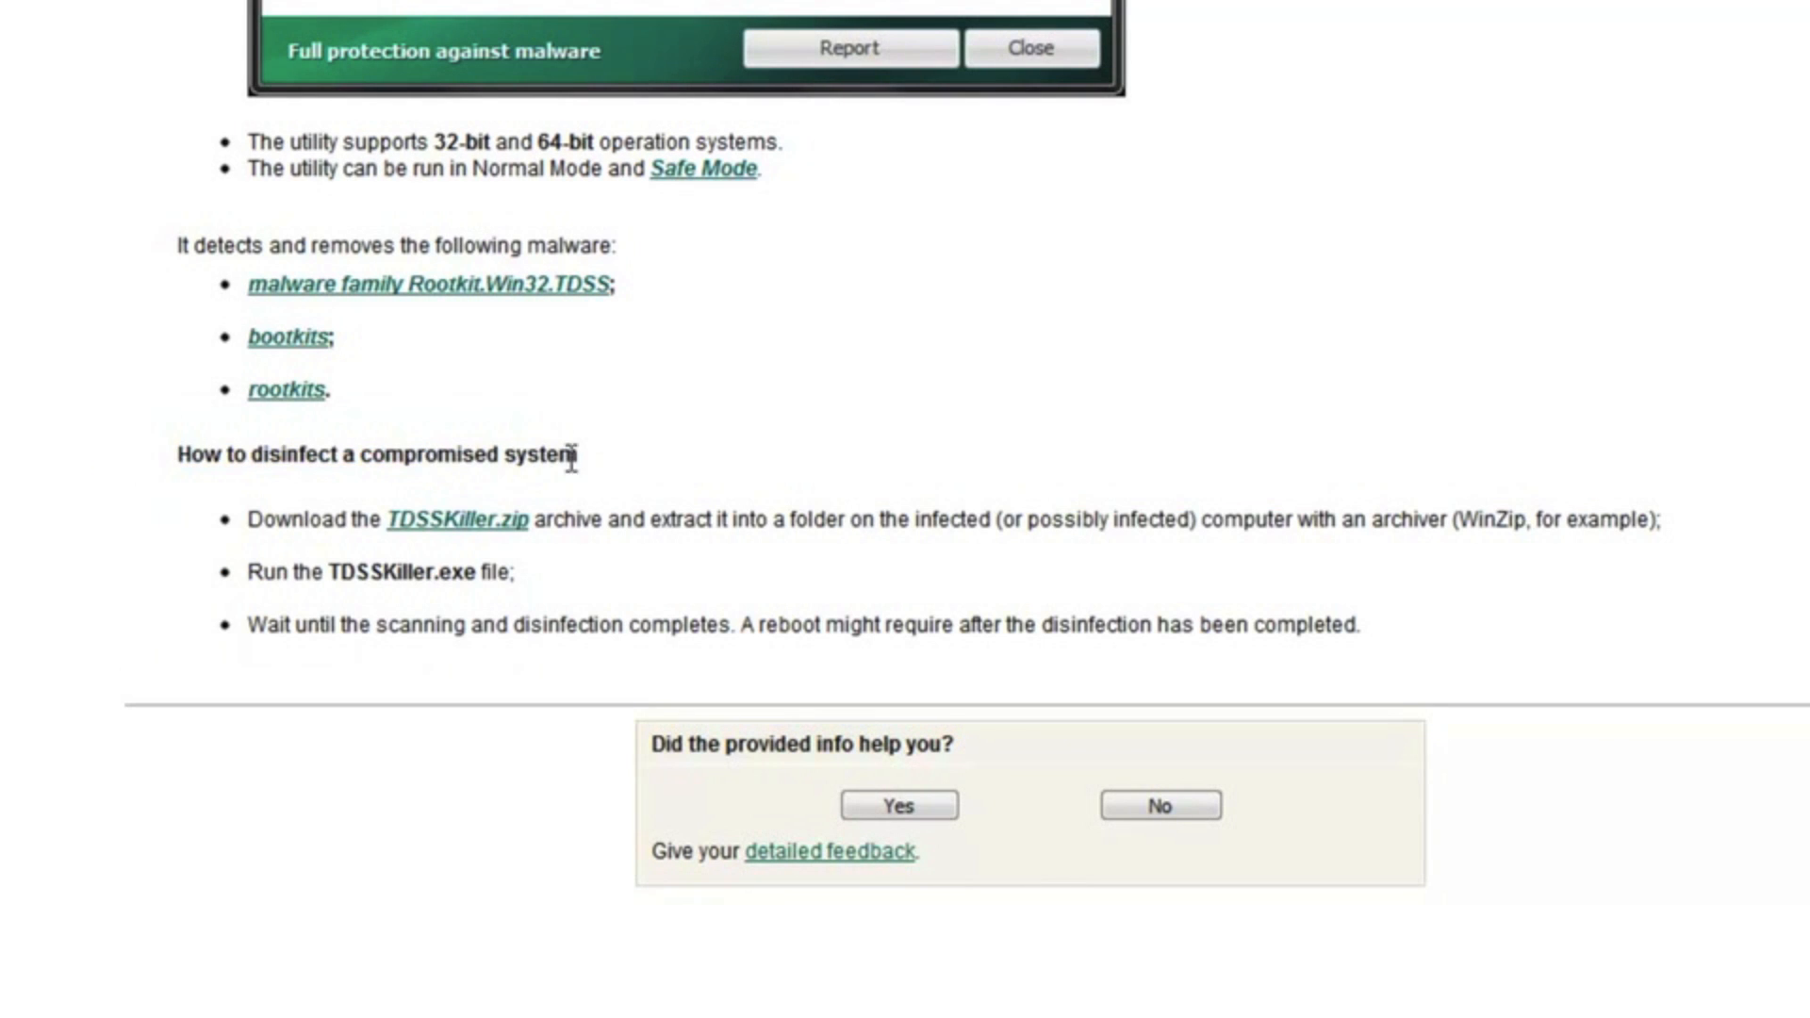
mouse_move(508, 531)
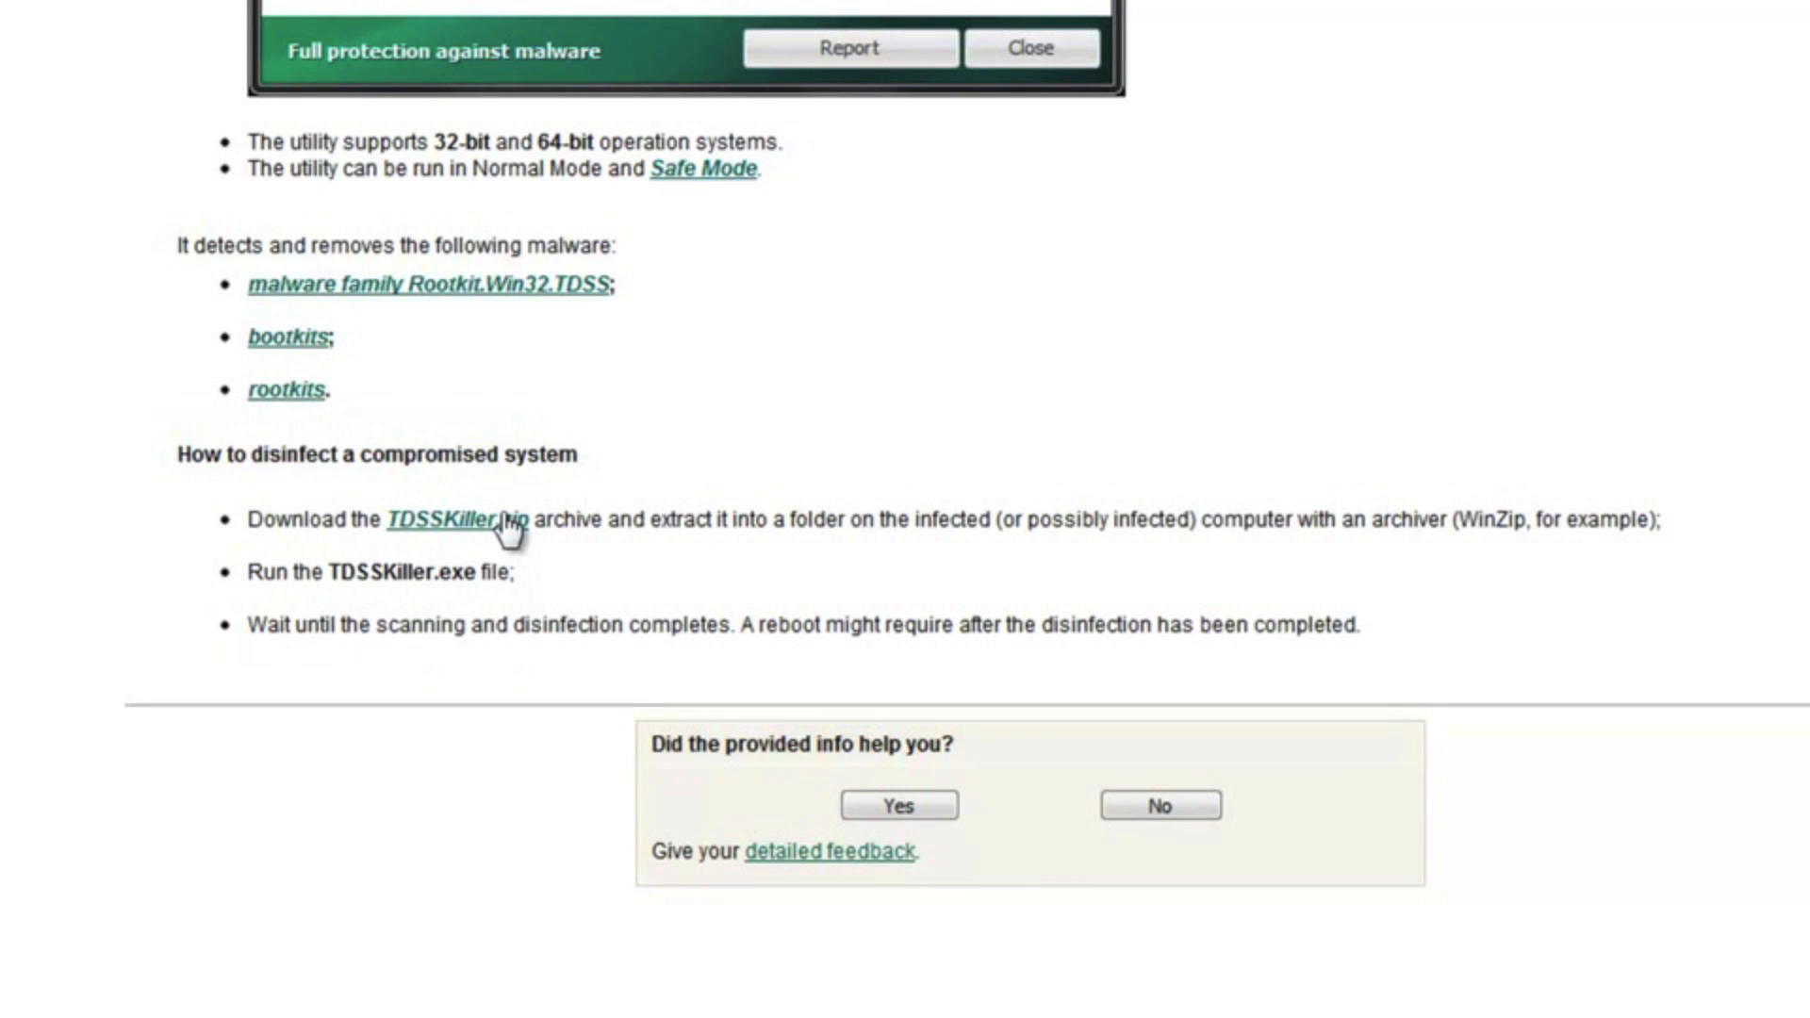
left_click(444, 518)
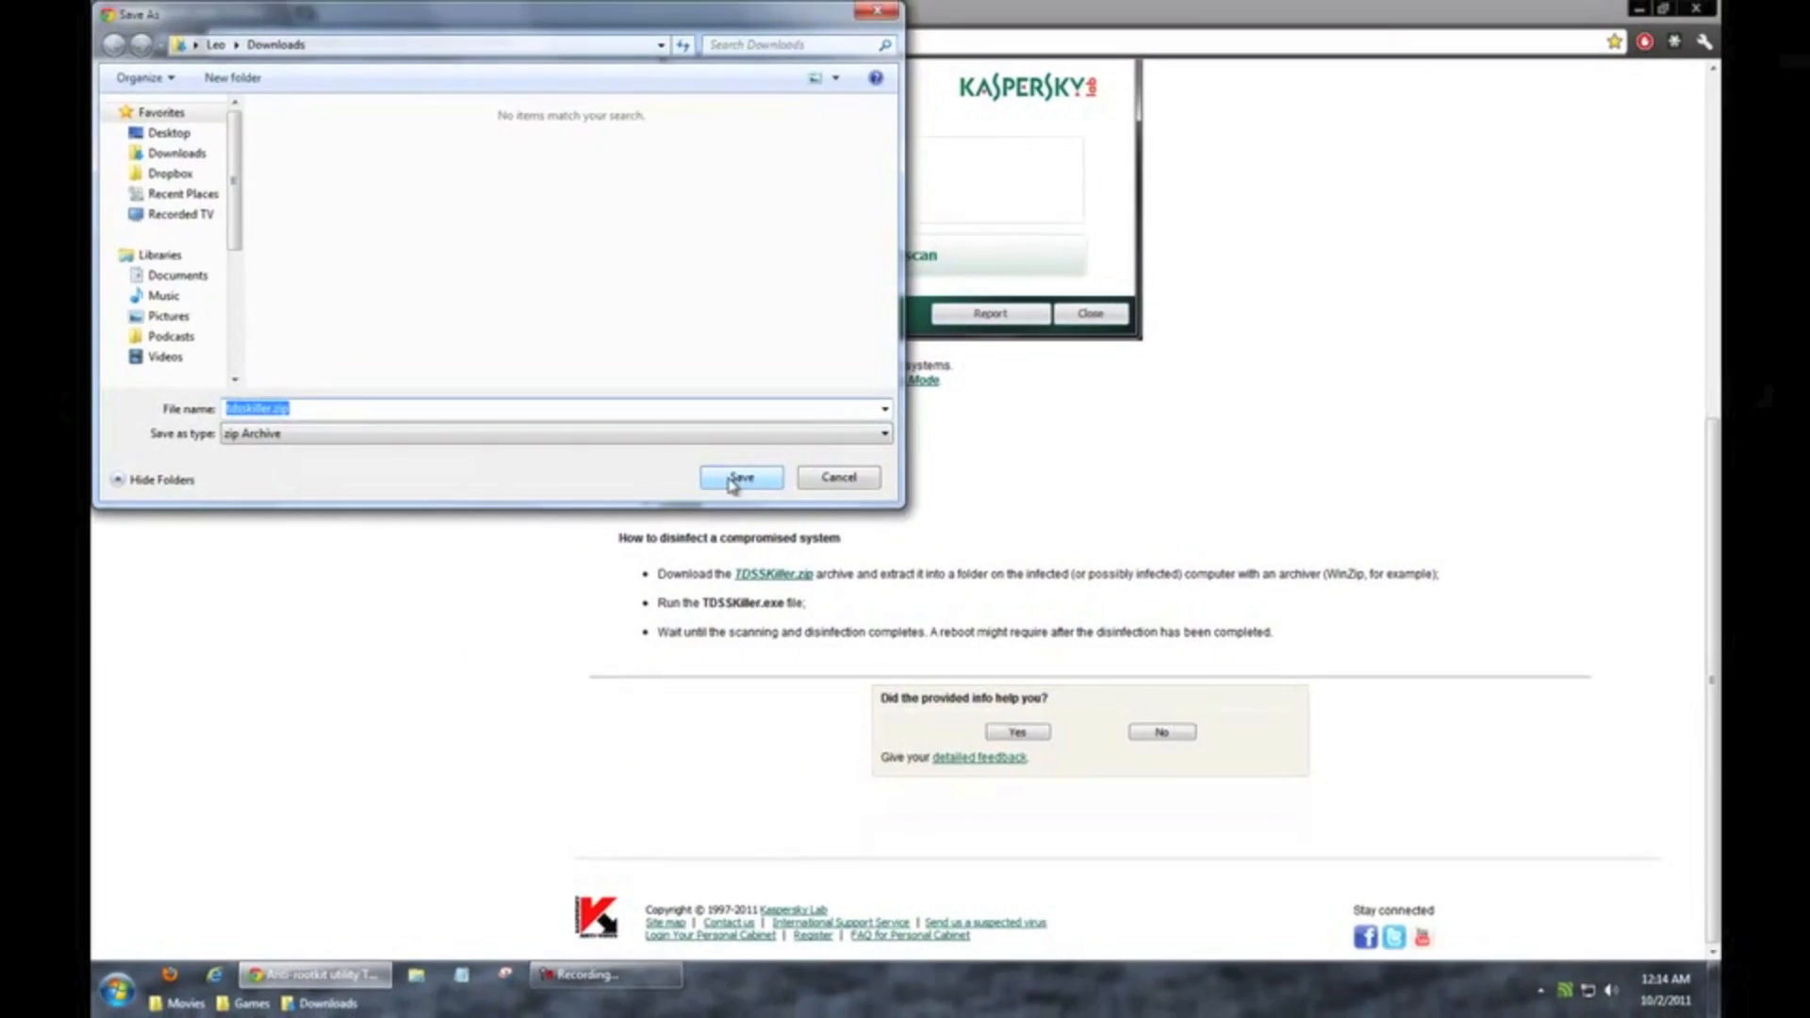
left_click(740, 477)
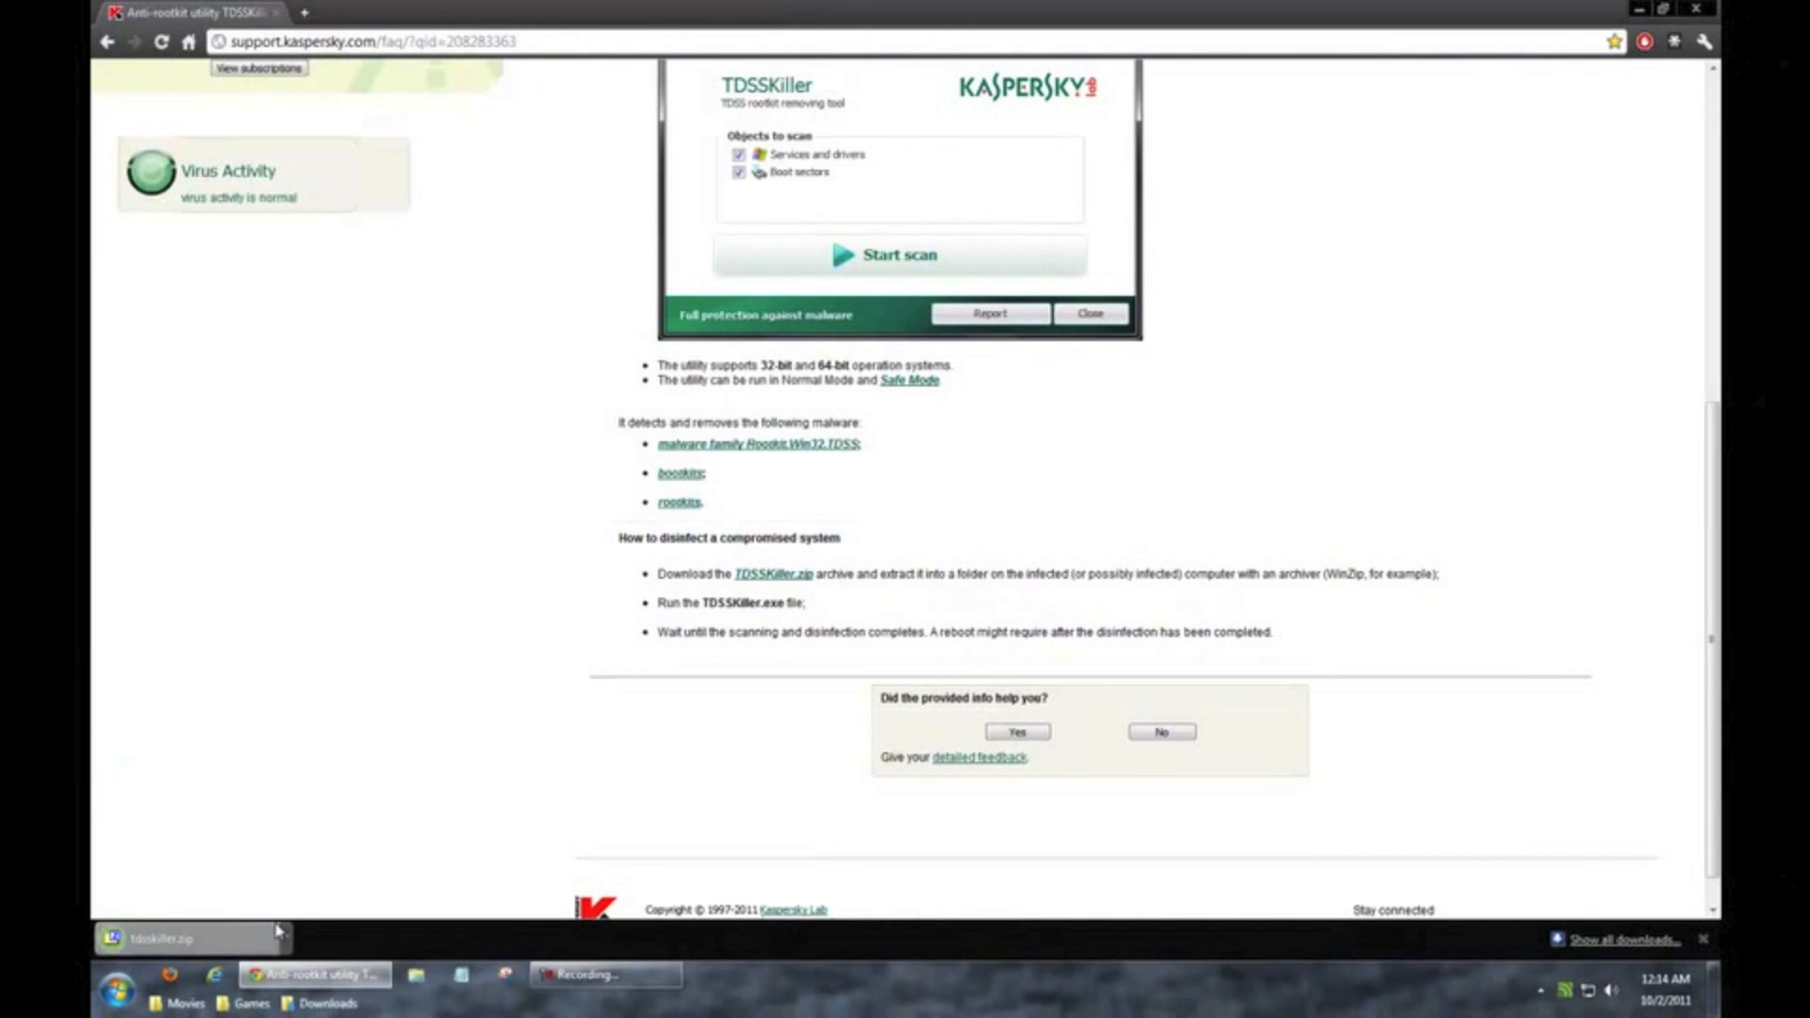
left_click(174, 939)
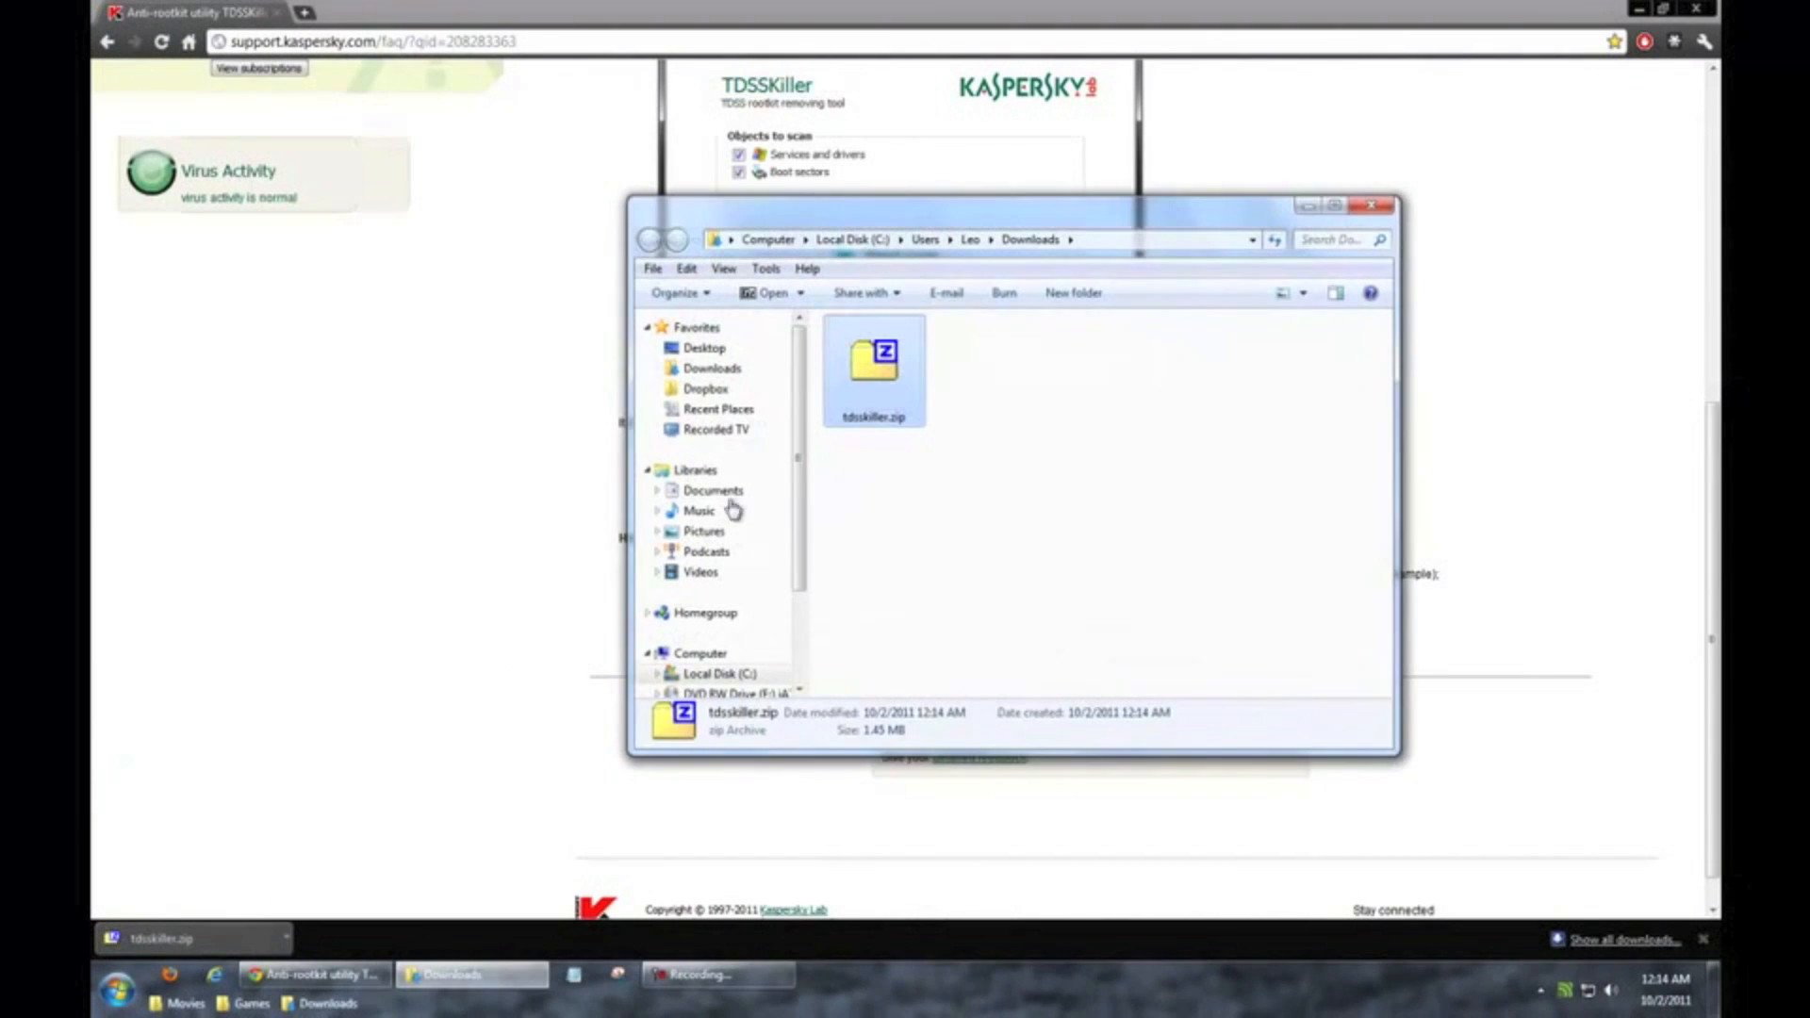
Step: Extract tdsskiller.zip, launch TDSSKiller.exe and minimize the Downloads window behind it
right_click(874, 364)
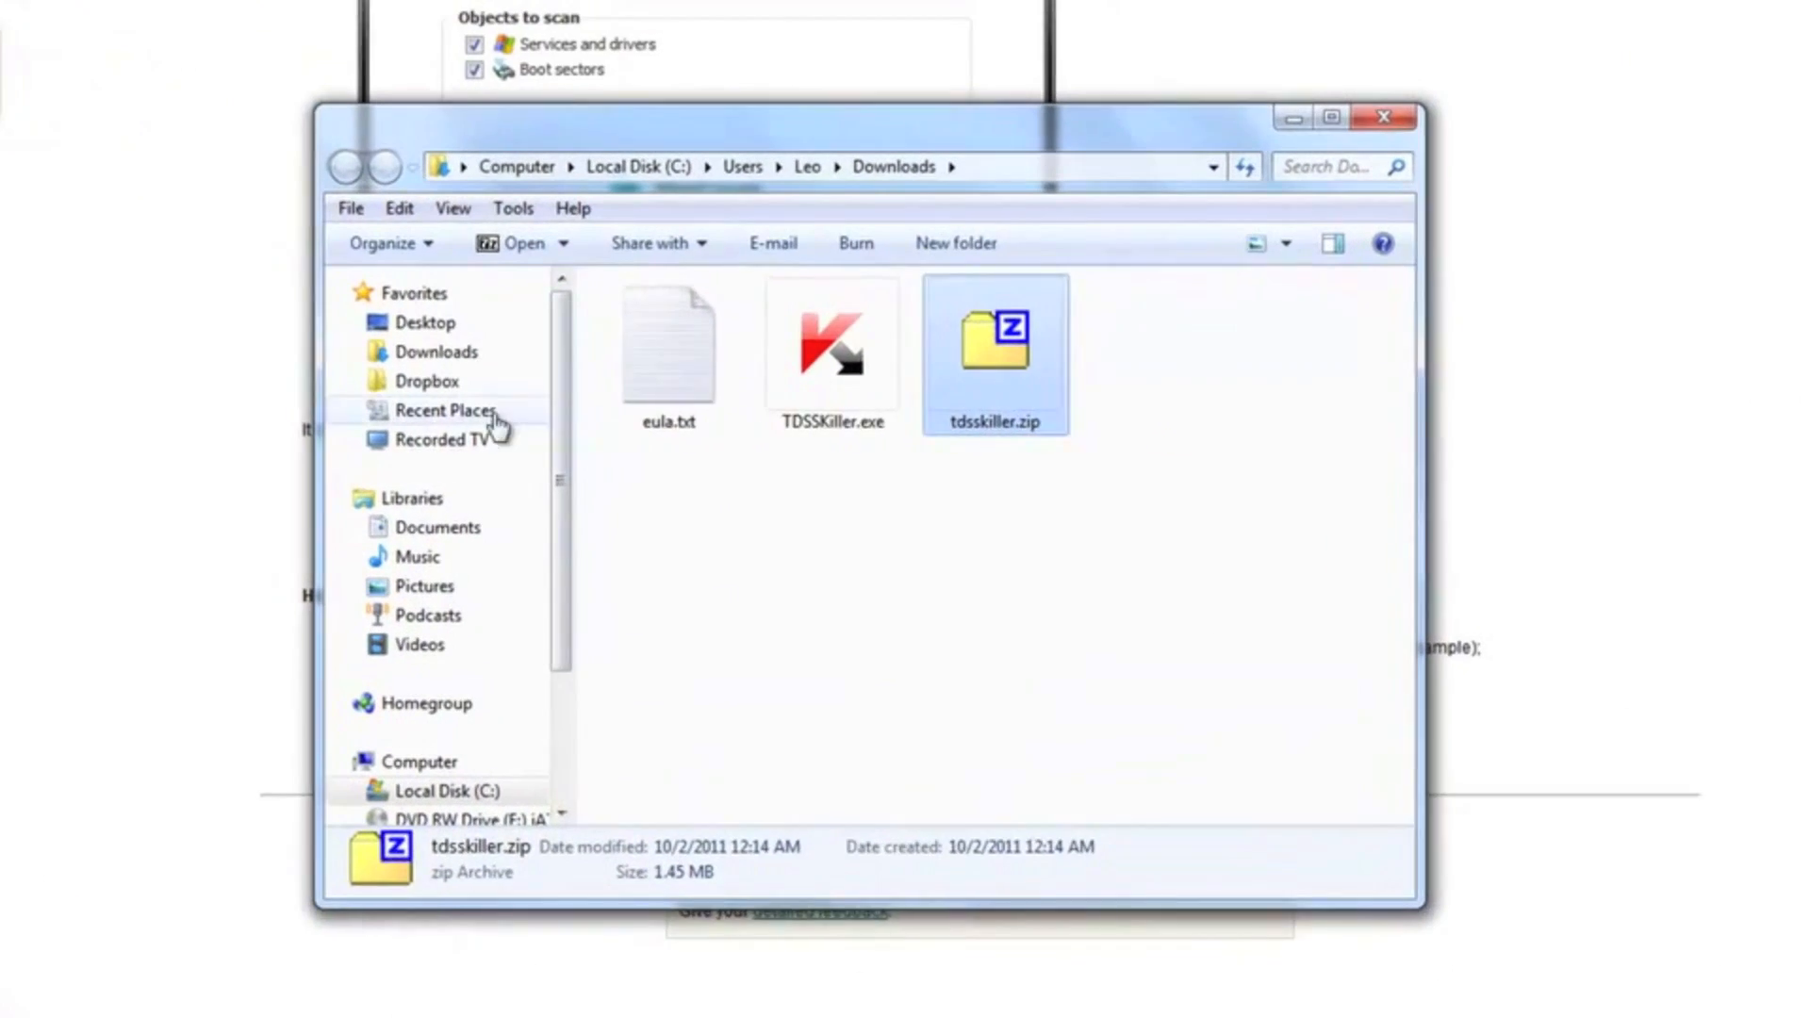
left_click(830, 343)
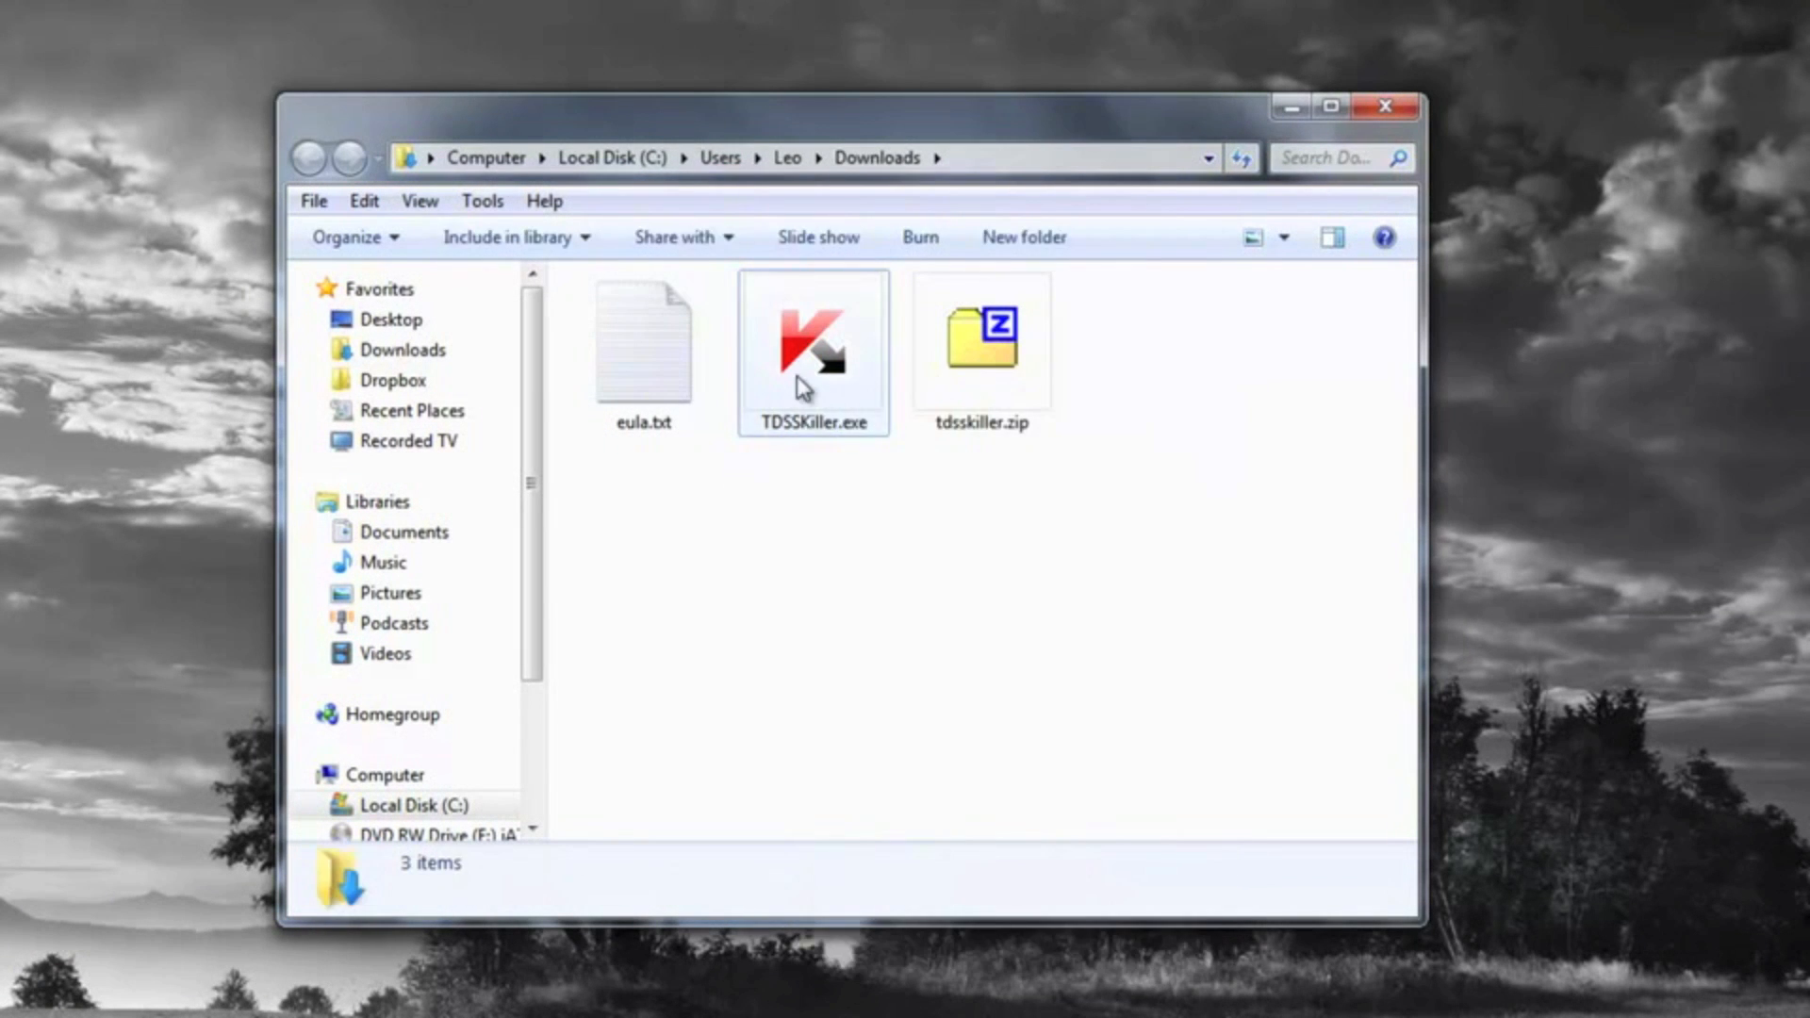
double_click(812, 346)
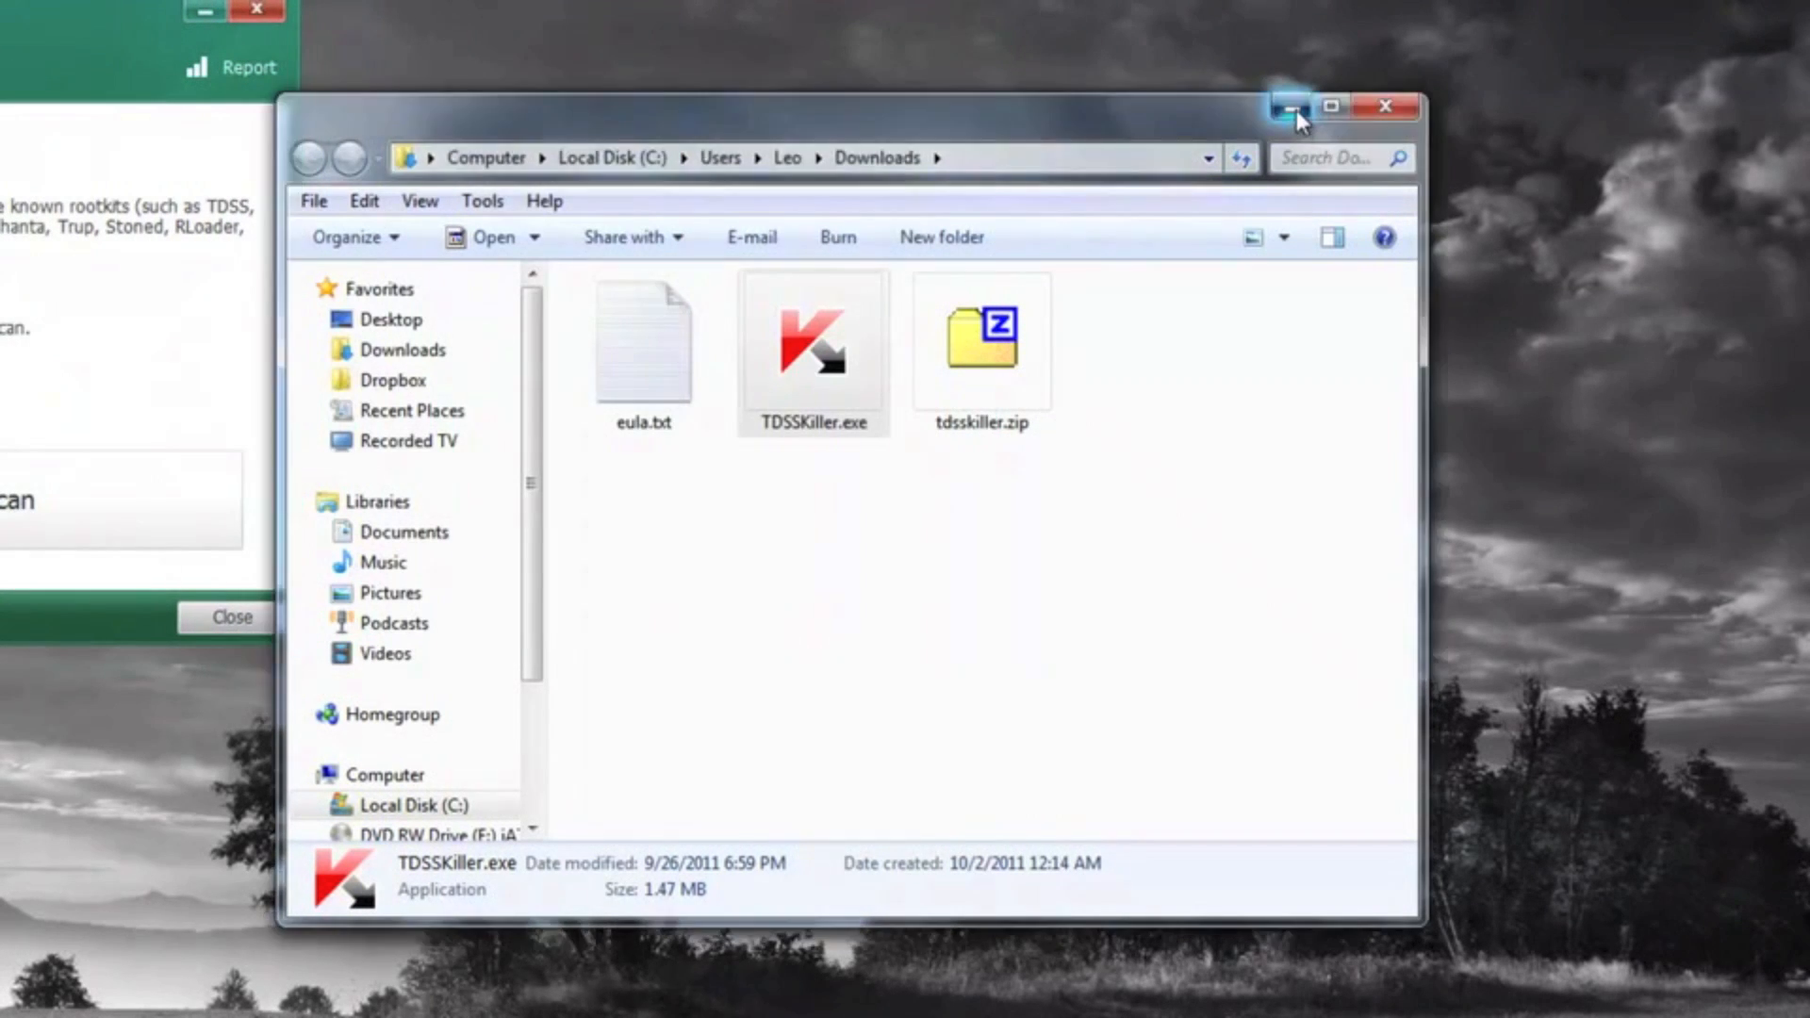
left_click(1290, 106)
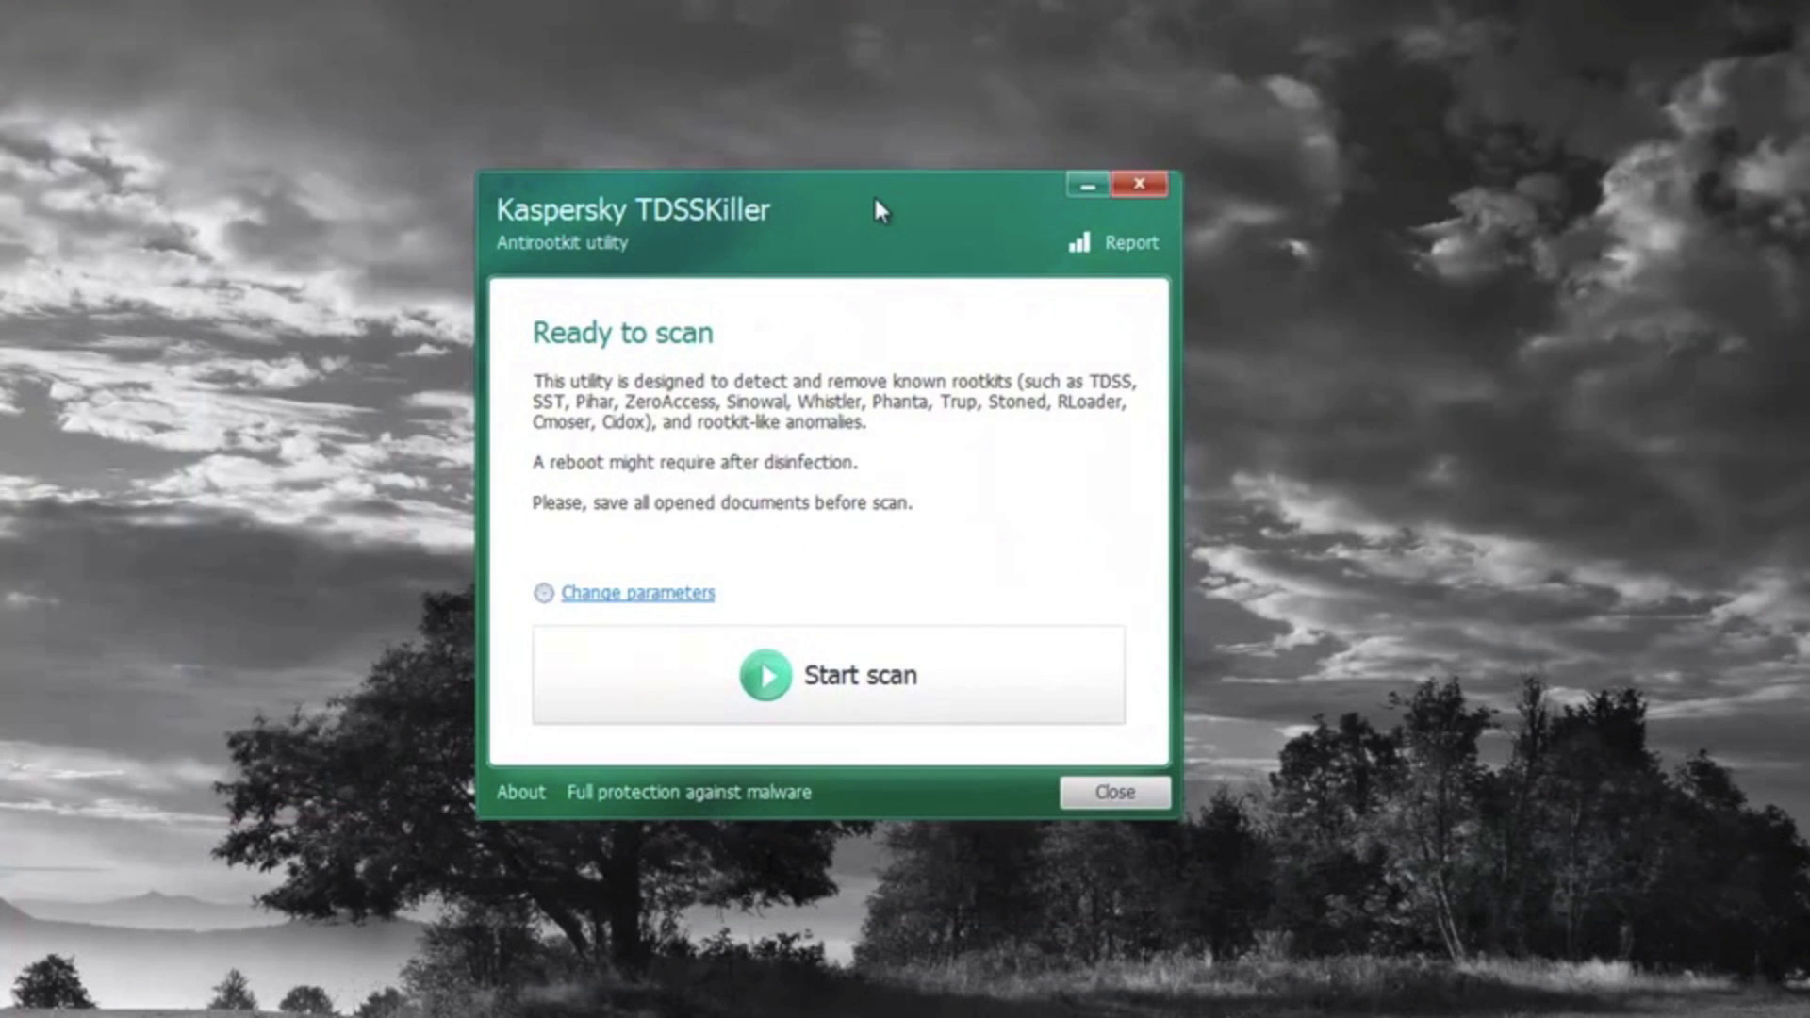
left_click_drag(877, 208, 819, 169)
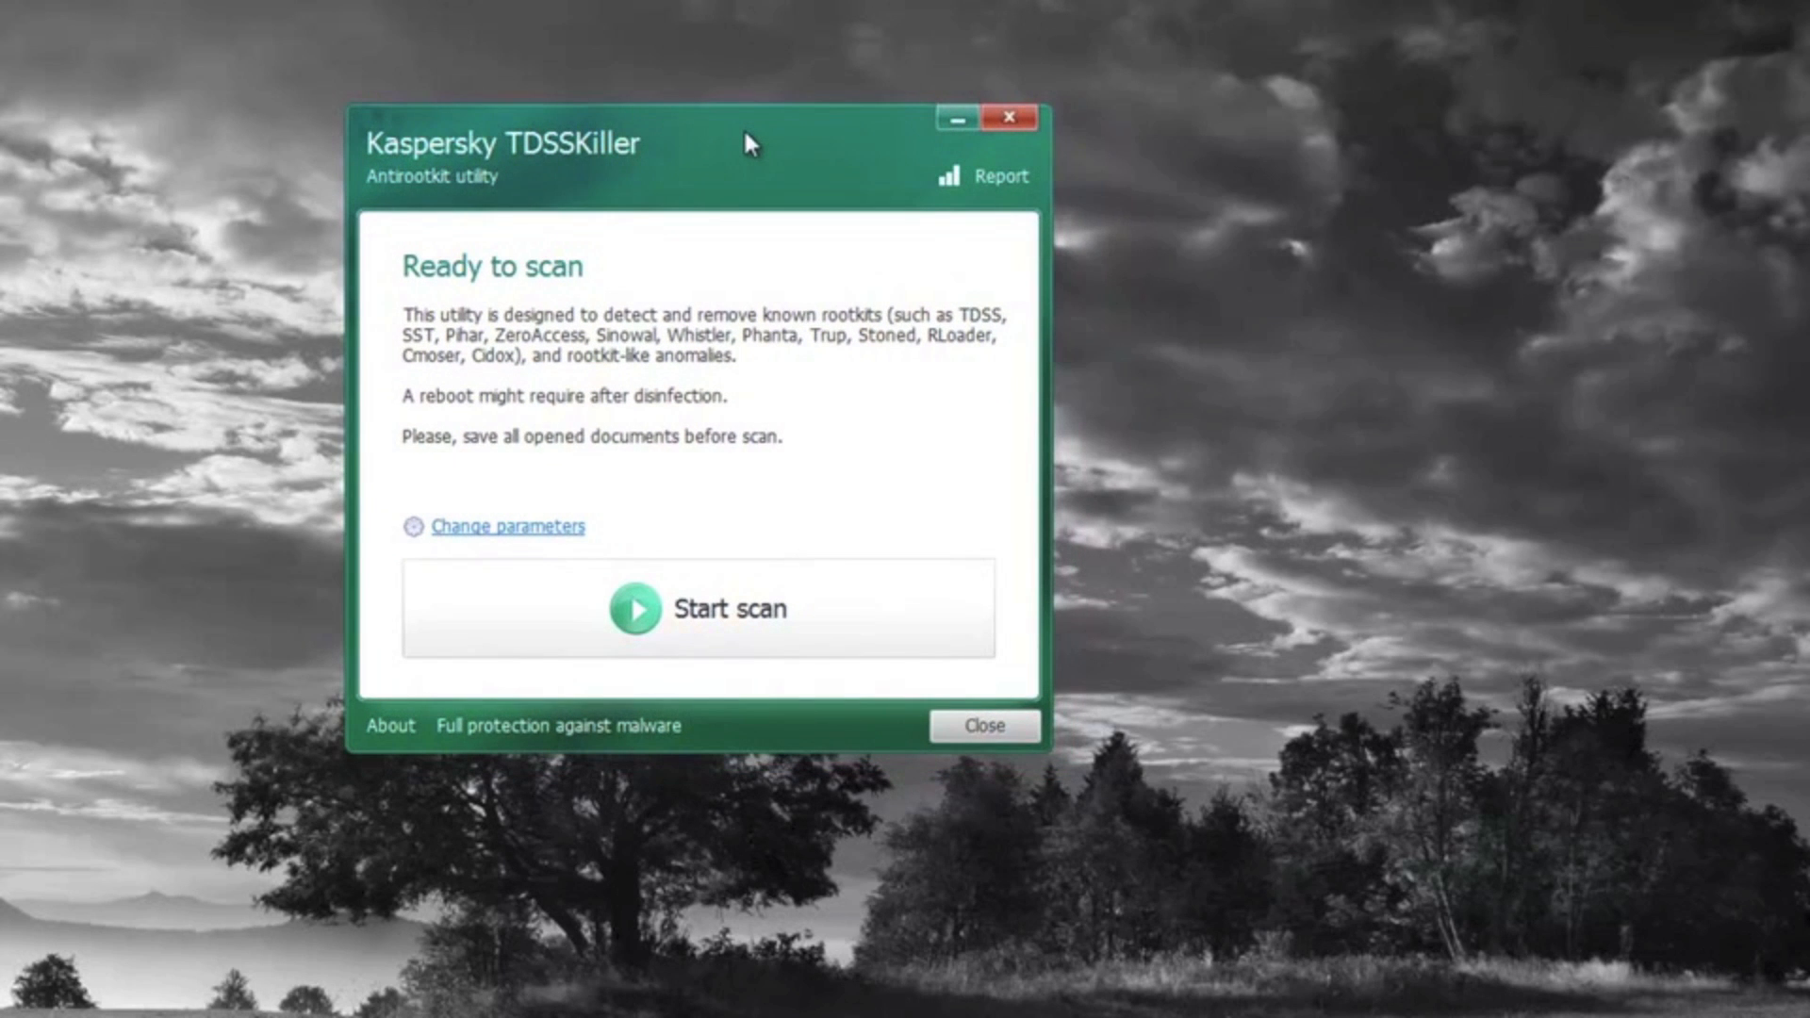
mouse_move(680, 150)
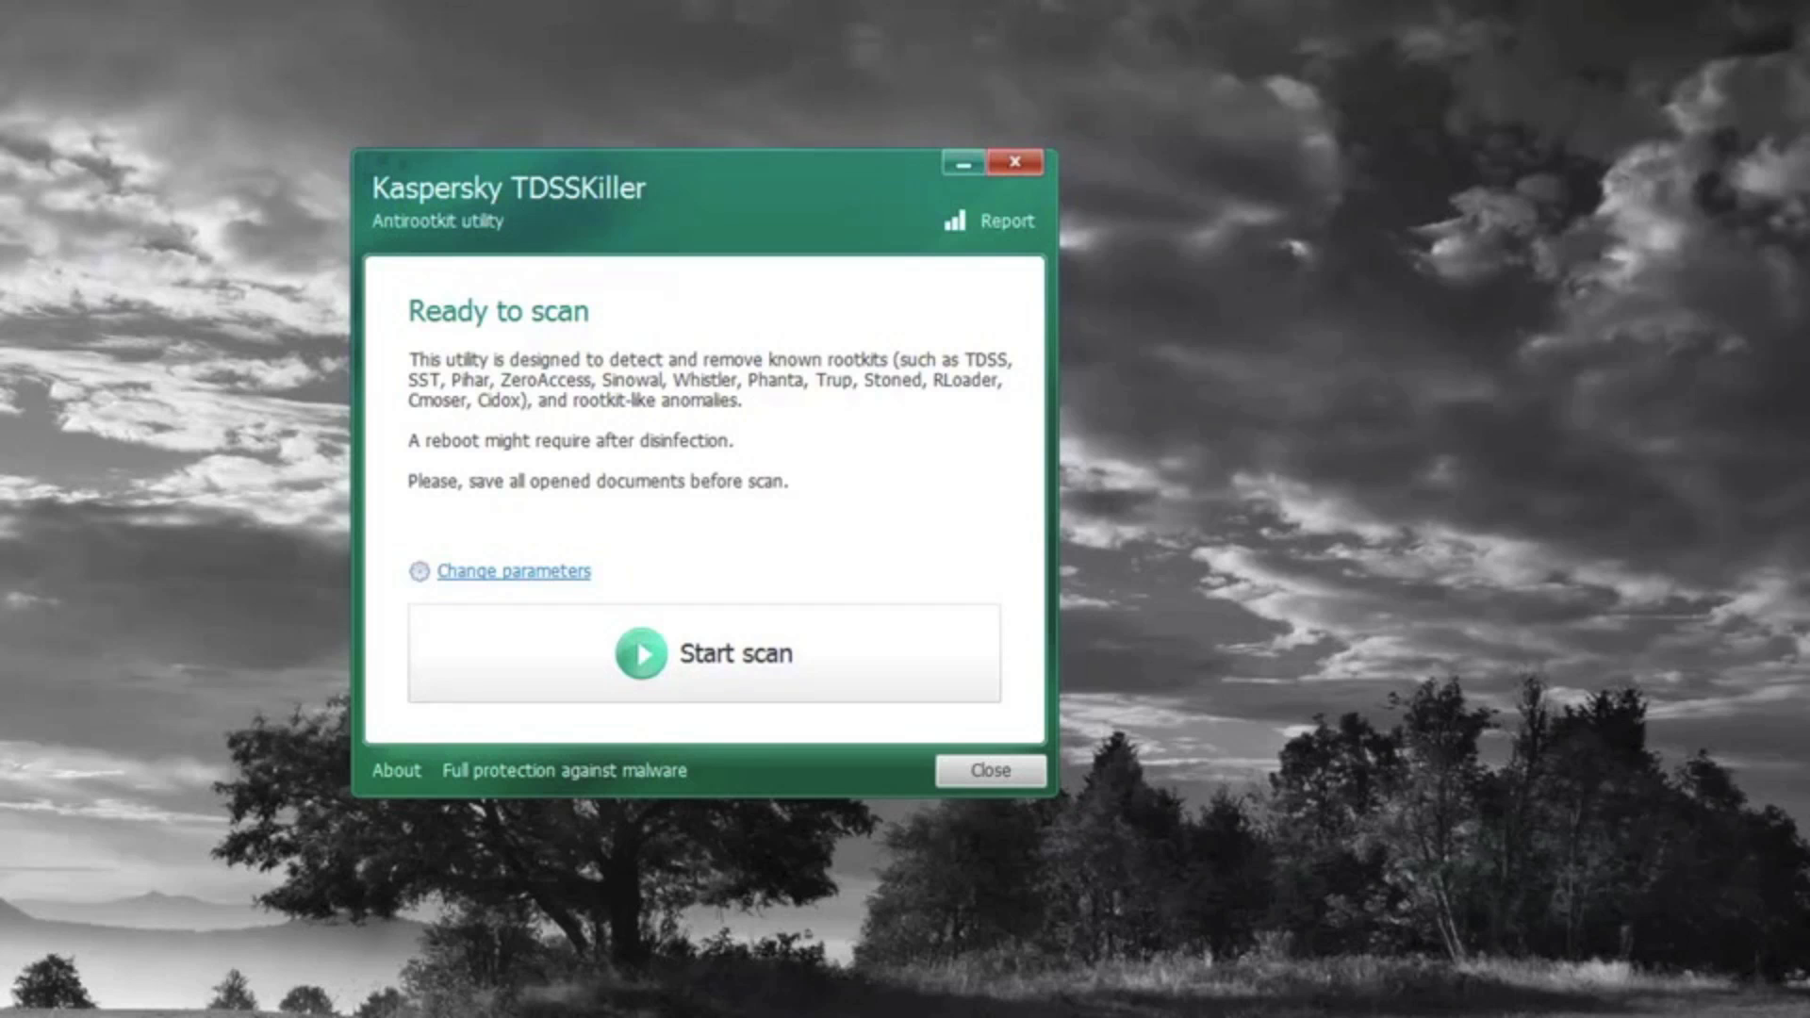
mouse_move(243, 241)
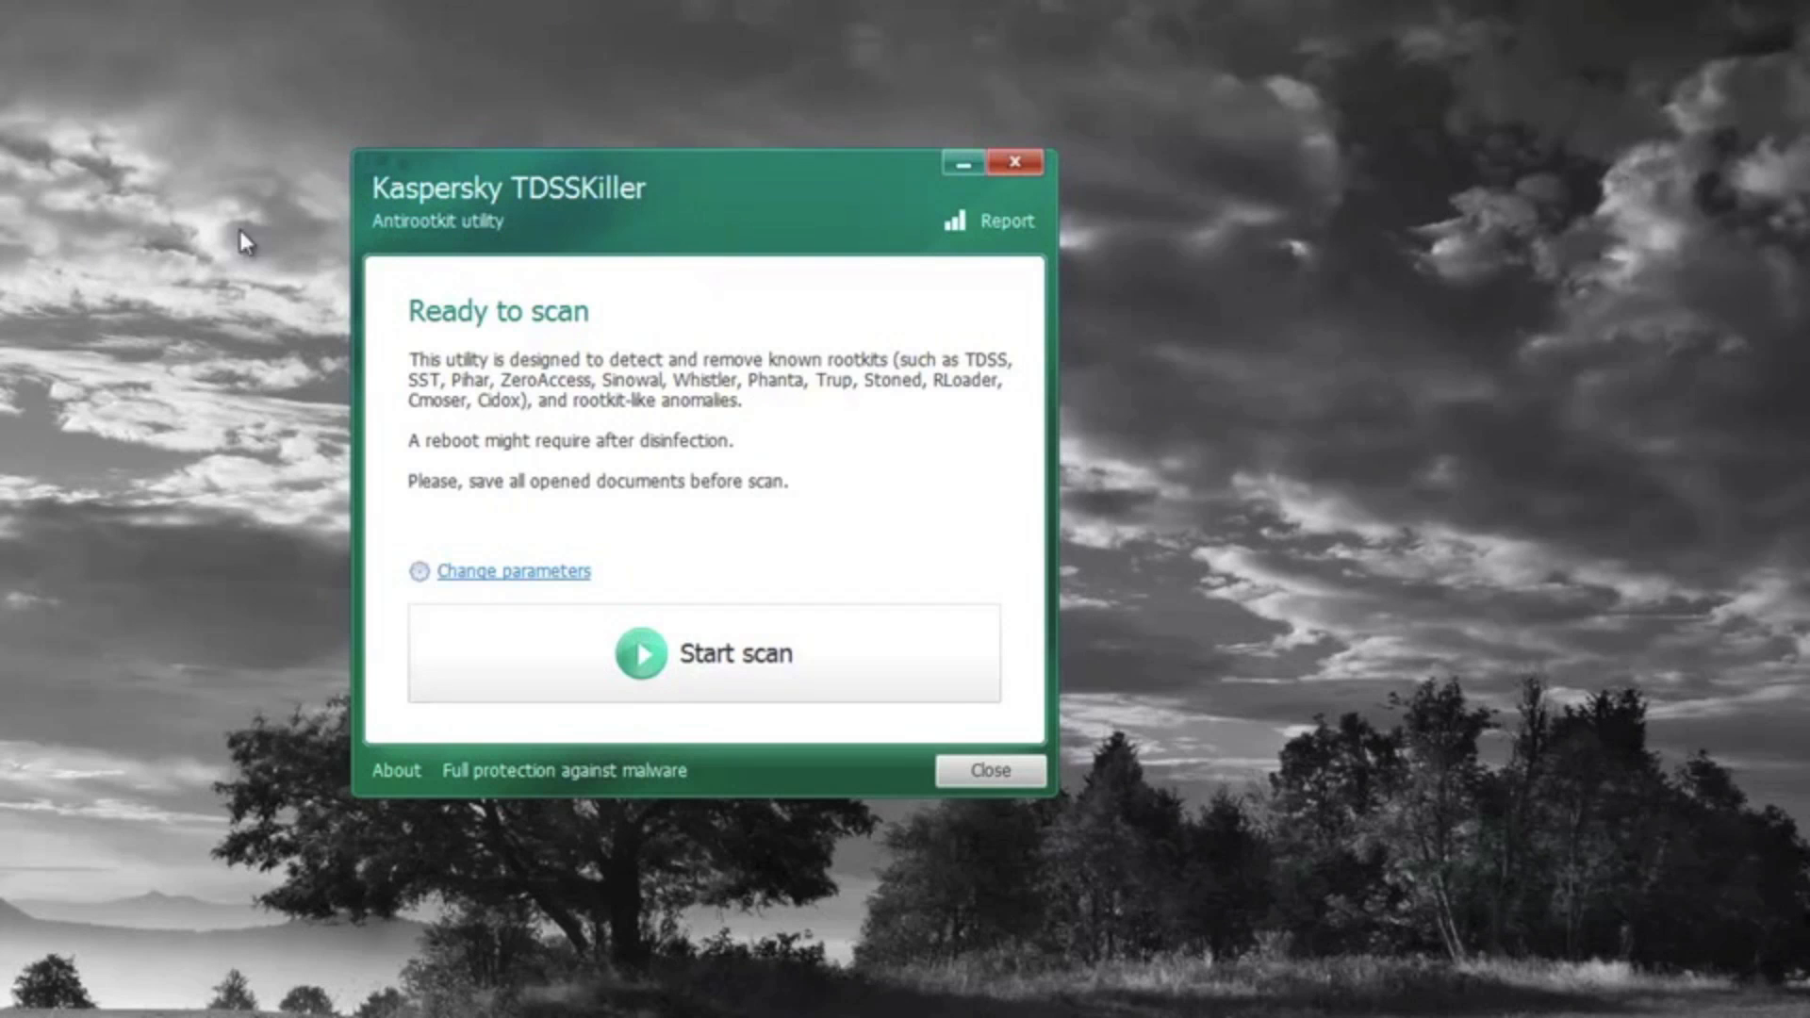
mouse_move(523, 293)
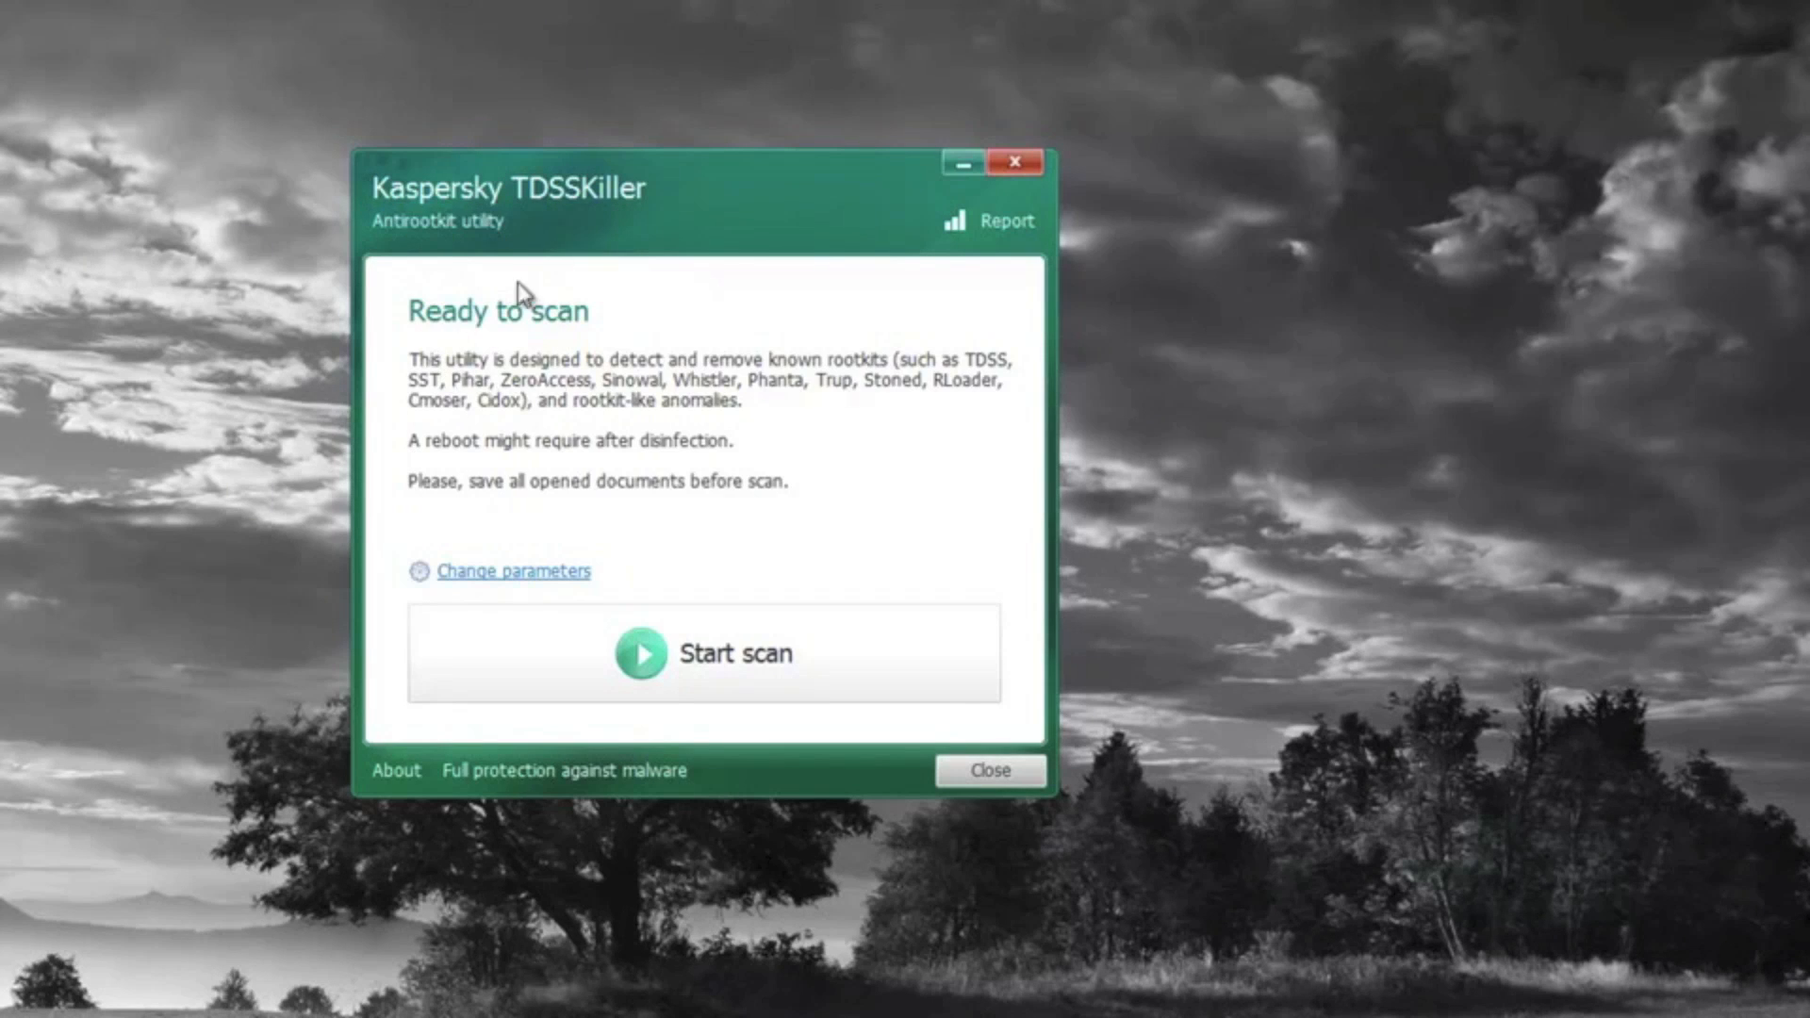
mouse_move(1035, 216)
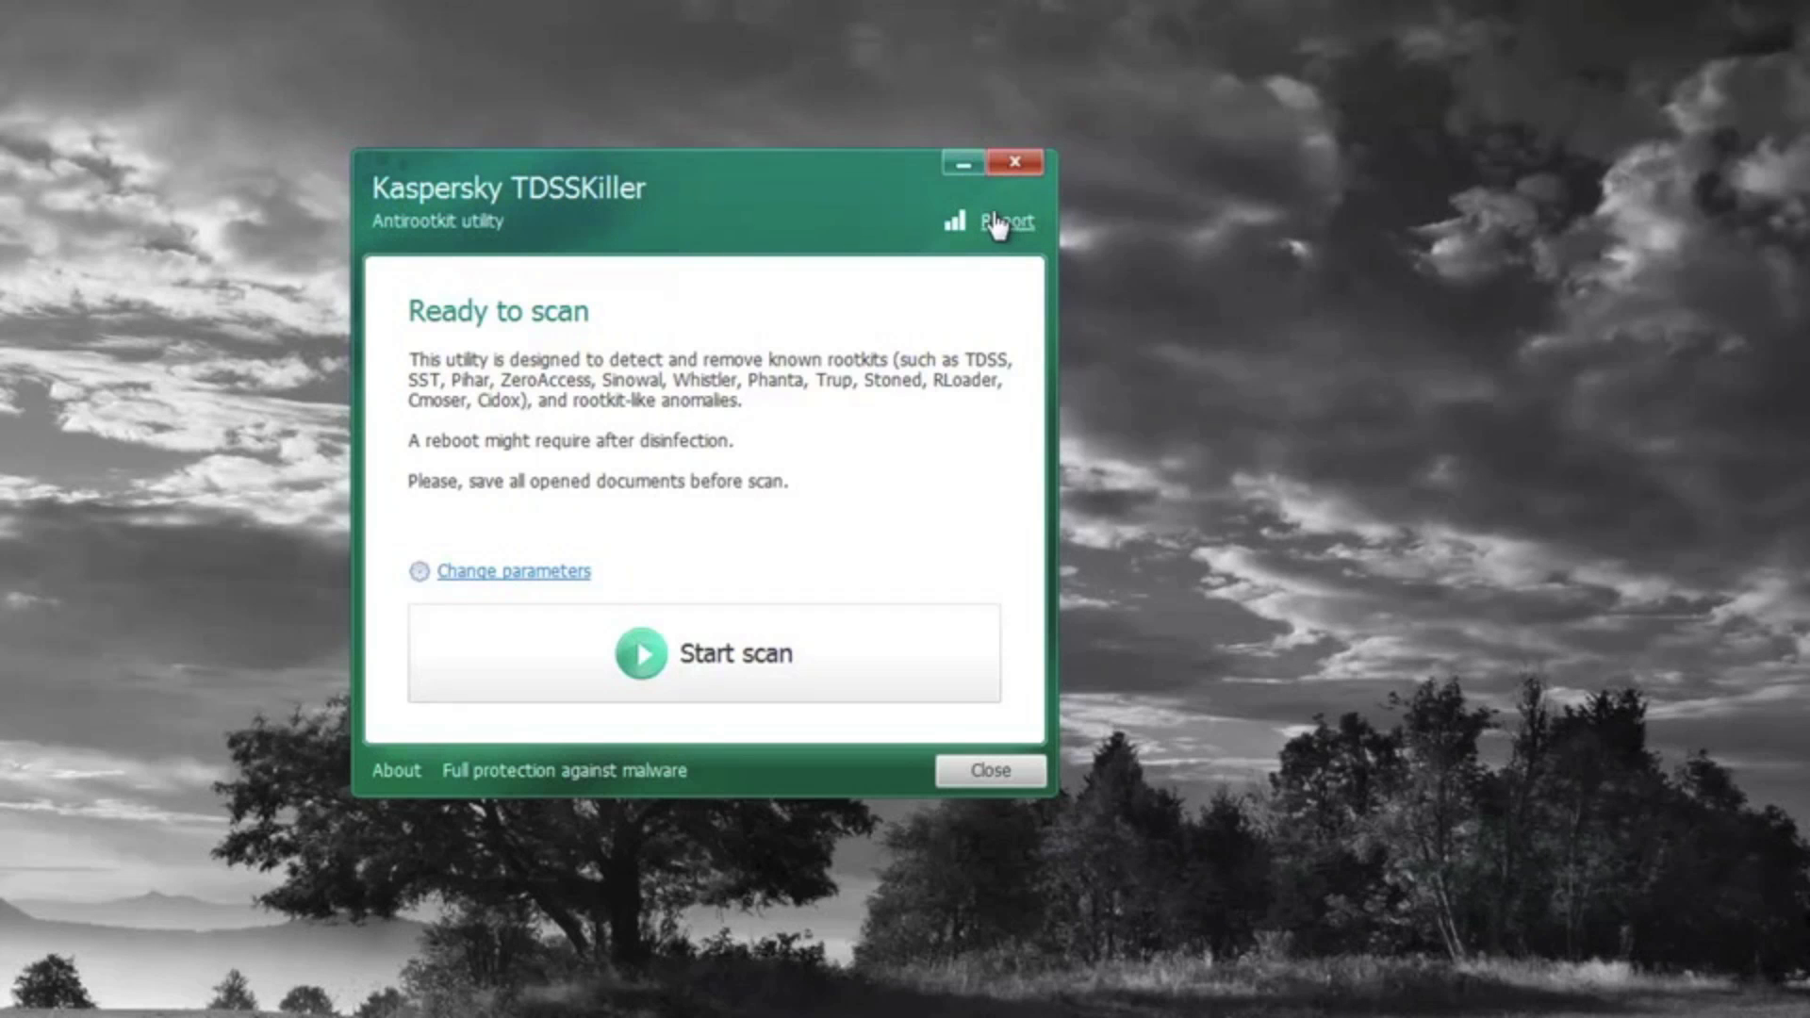
mouse_move(804, 383)
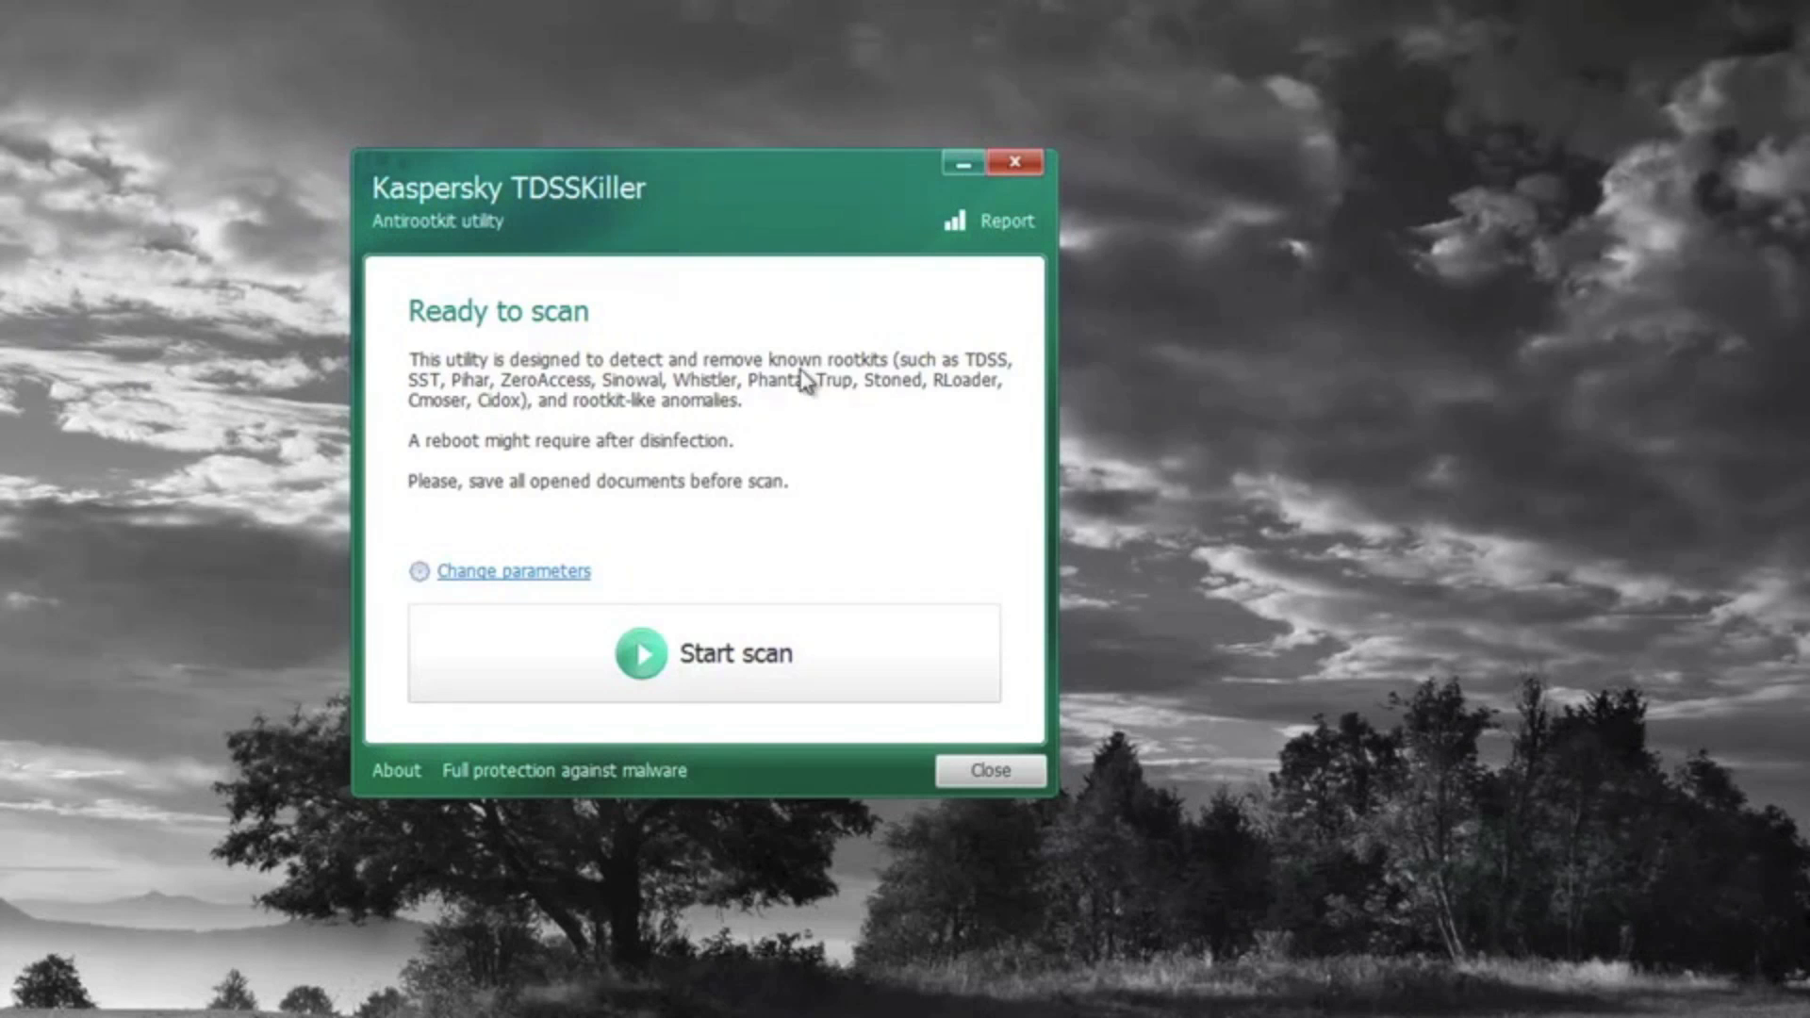
left_click(703, 652)
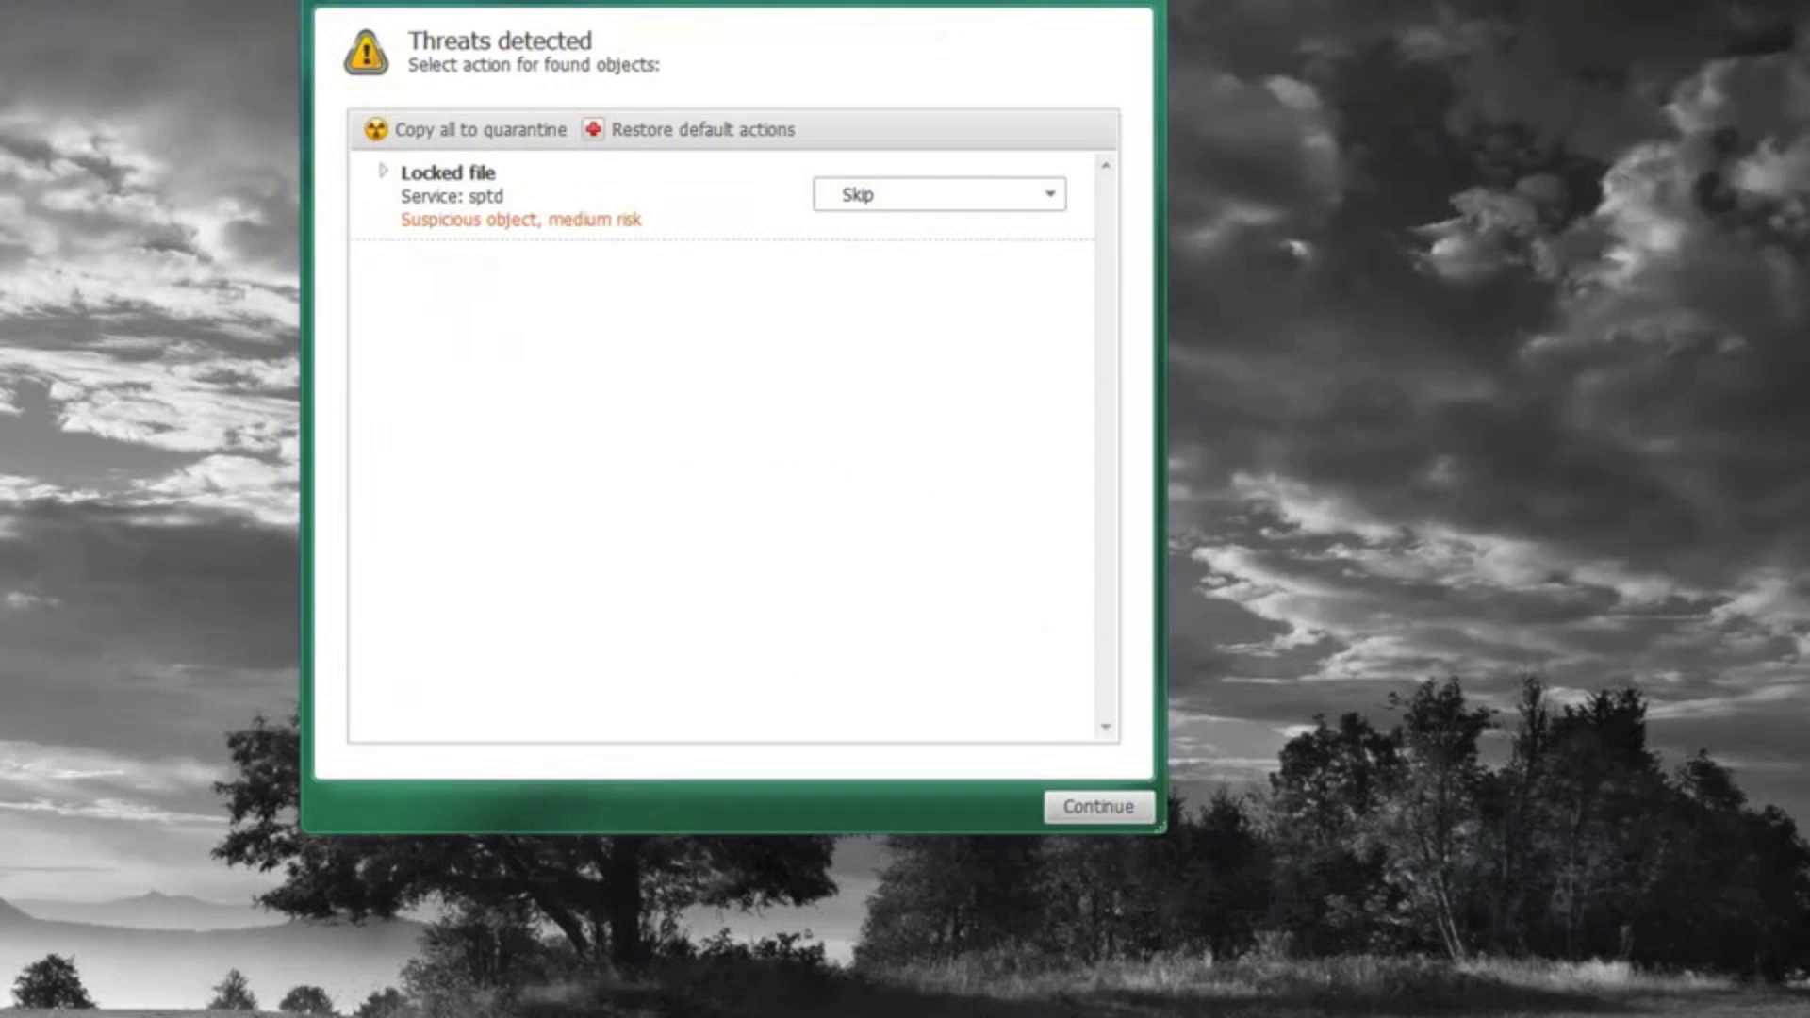
Step: Copy the found sptd object to quarantine and check the tool's About information
left_click(478, 129)
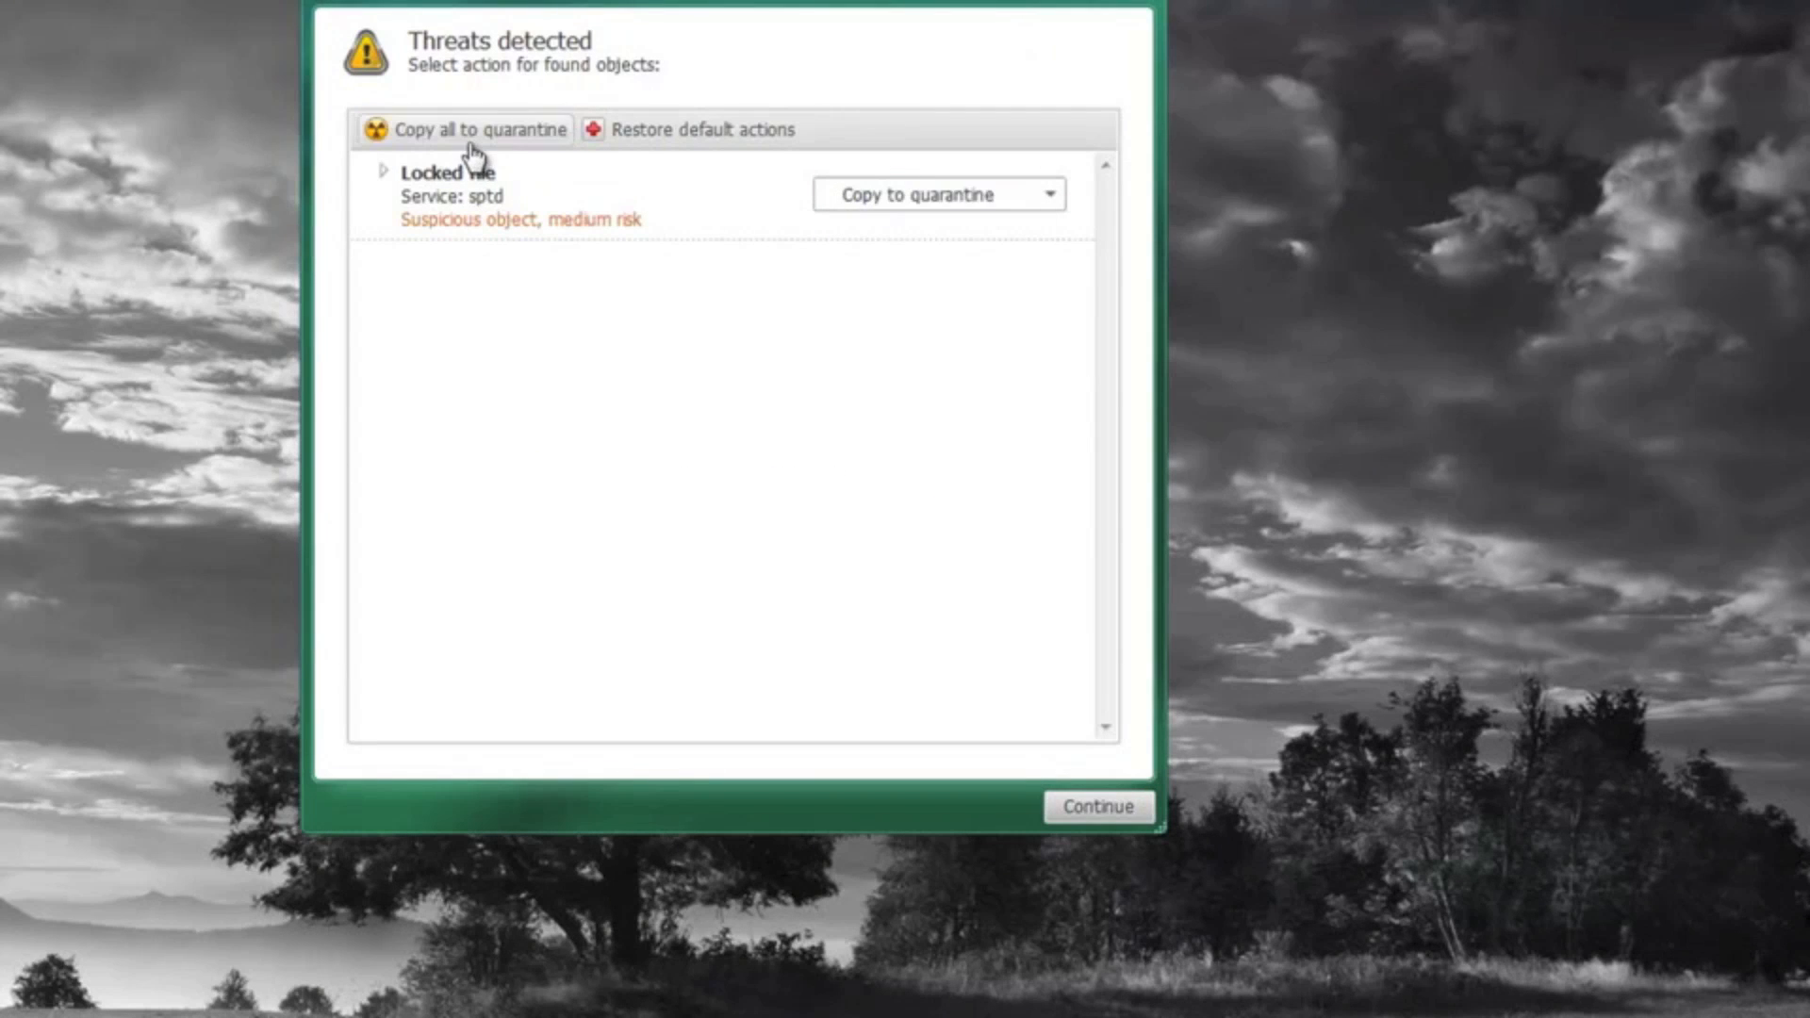
left_click(1096, 807)
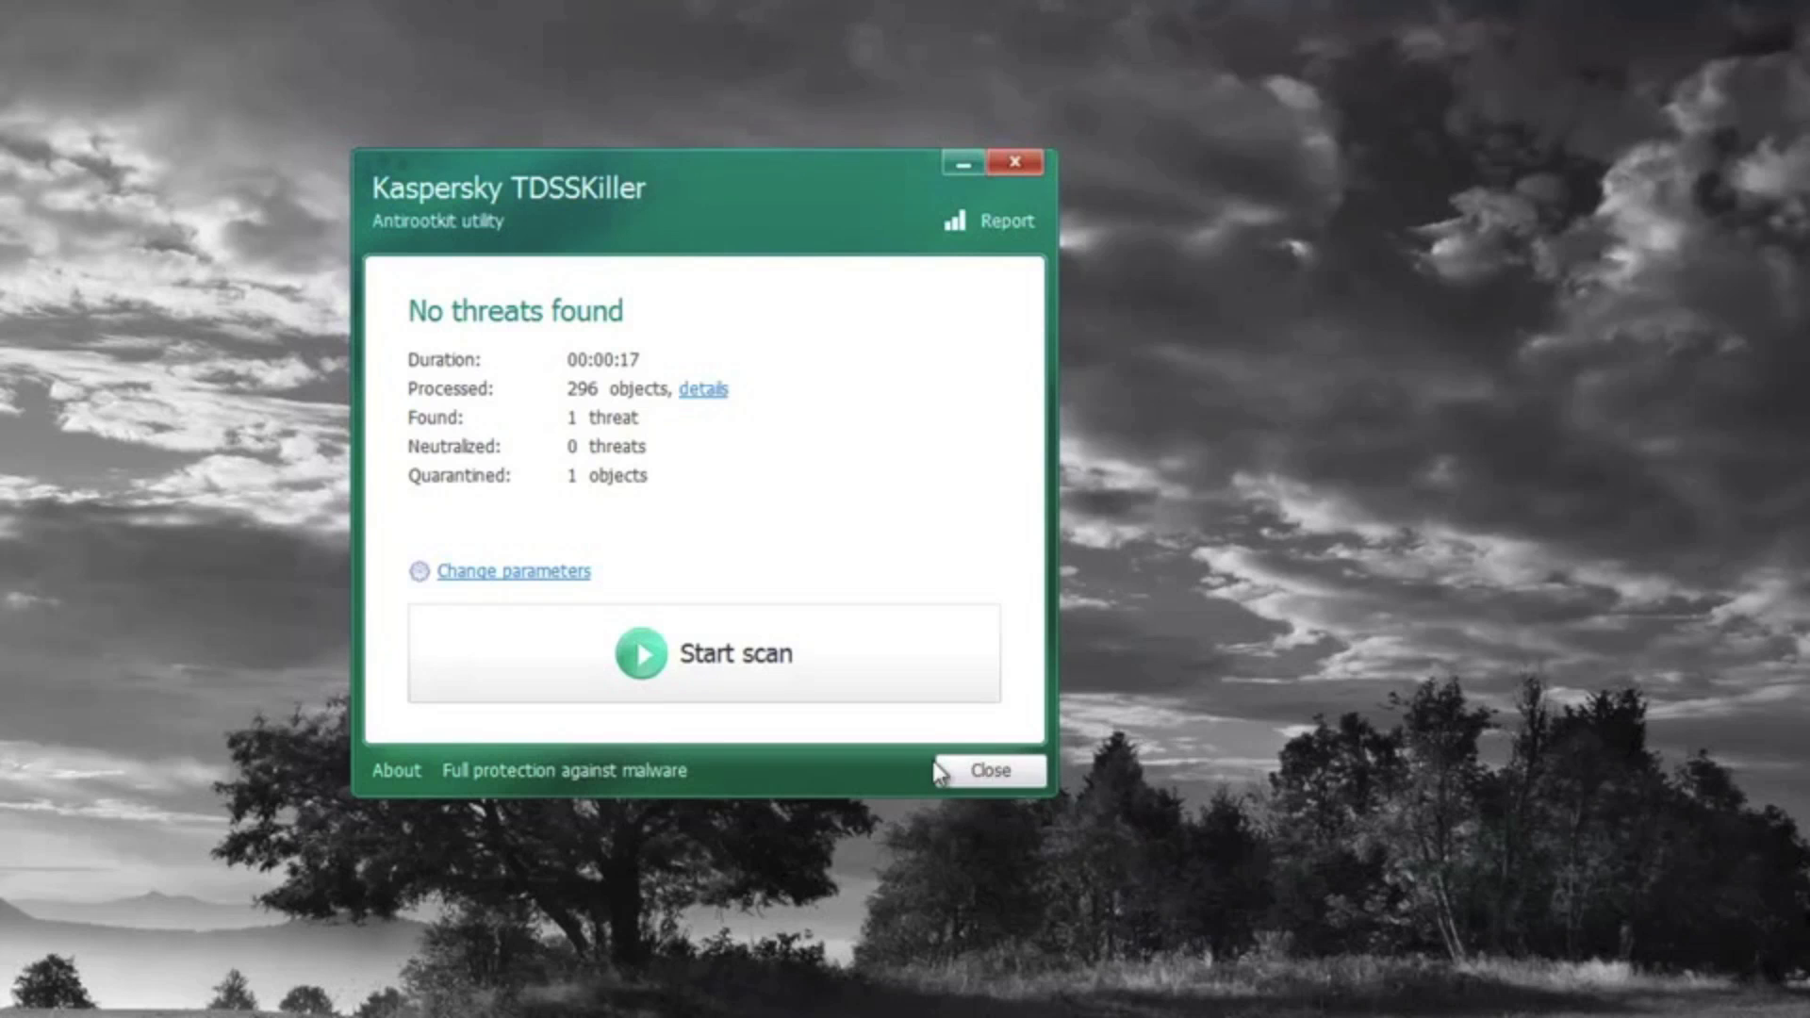
left_click(394, 770)
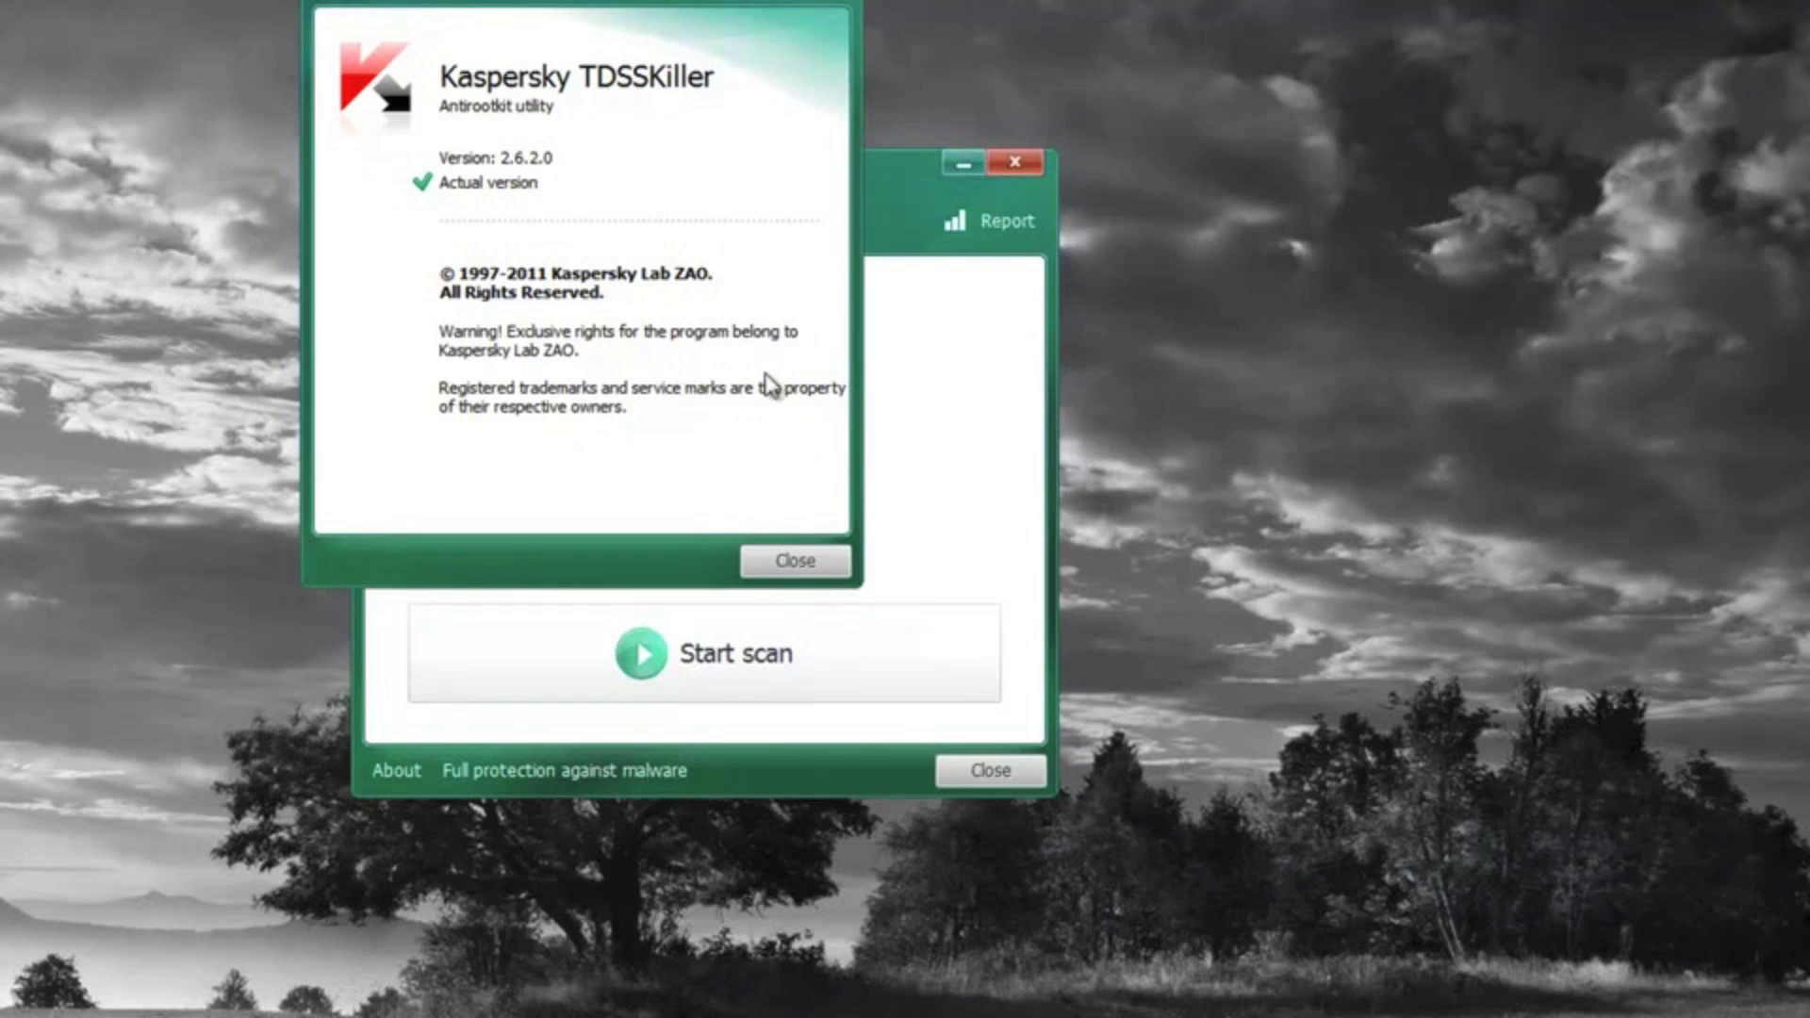
left_click(793, 560)
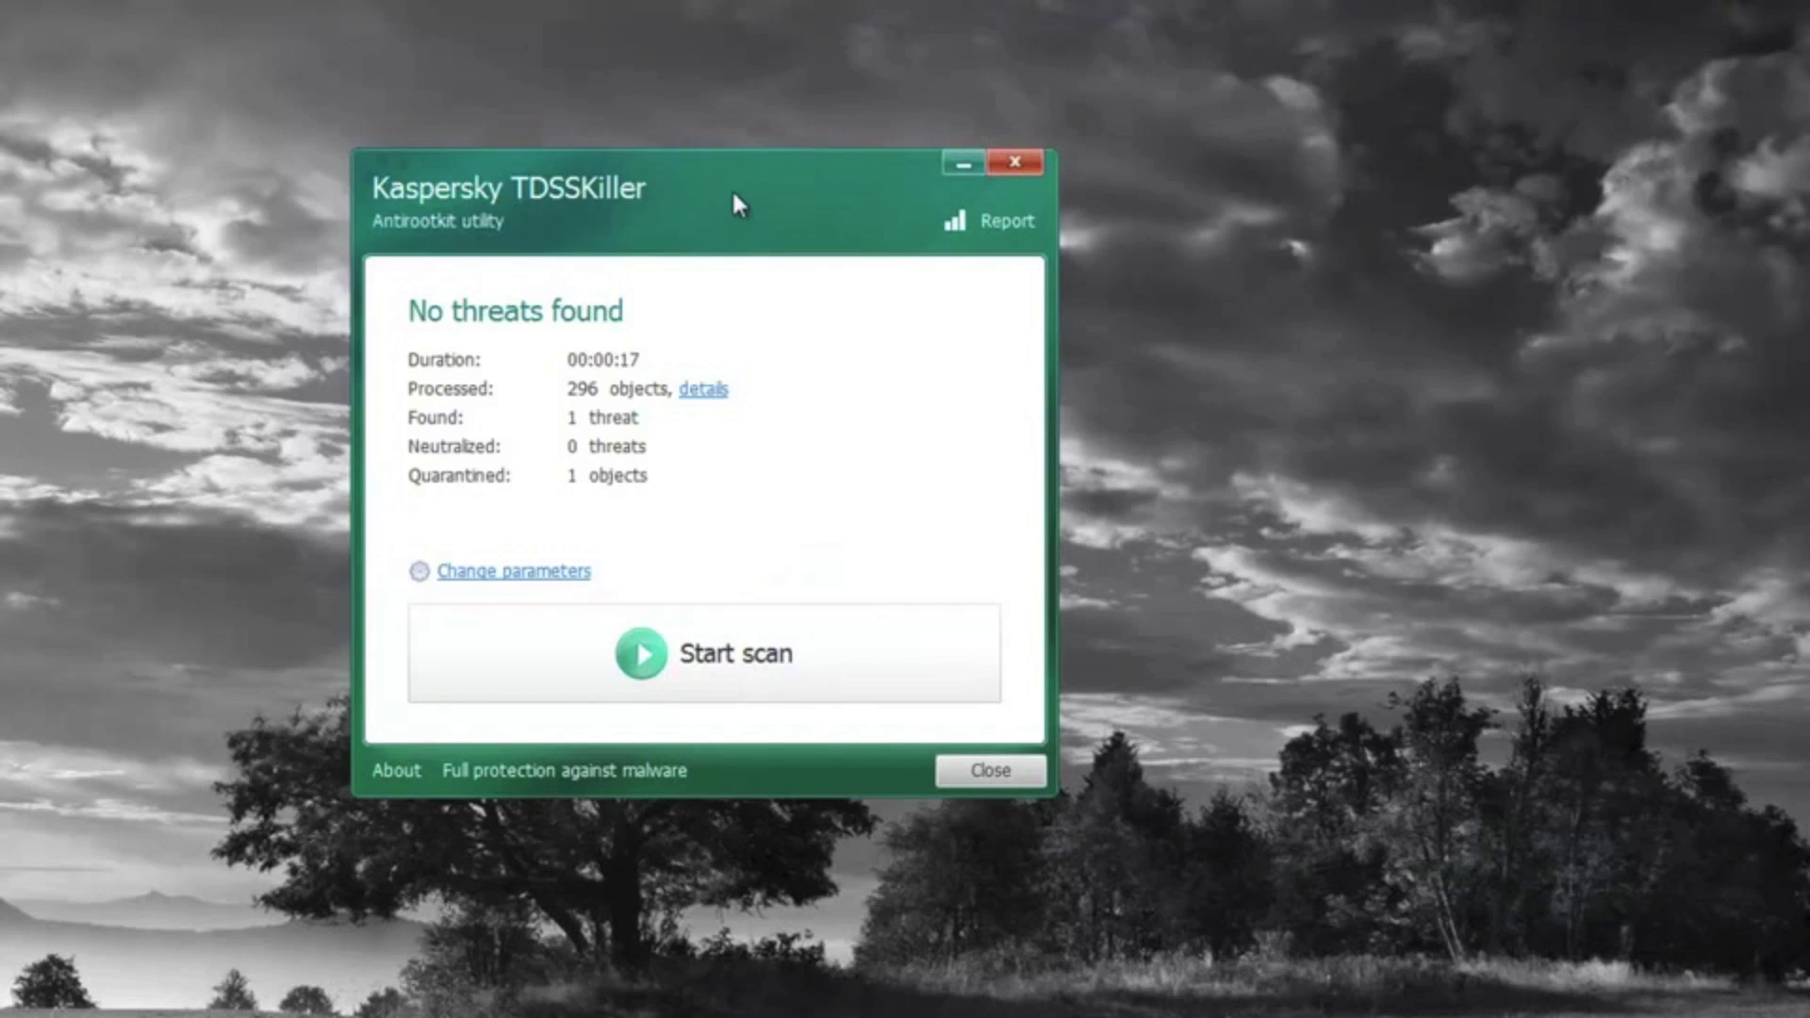
Step: Move the results window aside and close TDSSKiller with one object quarantined
left_click_drag(739, 185, 877, 242)
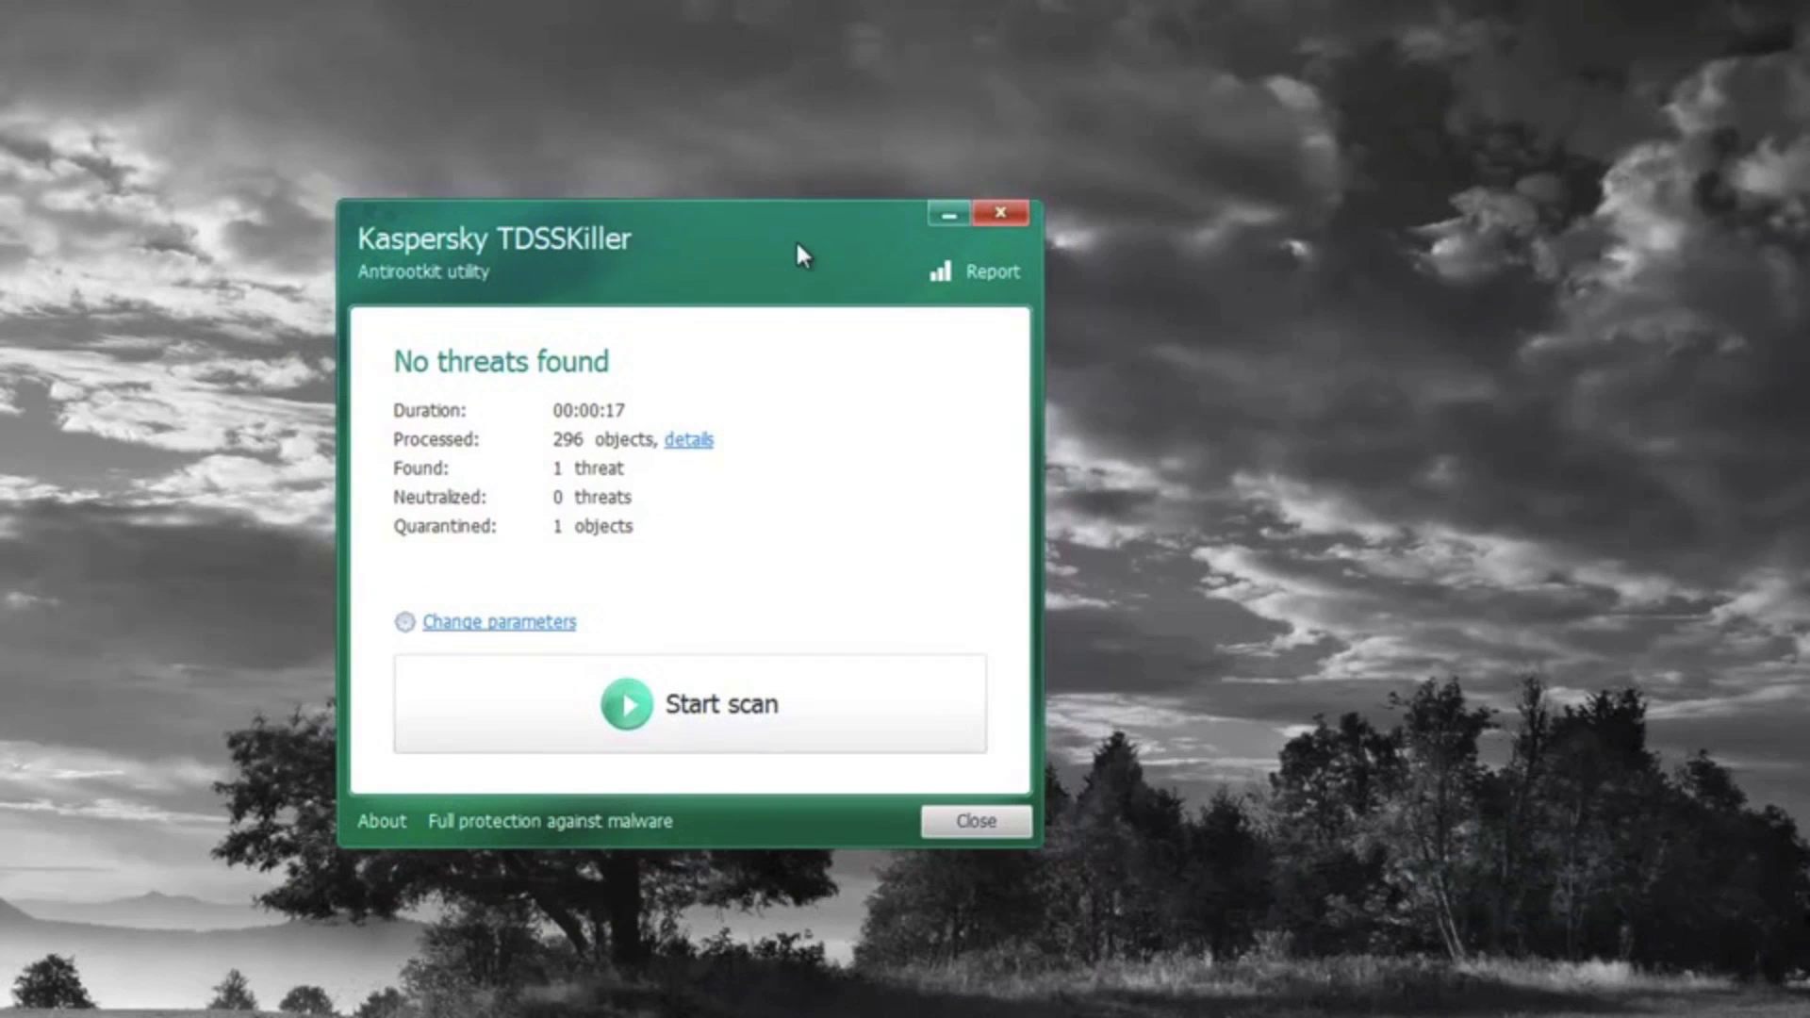
mouse_move(654, 243)
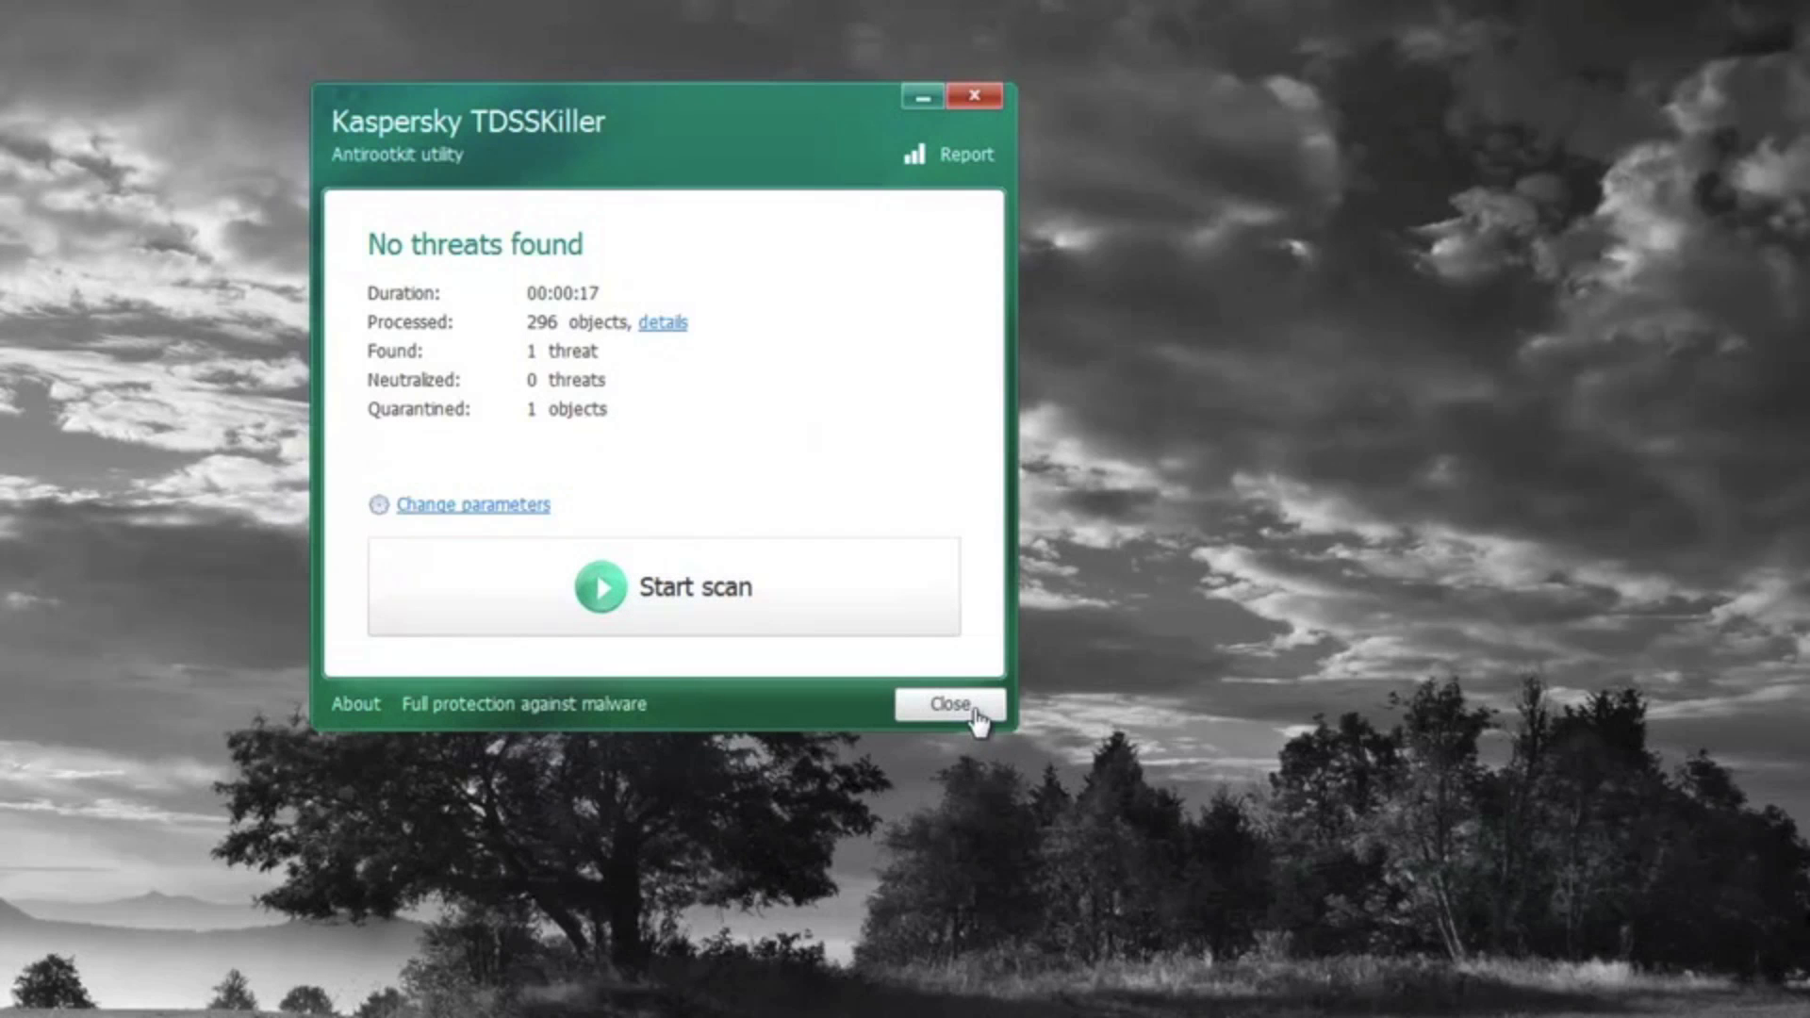
left_click(950, 704)
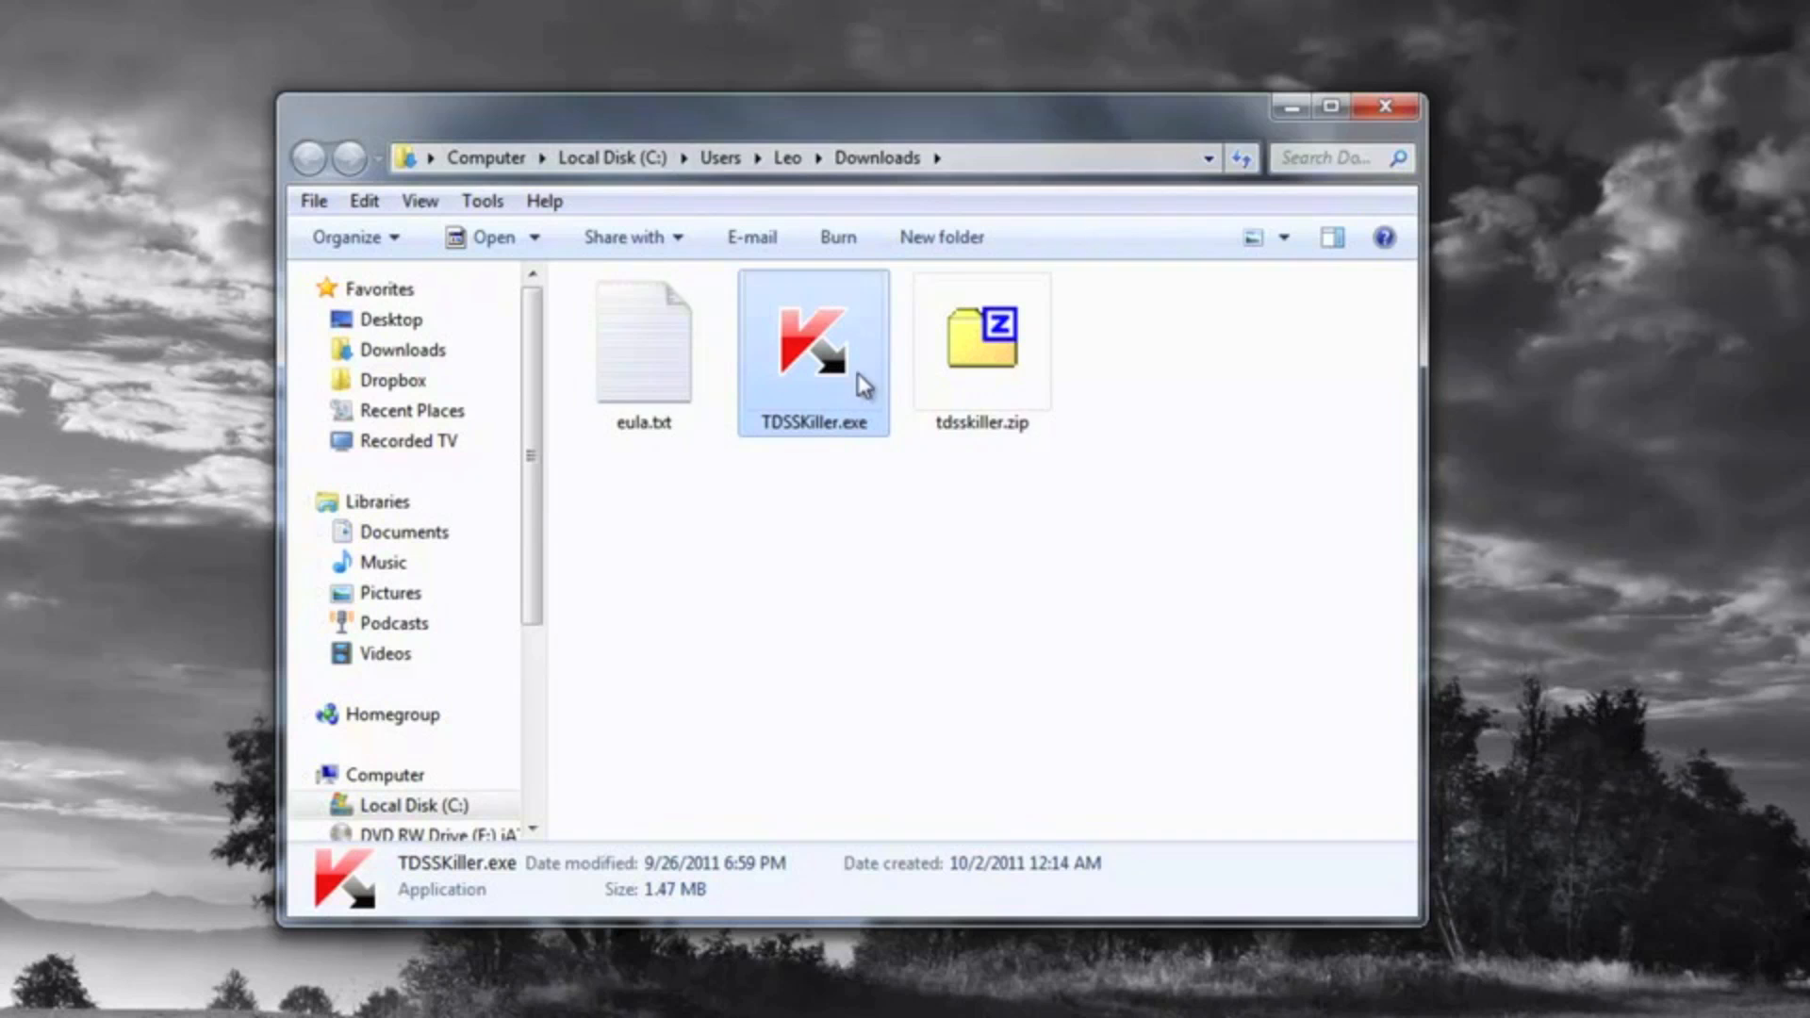
mouse_move(777, 453)
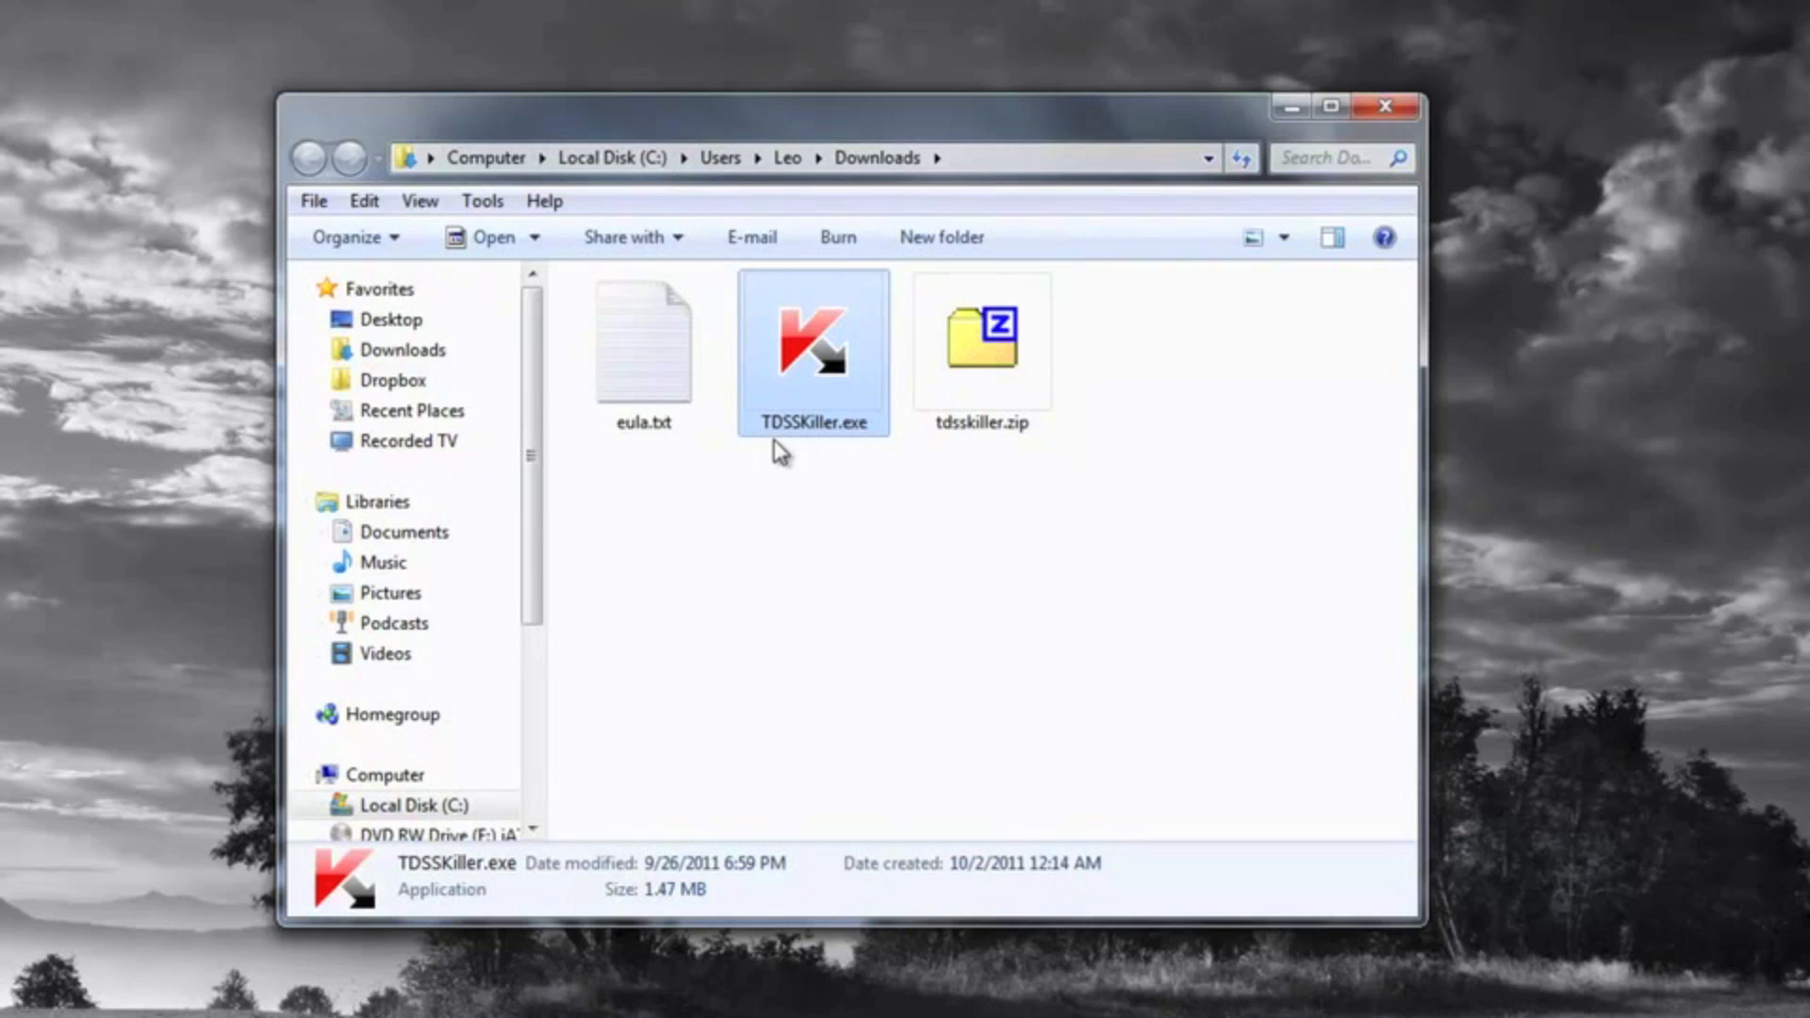
Step: Select TDSSKiller.exe in Downloads and bring up Folder Options from the Tools menu
left_click(981, 343)
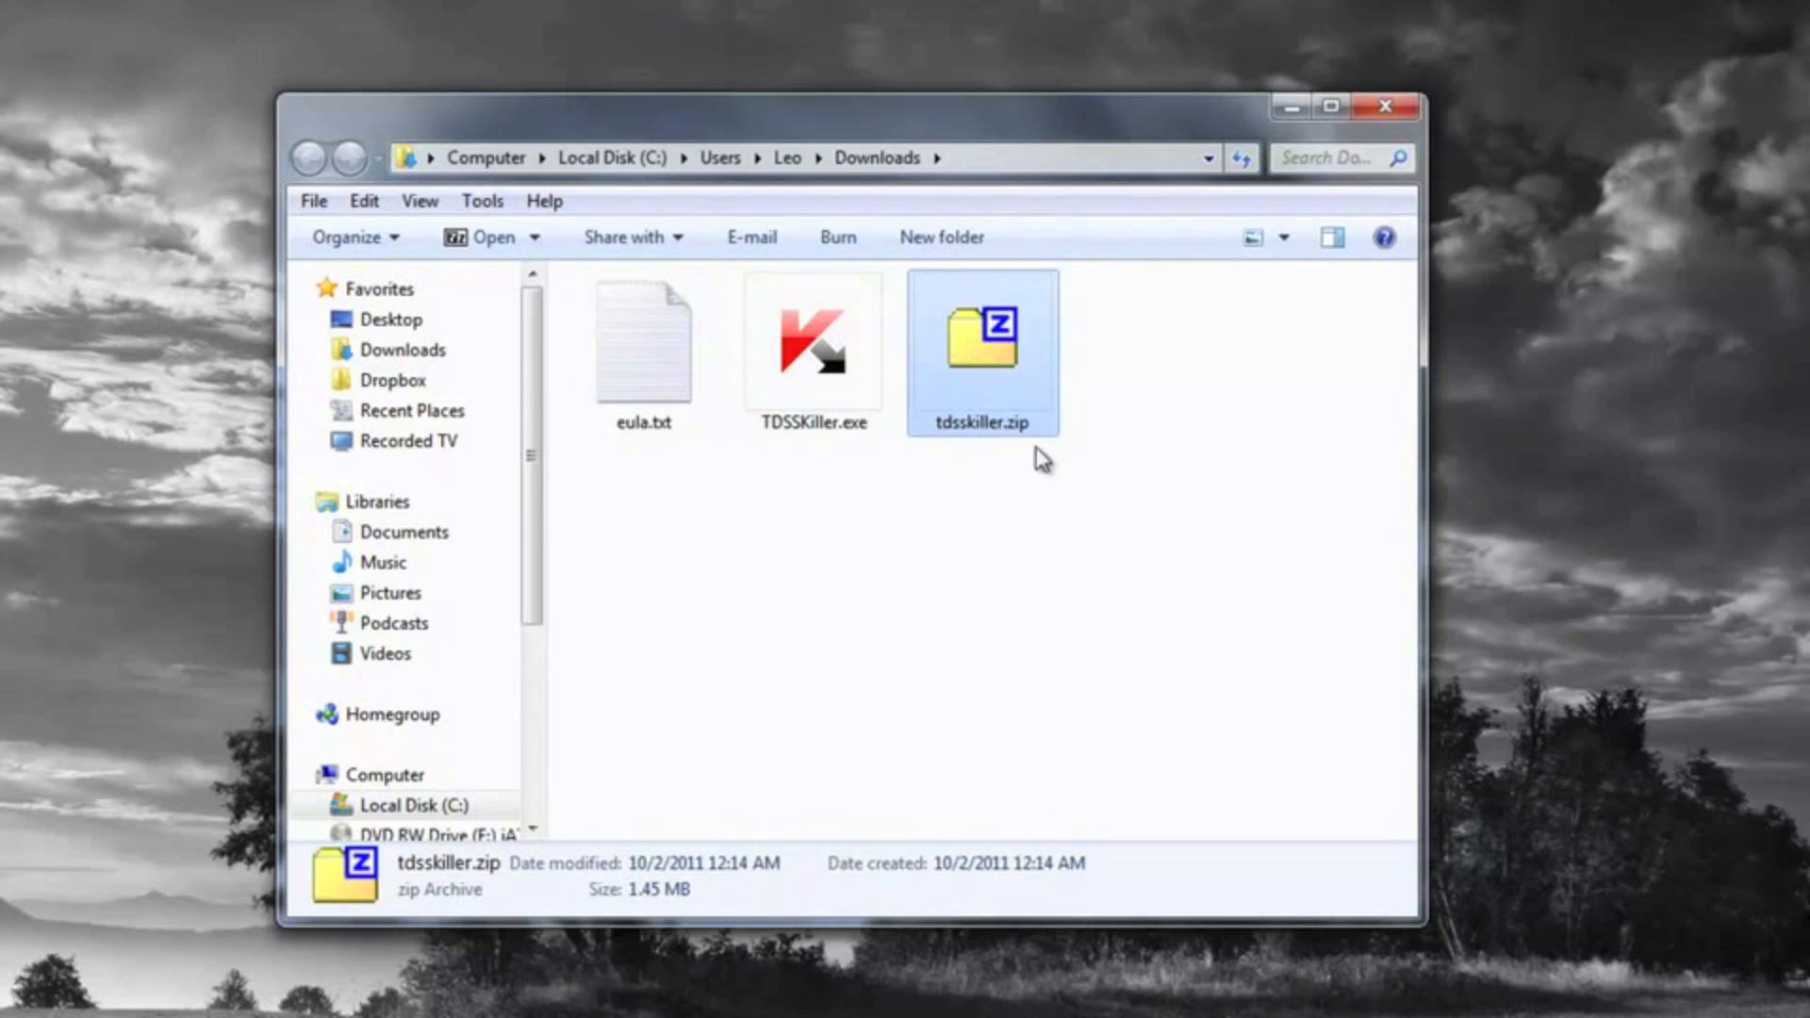
left_click(811, 346)
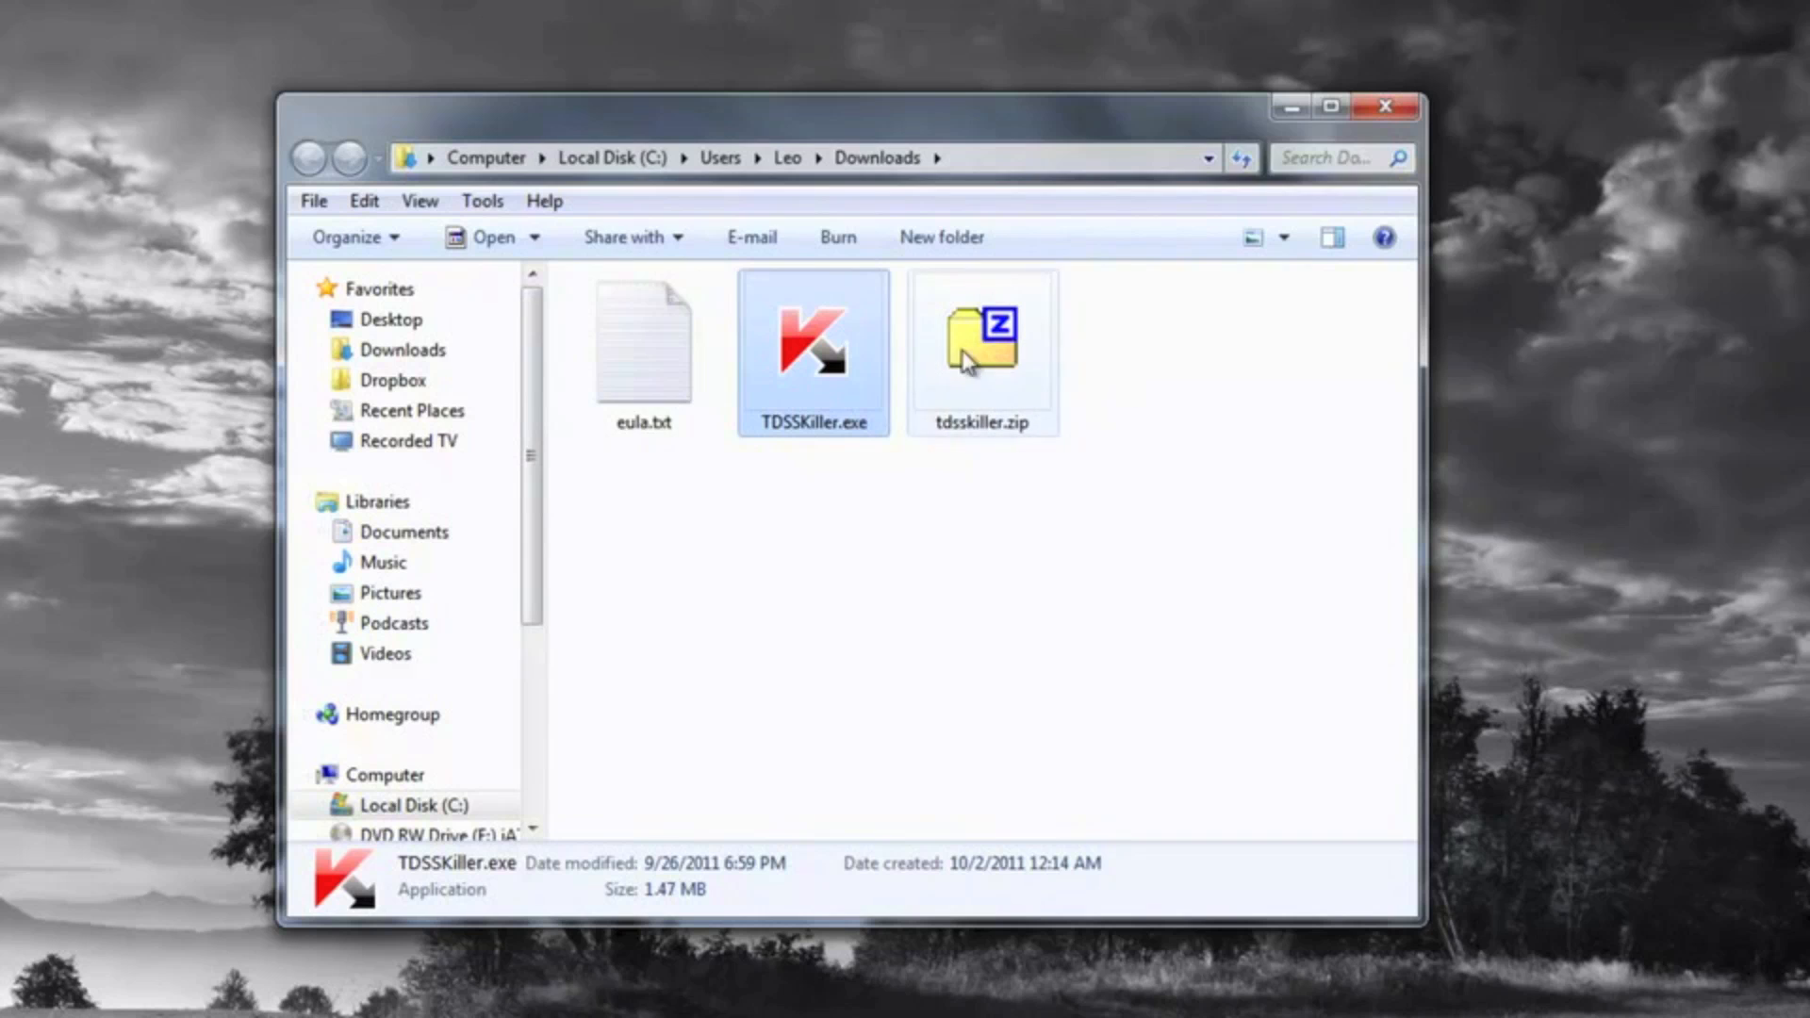
left_click(483, 200)
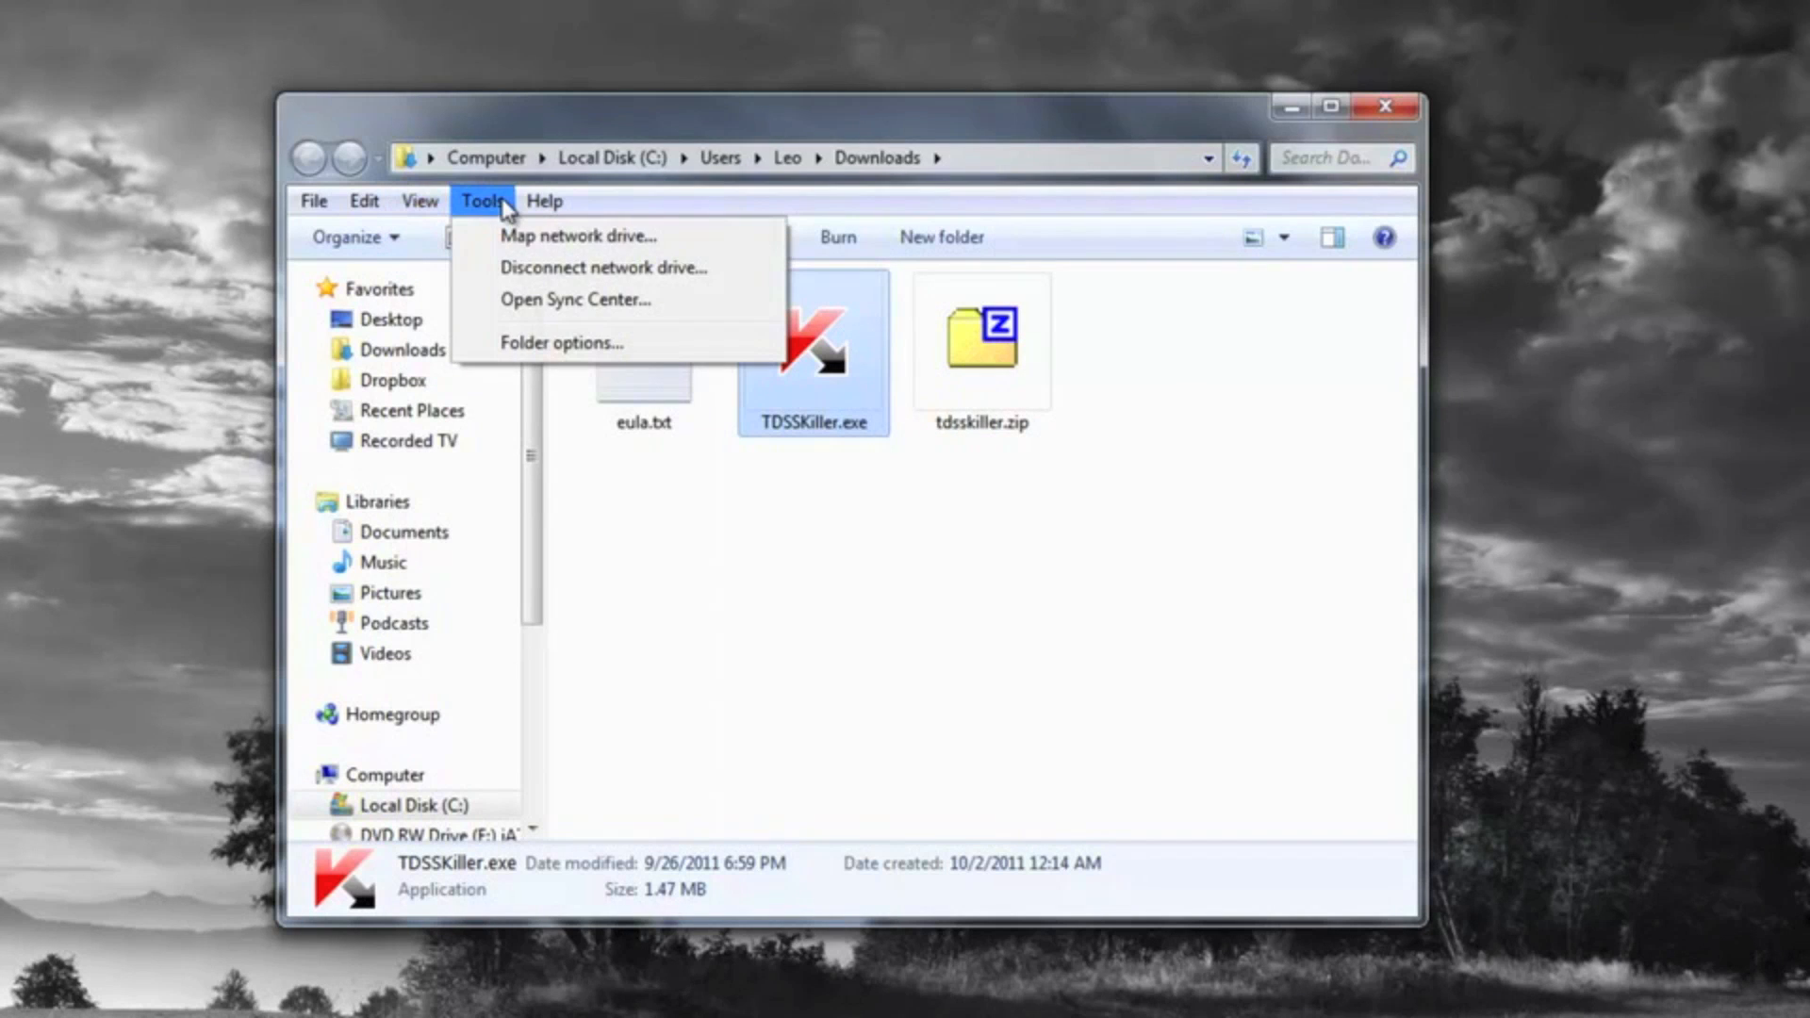
left_click(561, 341)
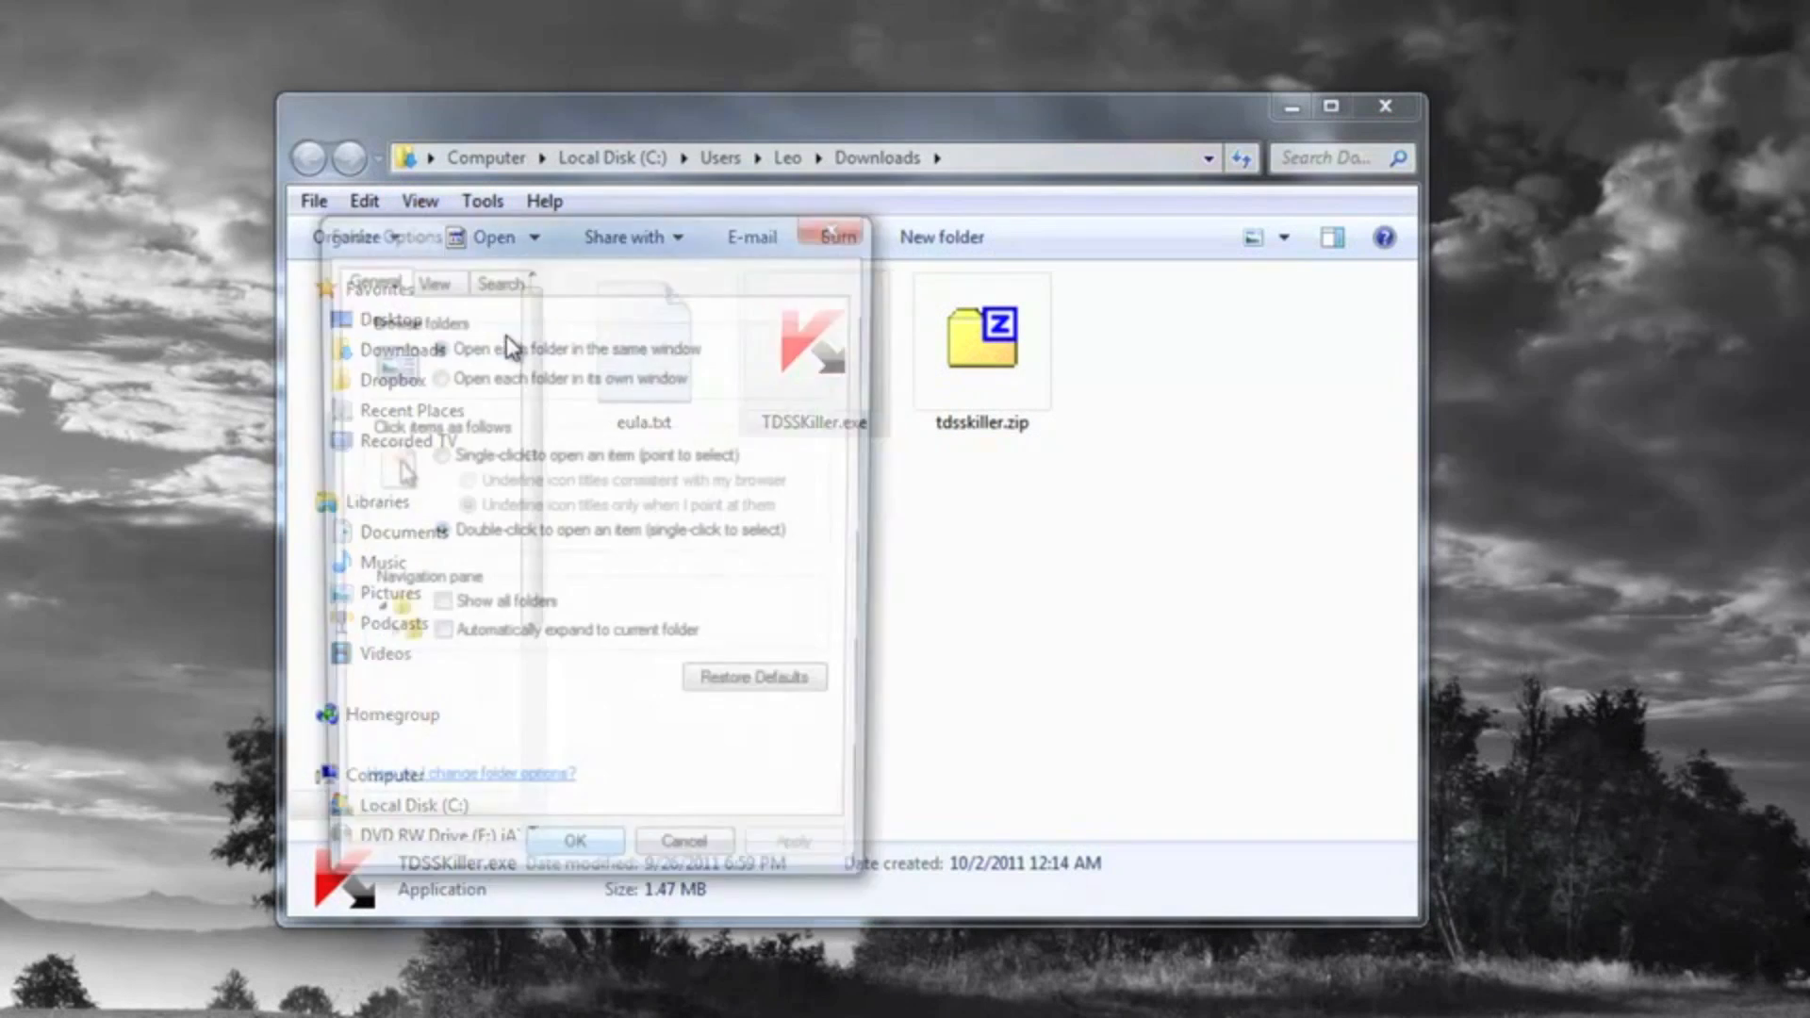
Step: On the View settings keep known file extensions visible and confirm with OK
left_click(428, 277)
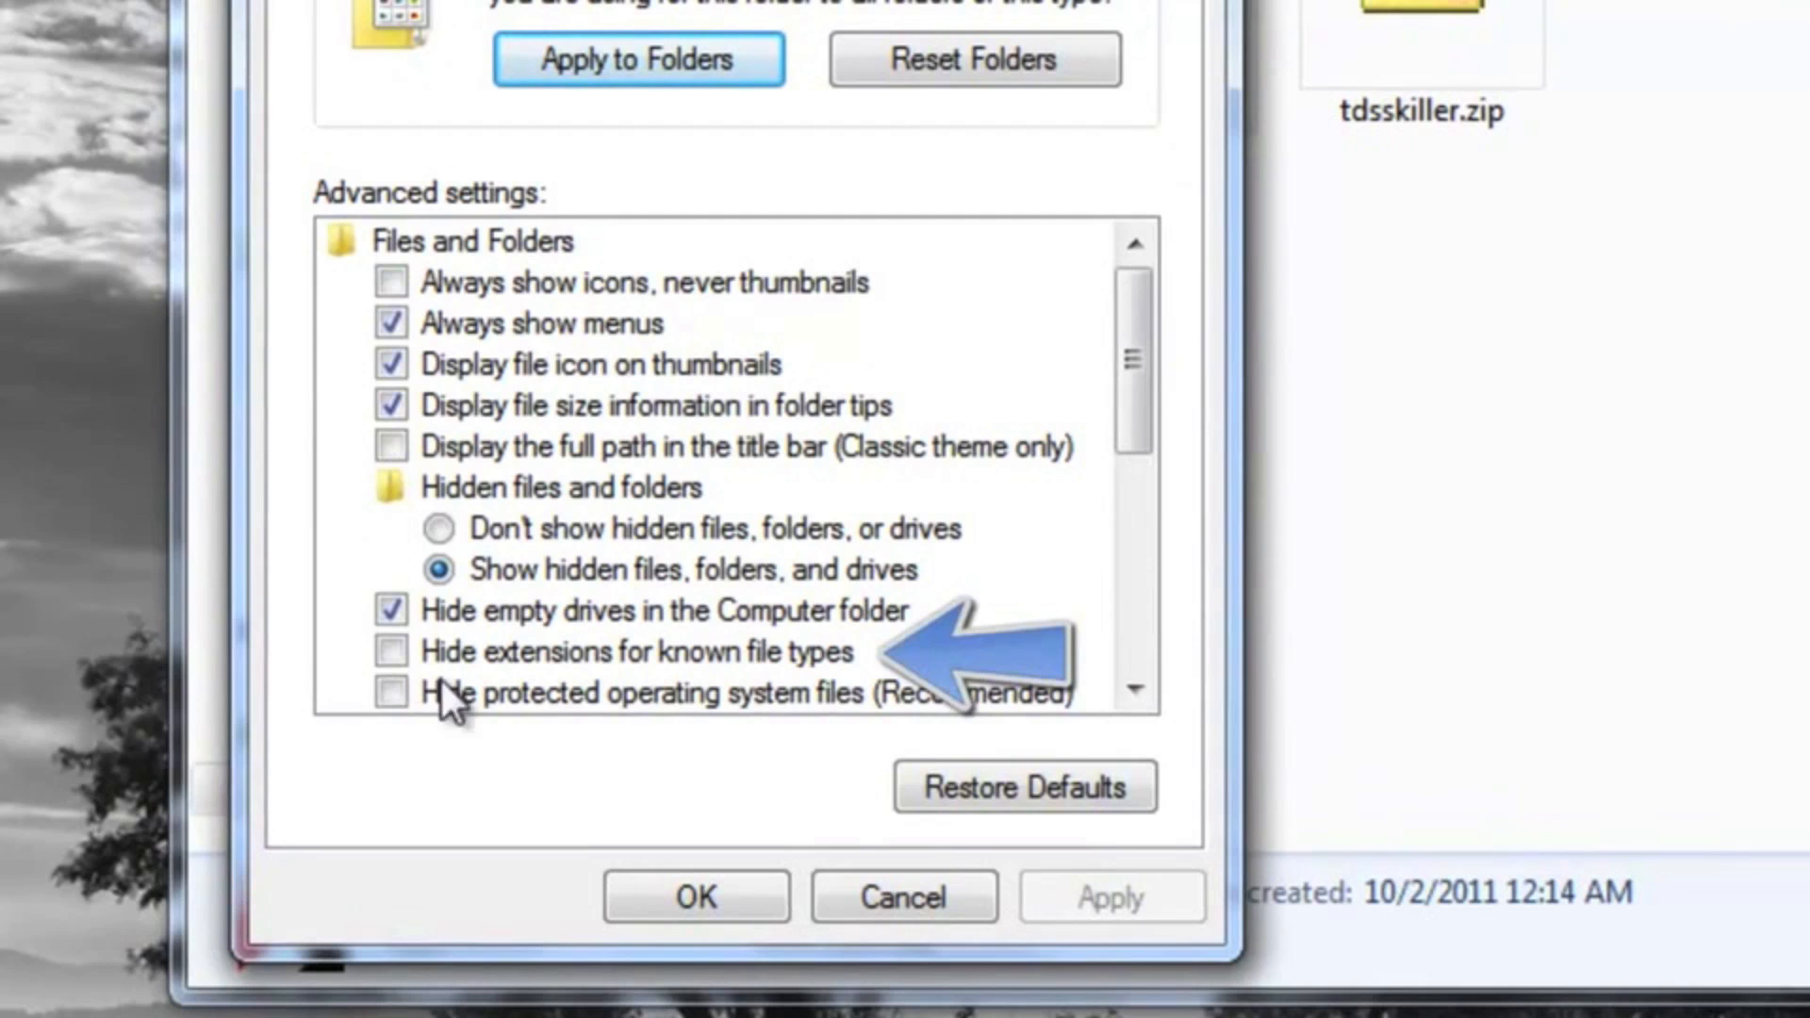
mouse_move(601, 681)
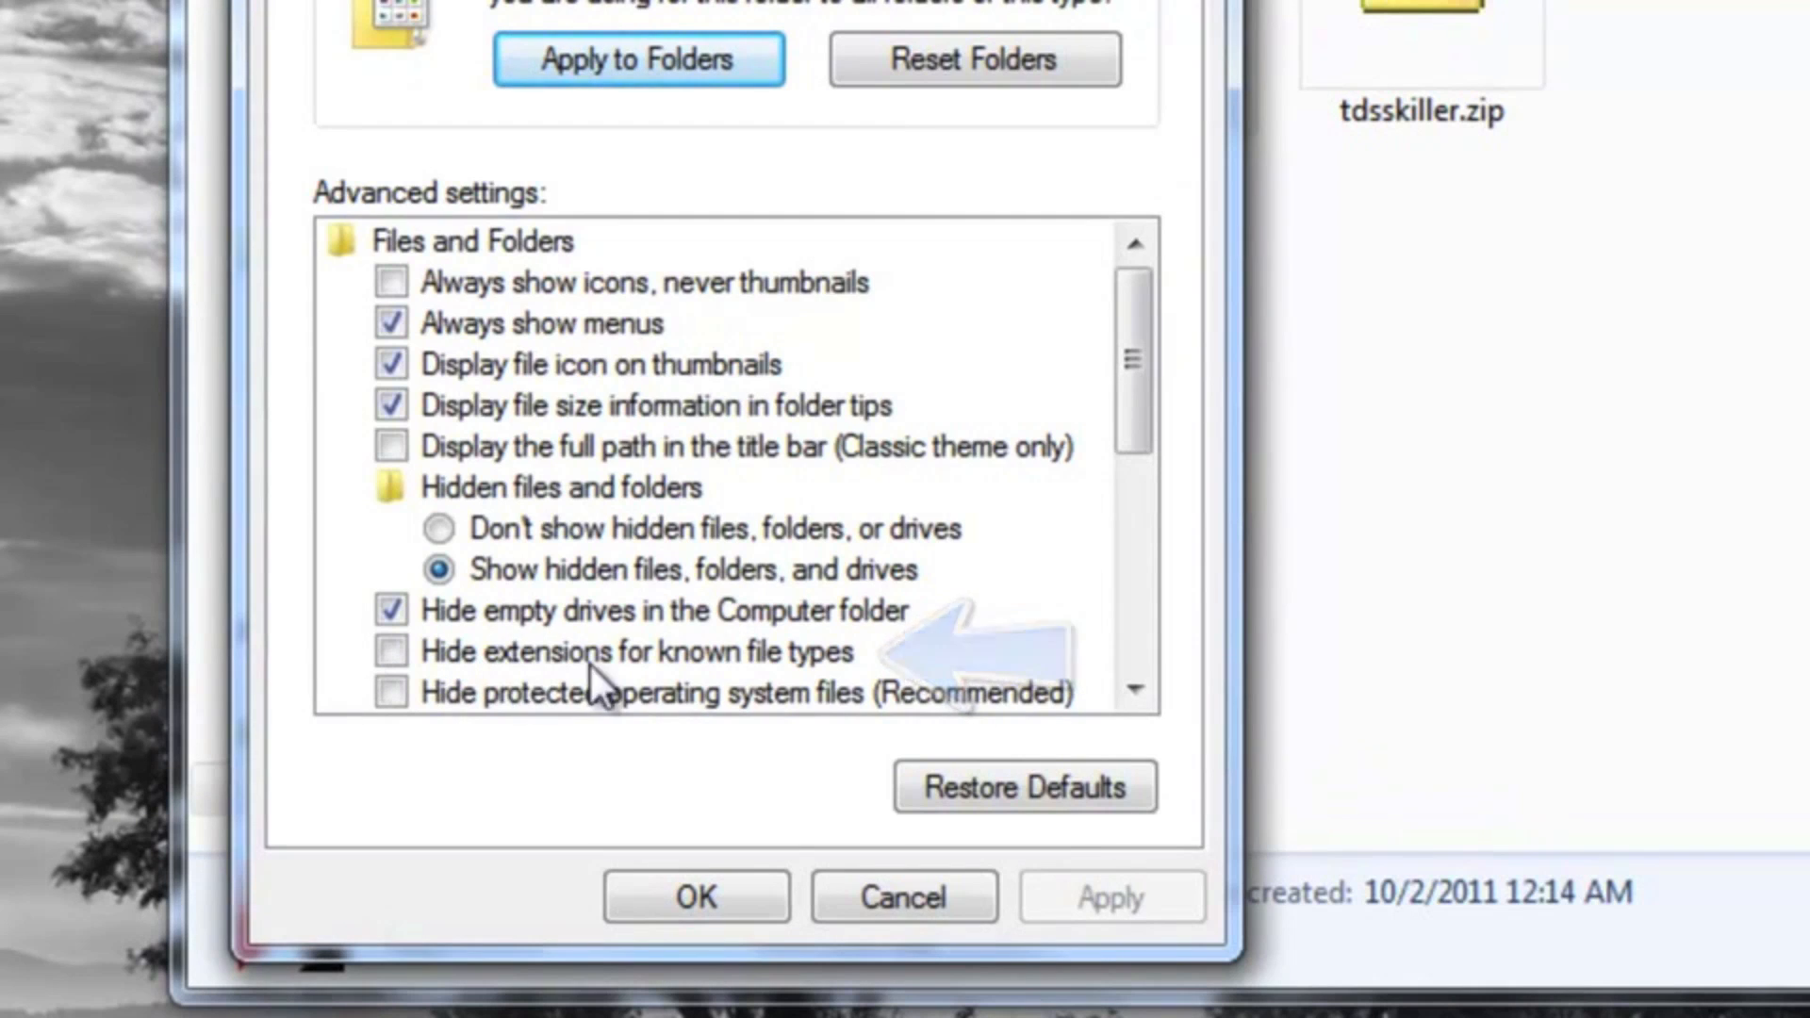
left_click(695, 896)
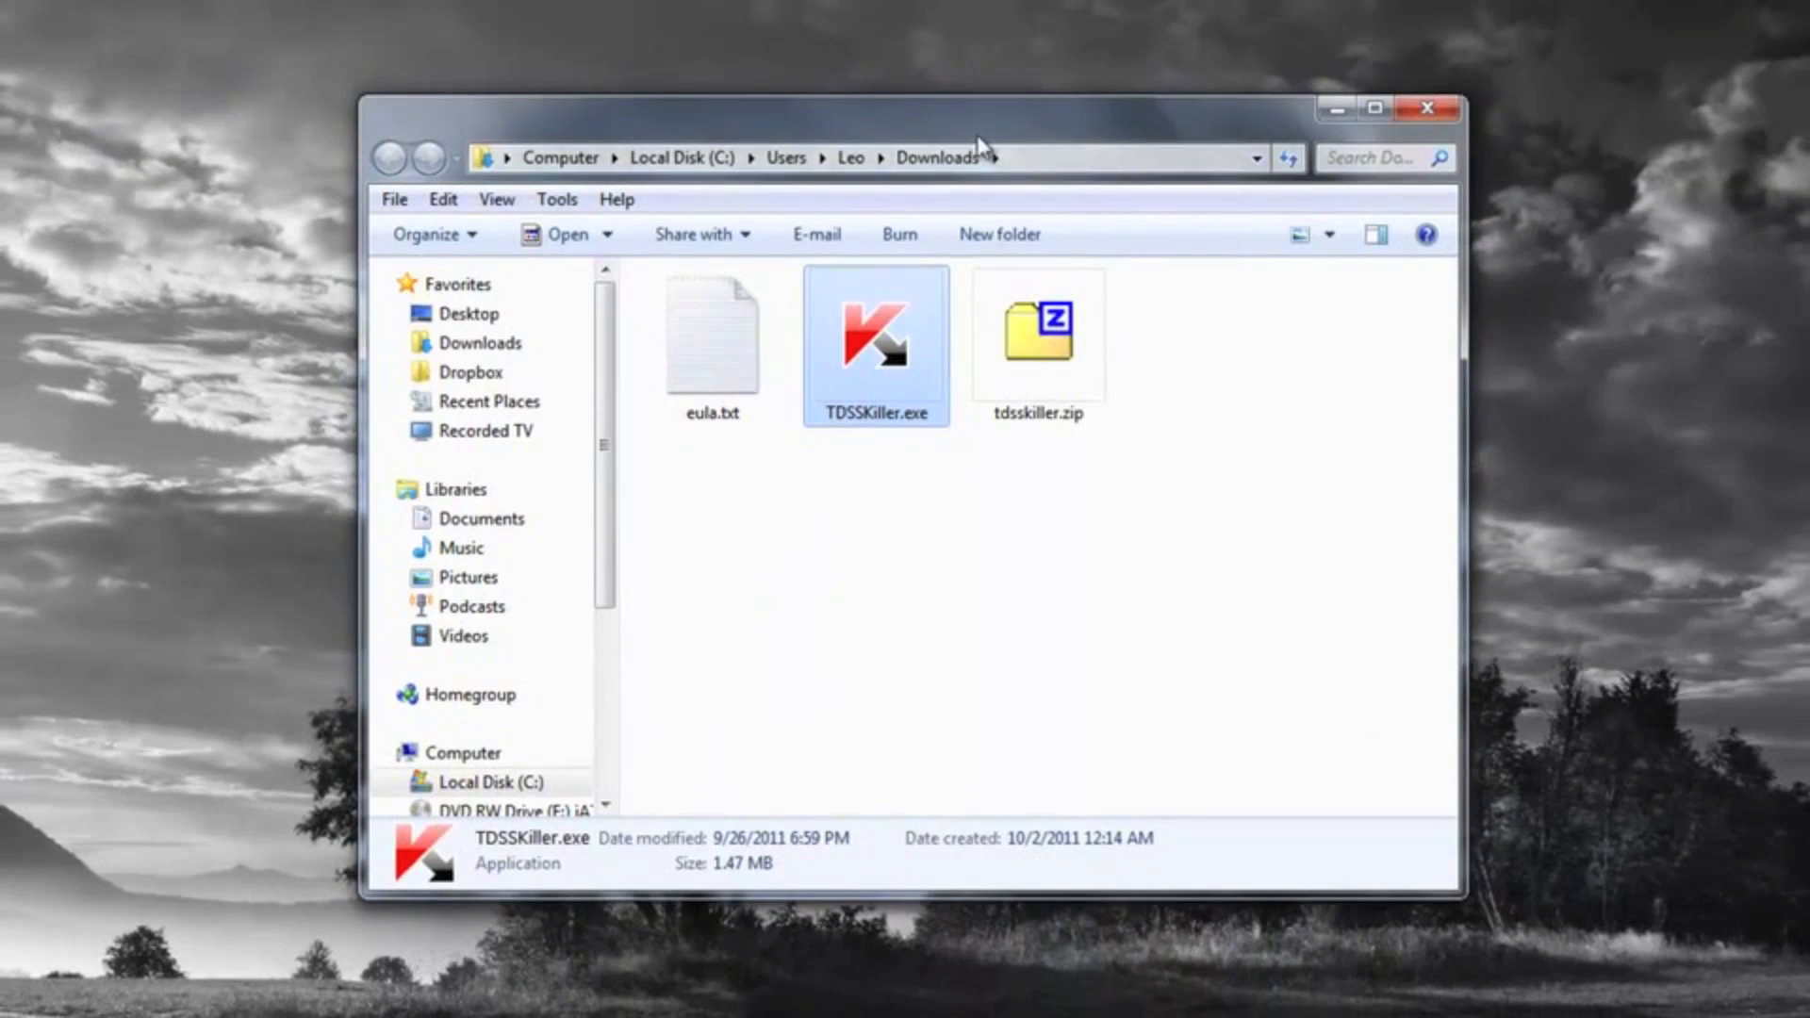
mouse_move(1013, 433)
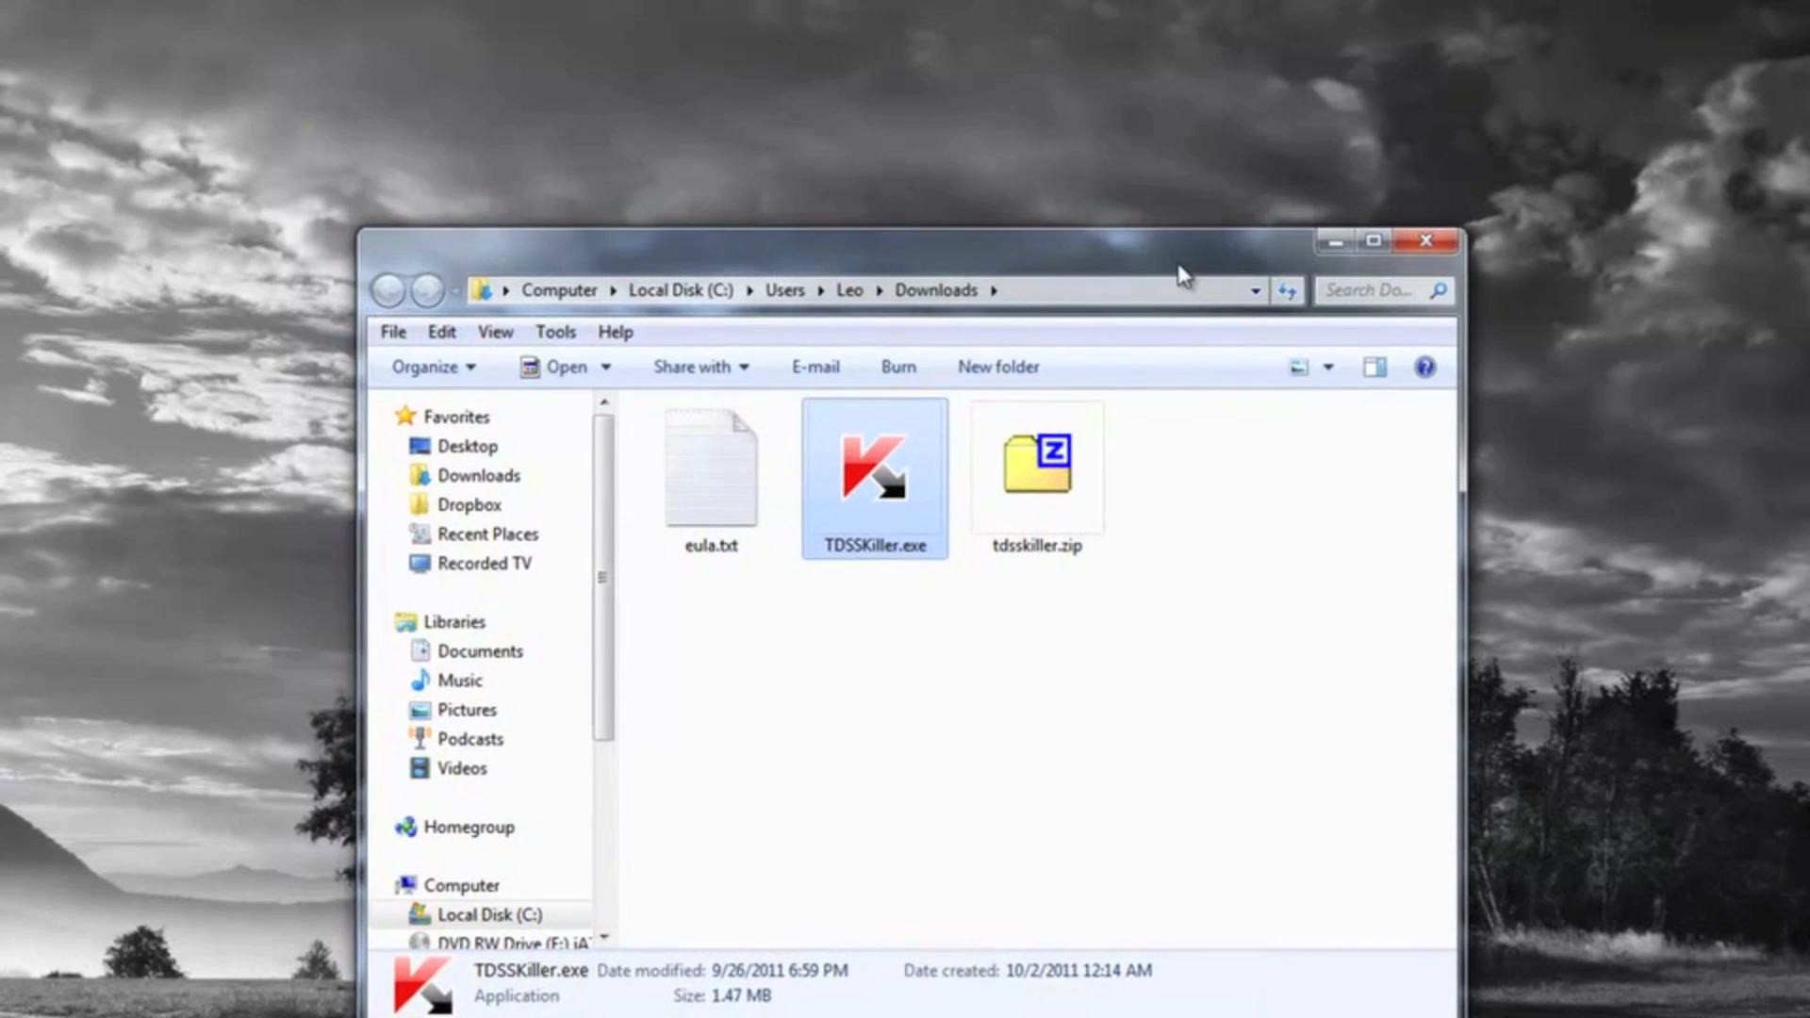
mouse_move(1085, 269)
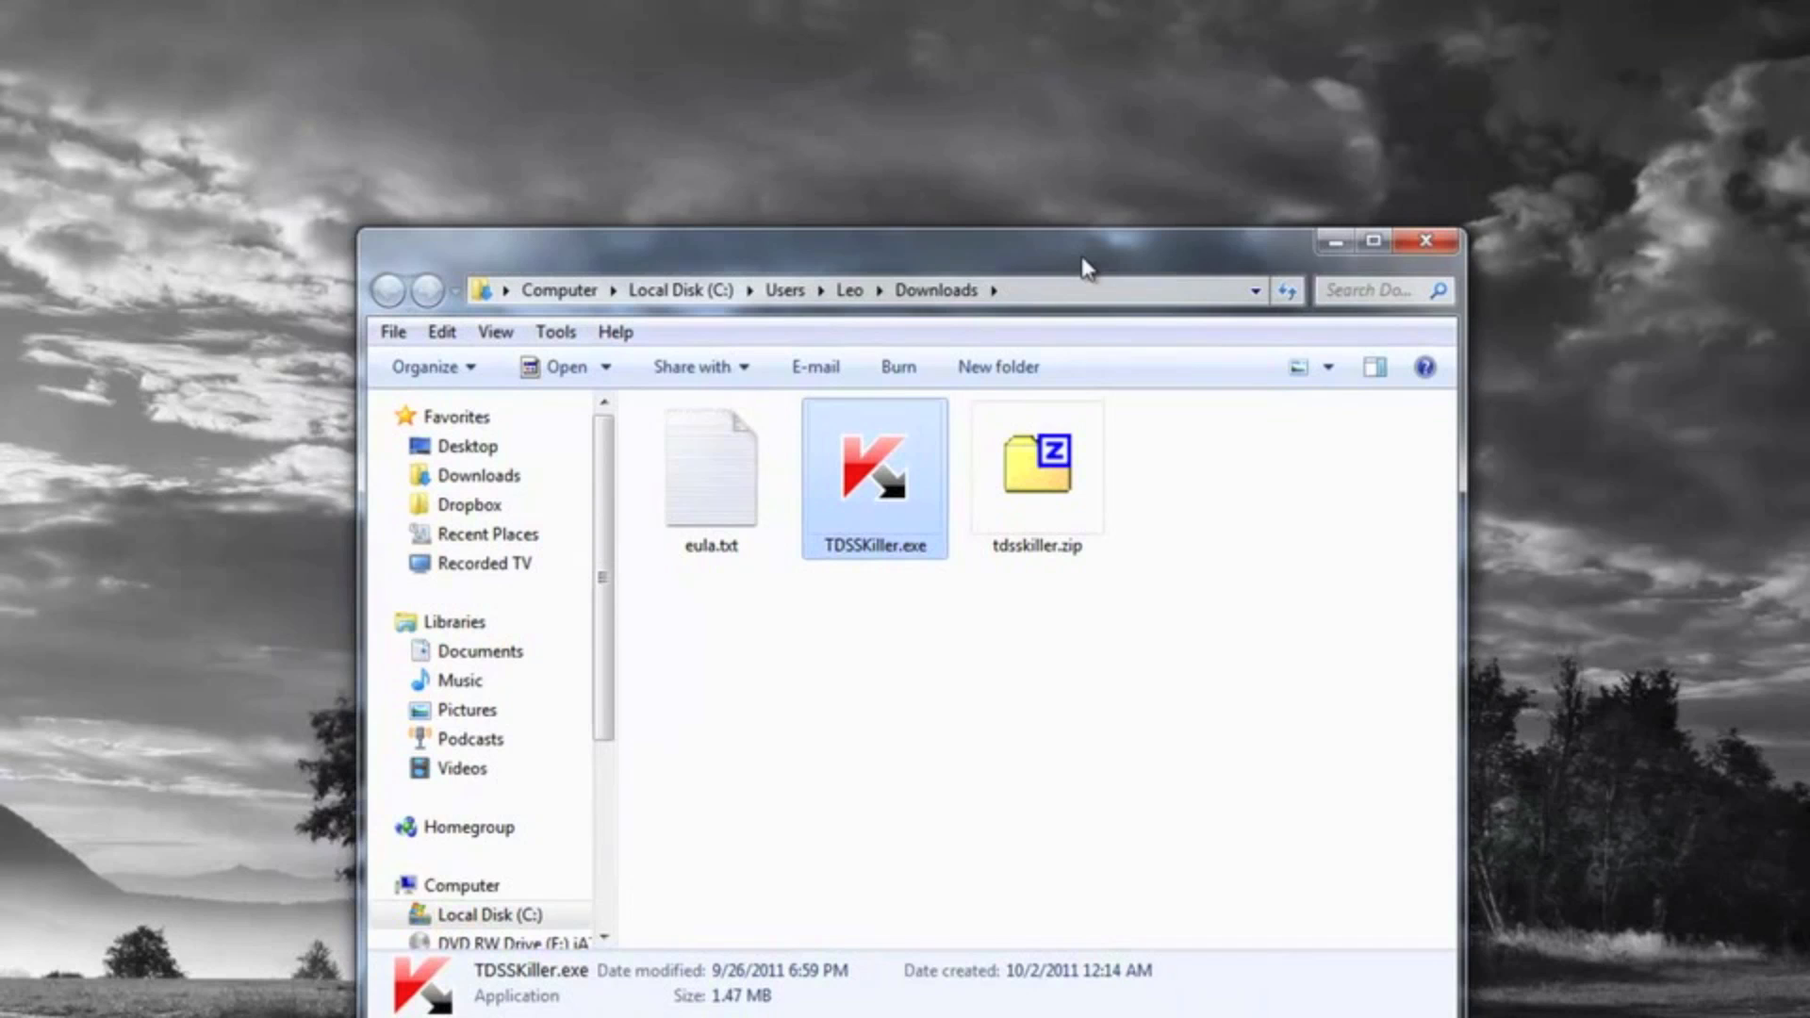
mouse_move(664, 227)
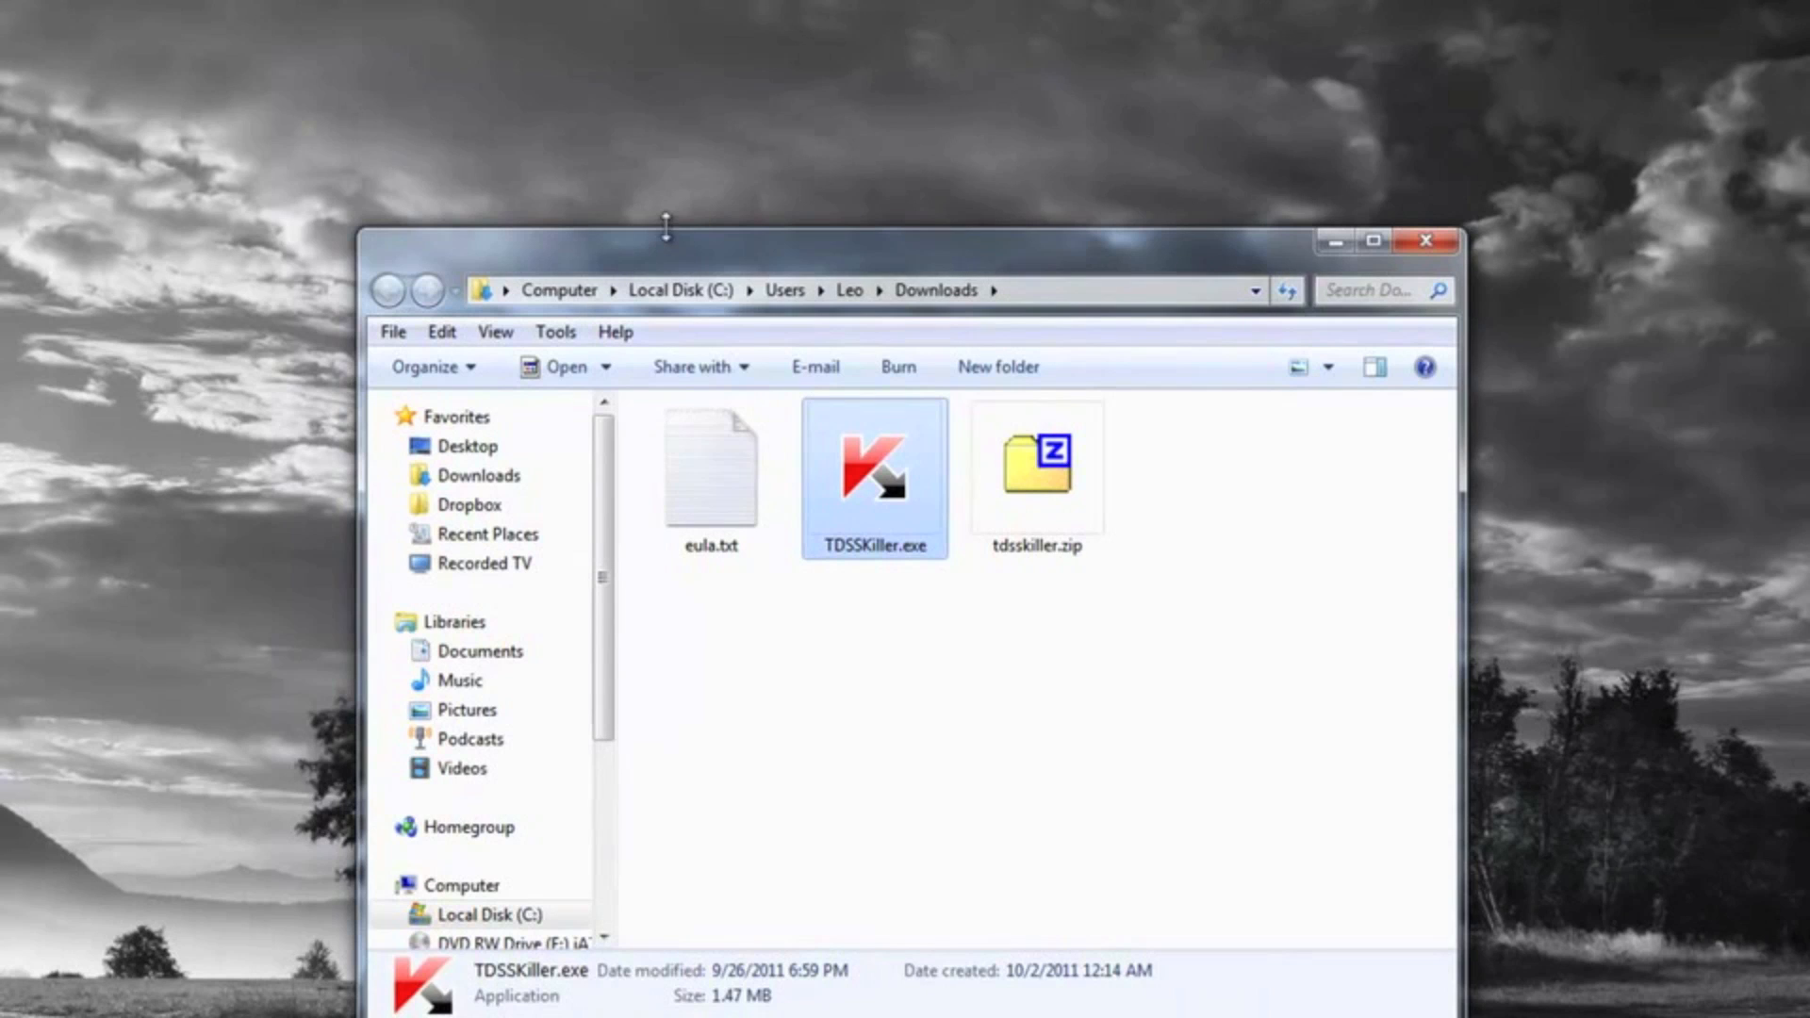
mouse_move(680, 248)
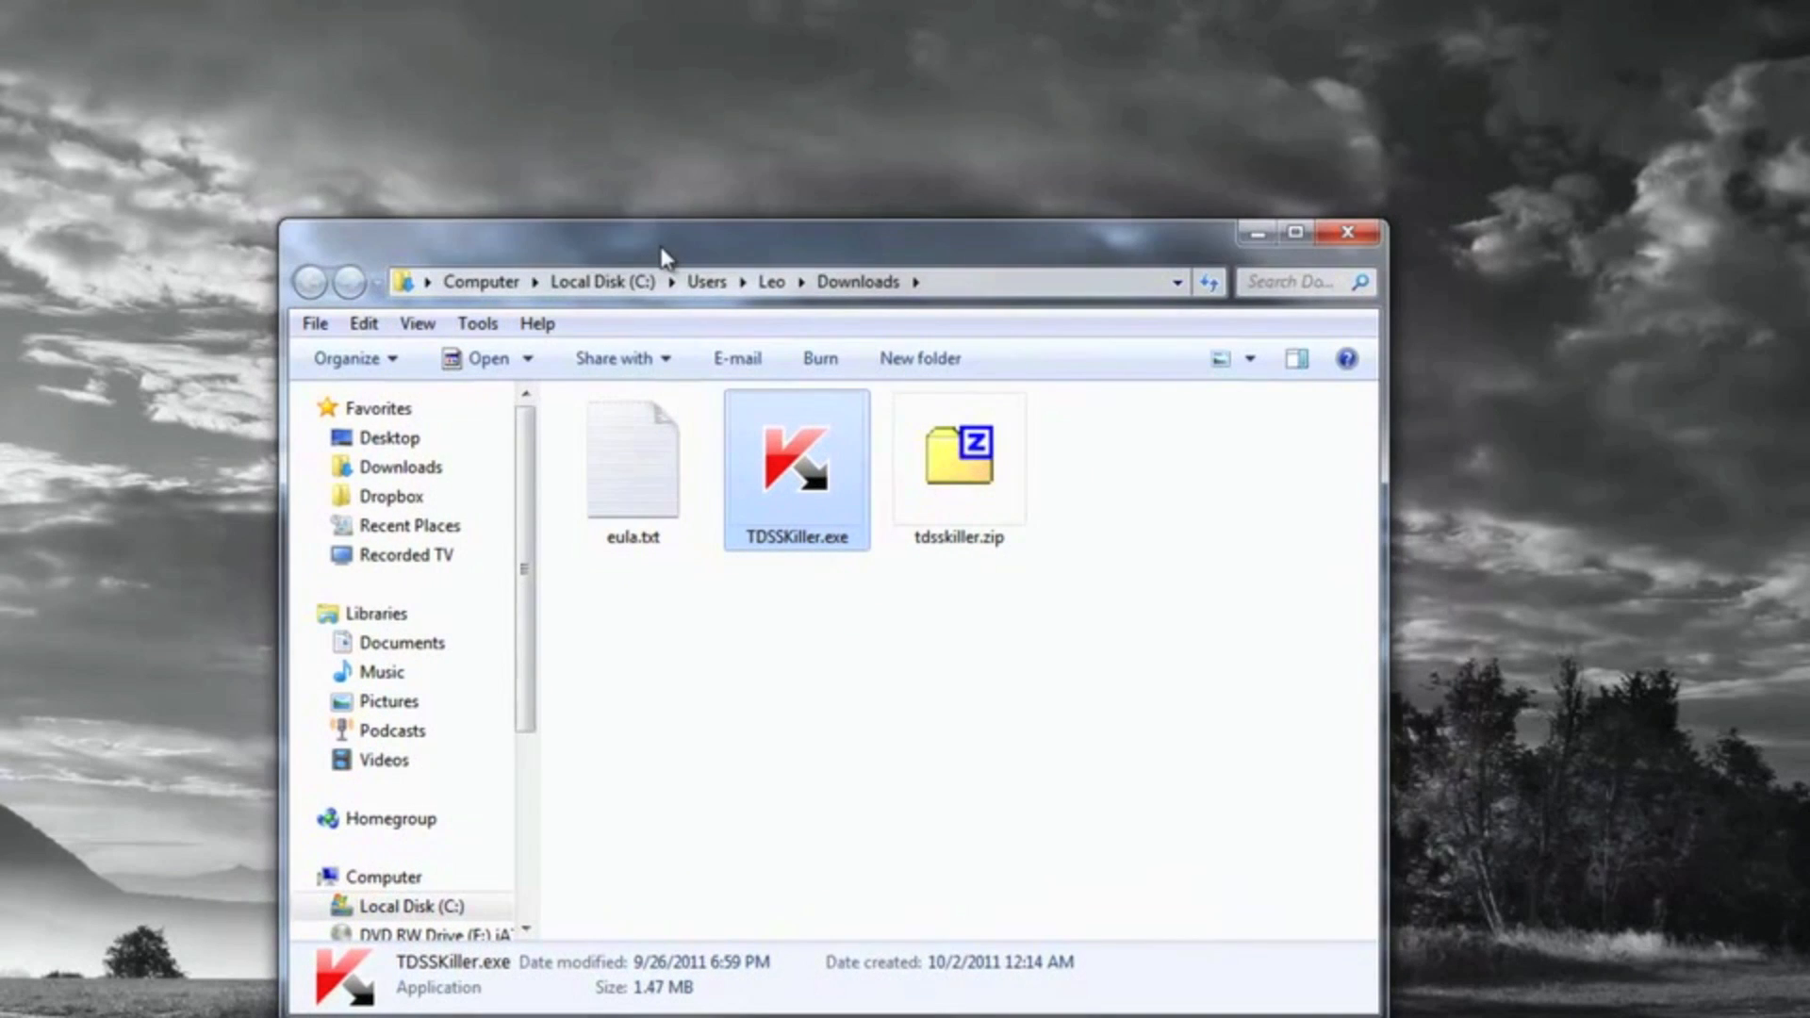
mouse_move(796, 254)
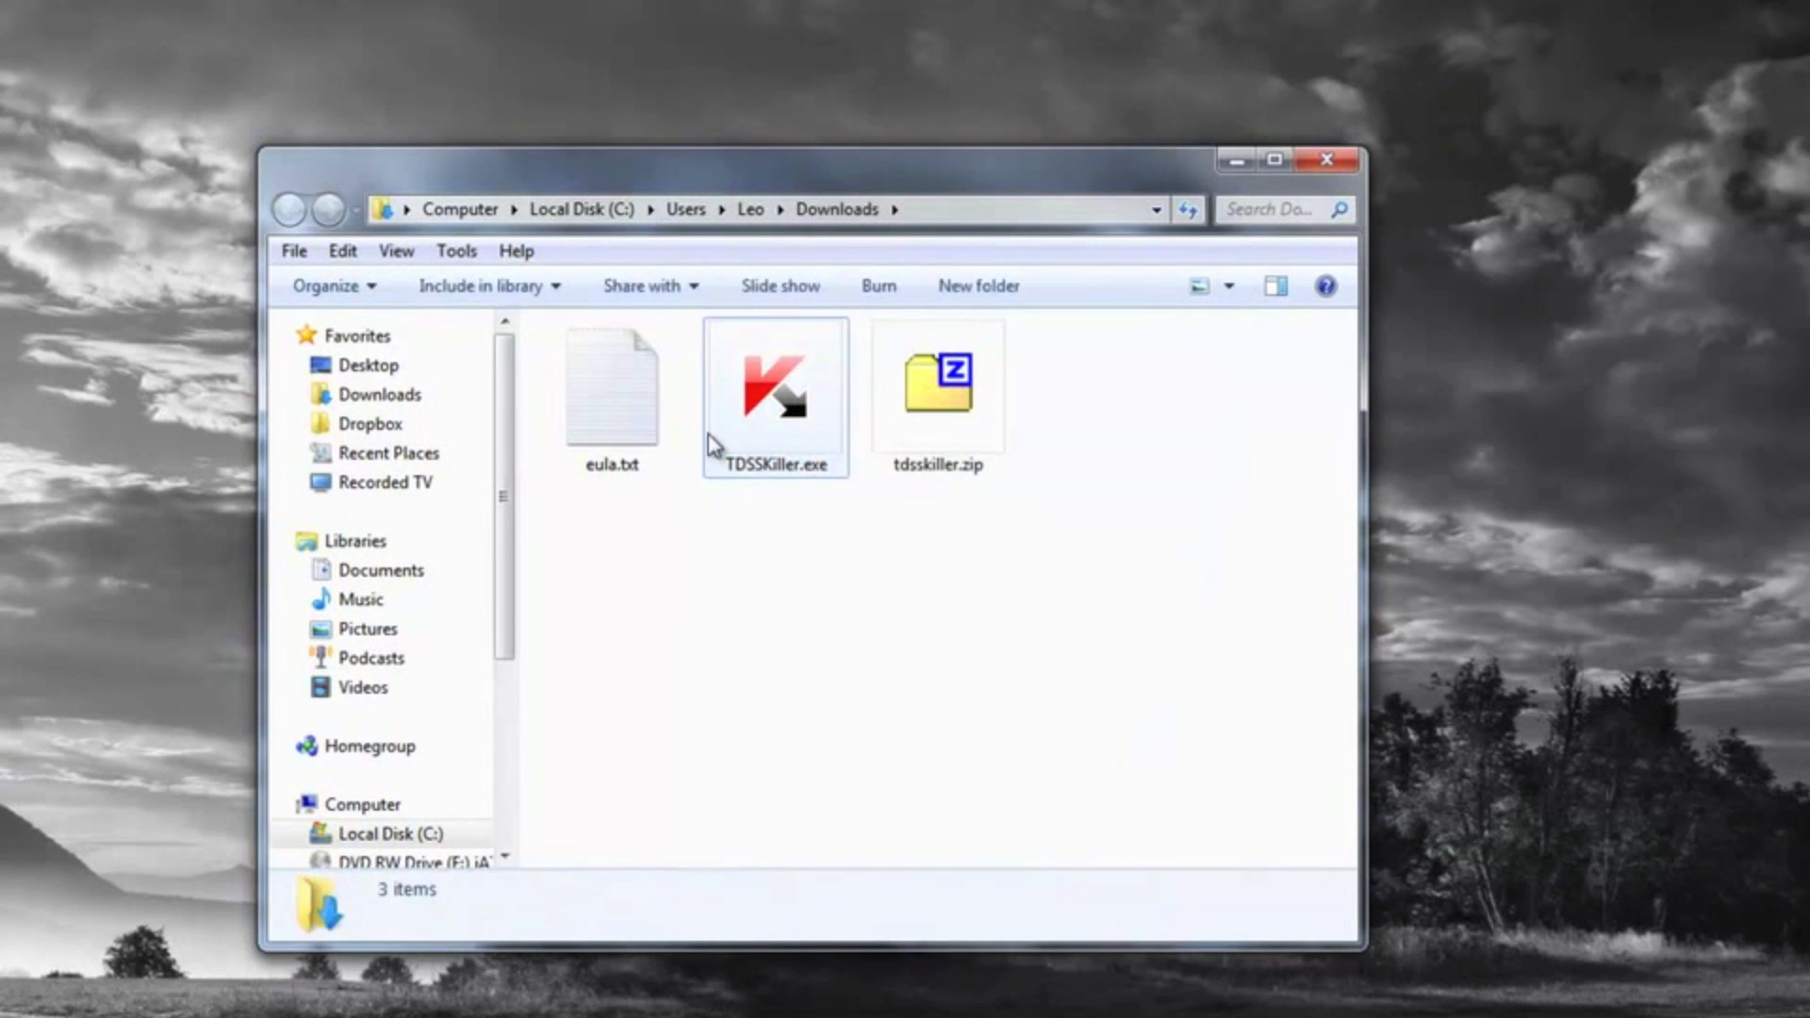
Step: Rename TDSSKiller.exe to 123.com, accepting the extension-change warning
right_click(772, 381)
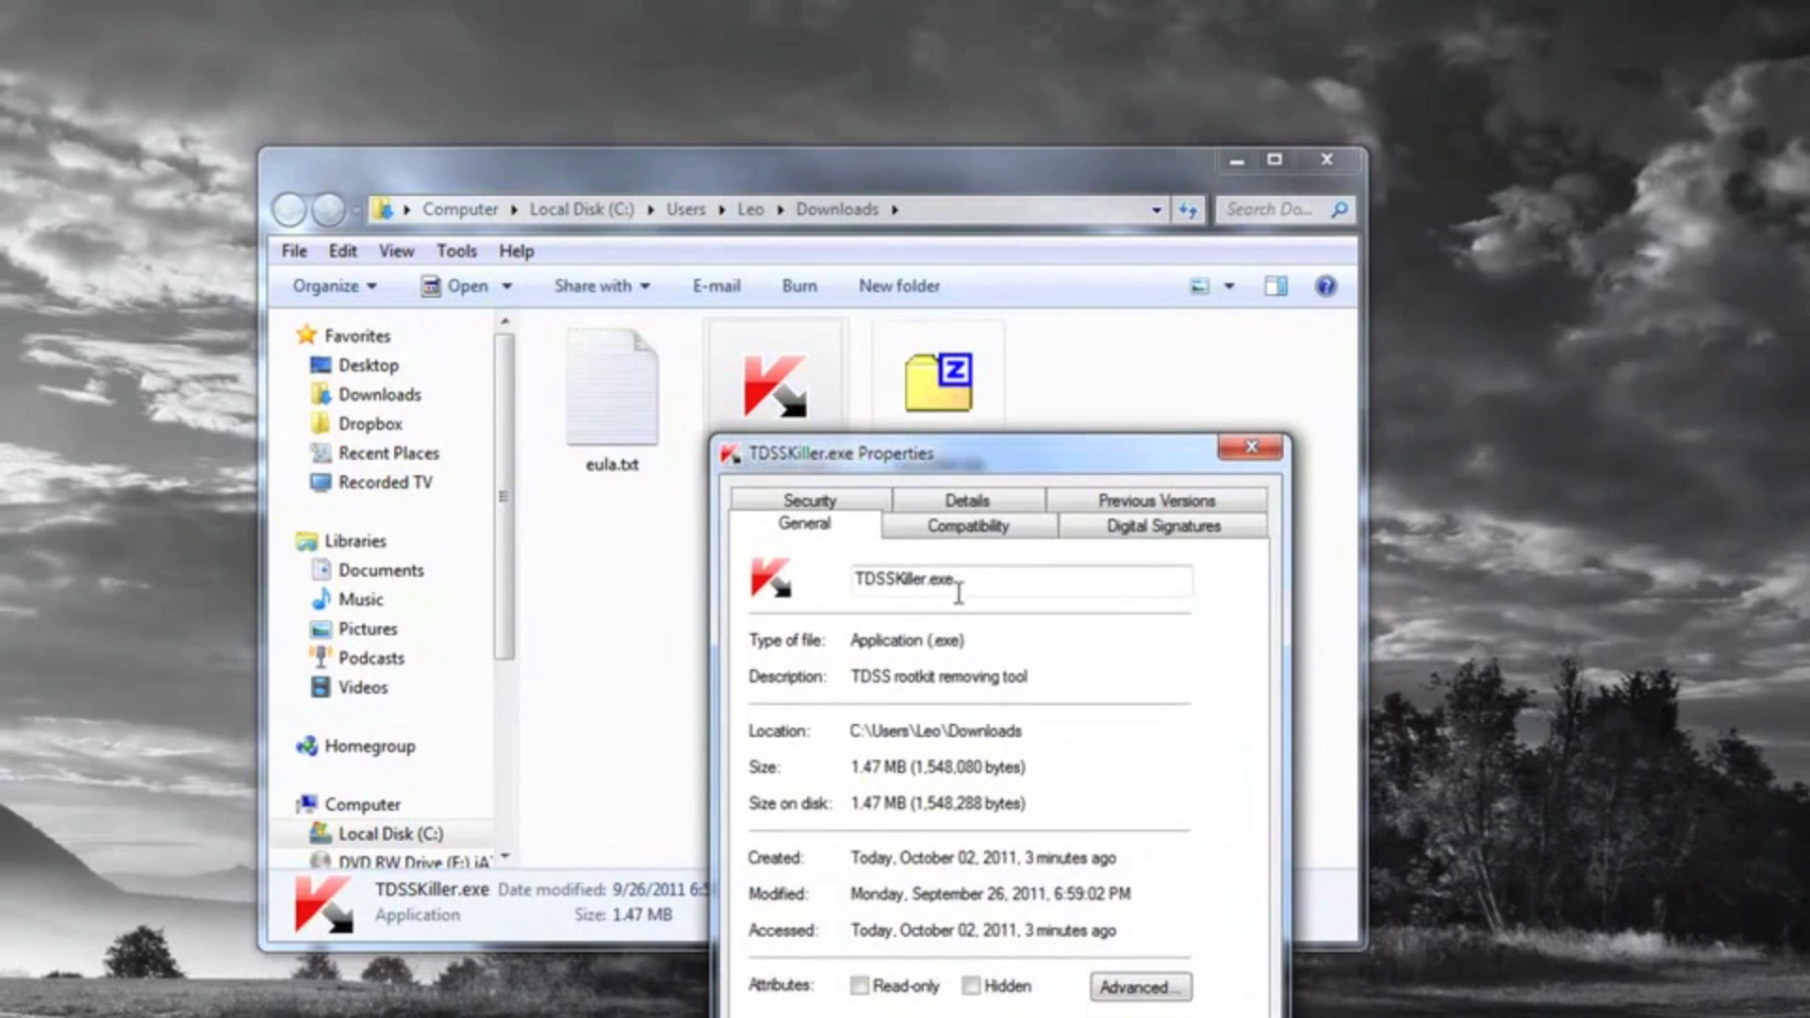
right_click(773, 376)
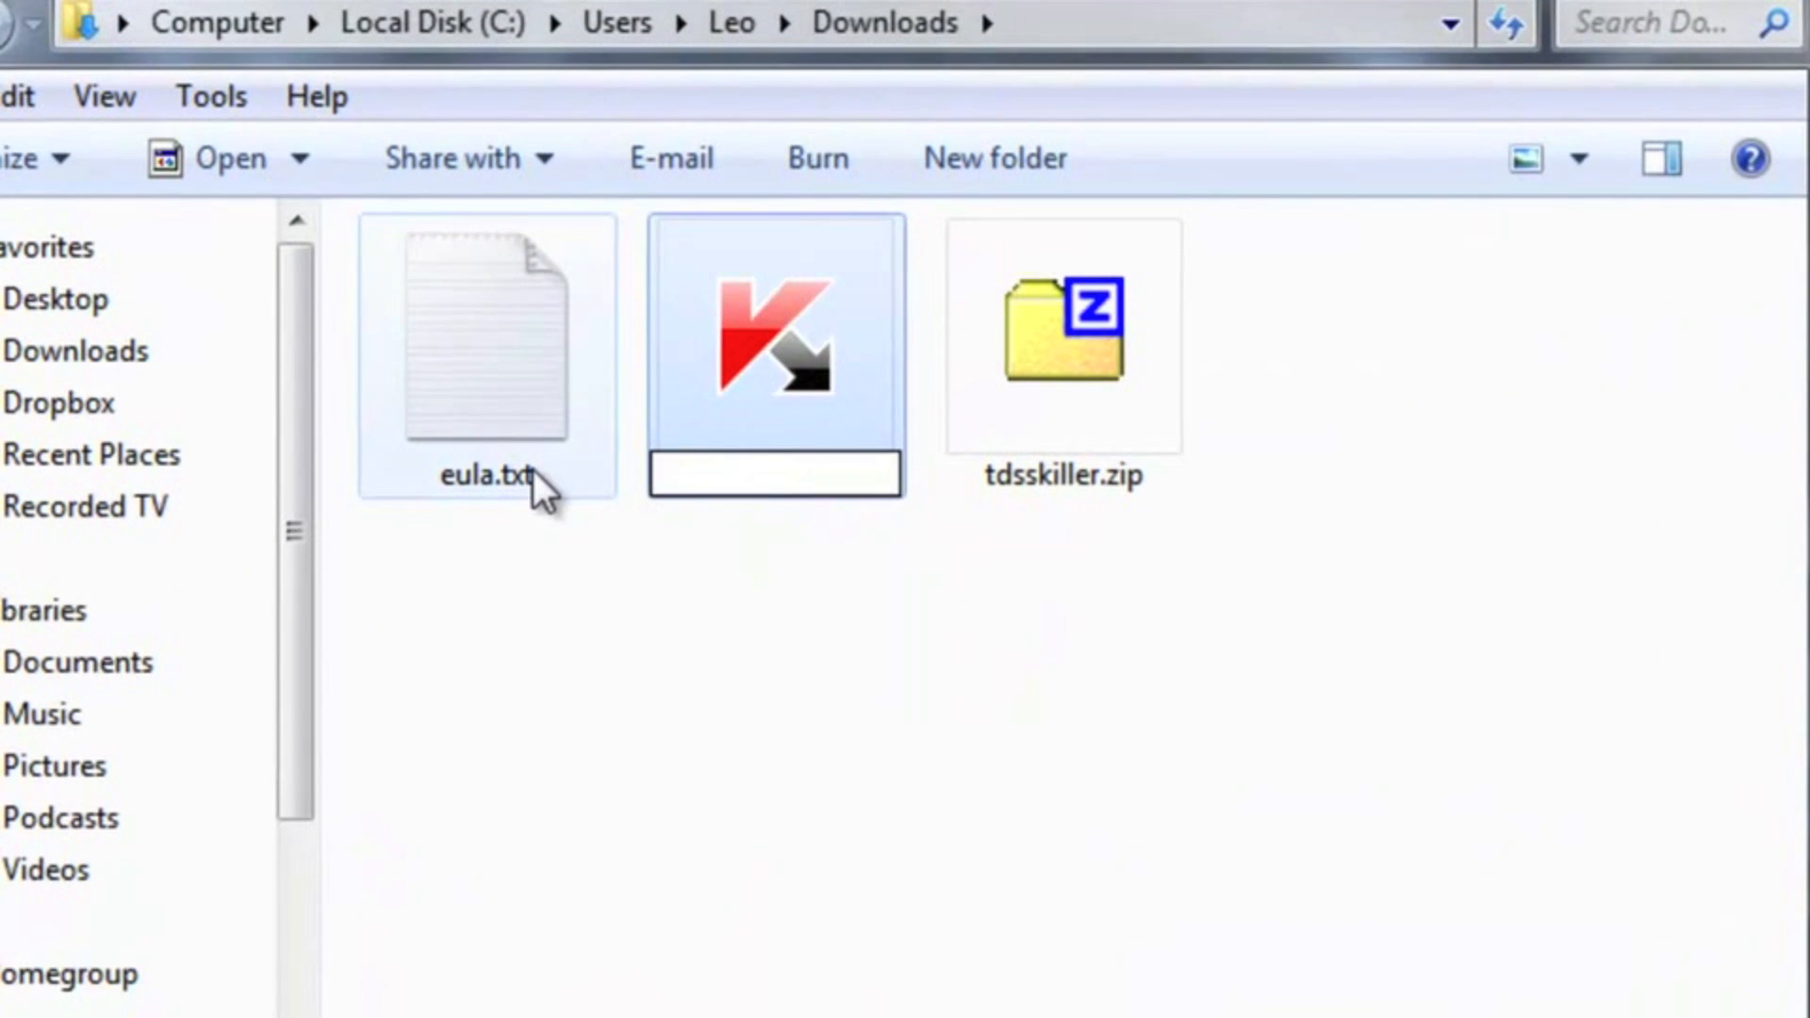
type("123.")
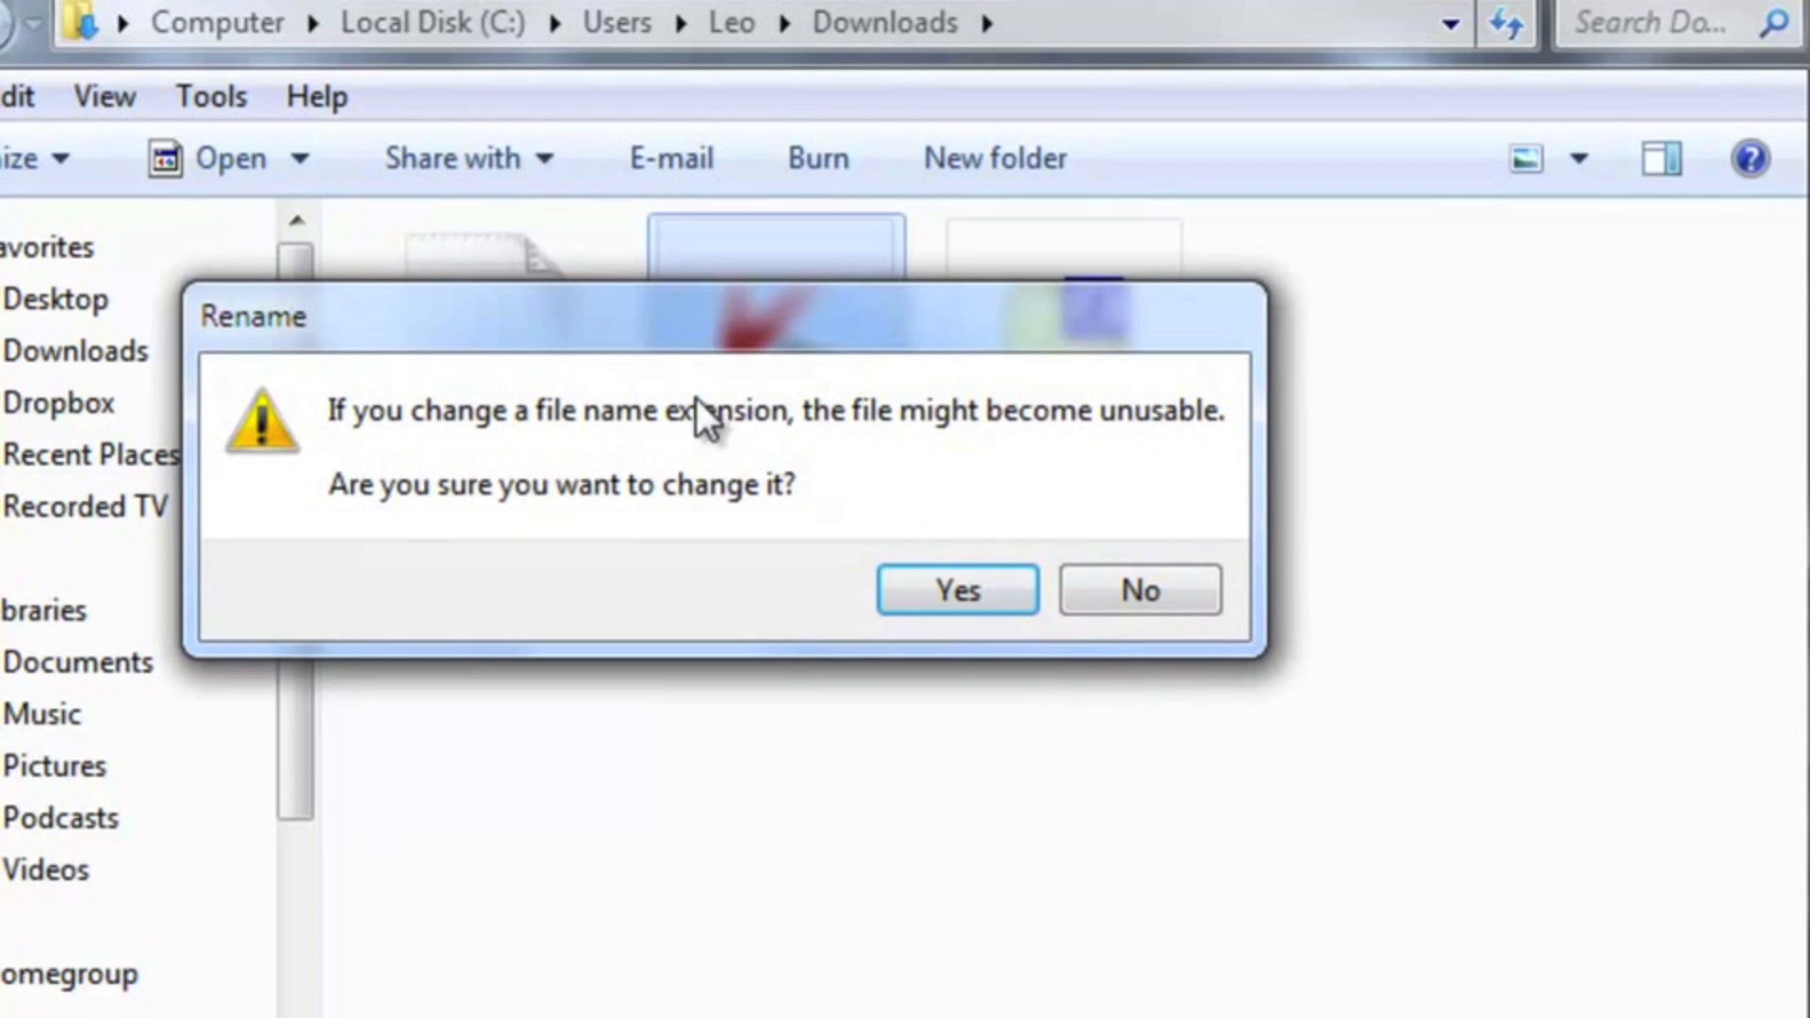
left_click(955, 589)
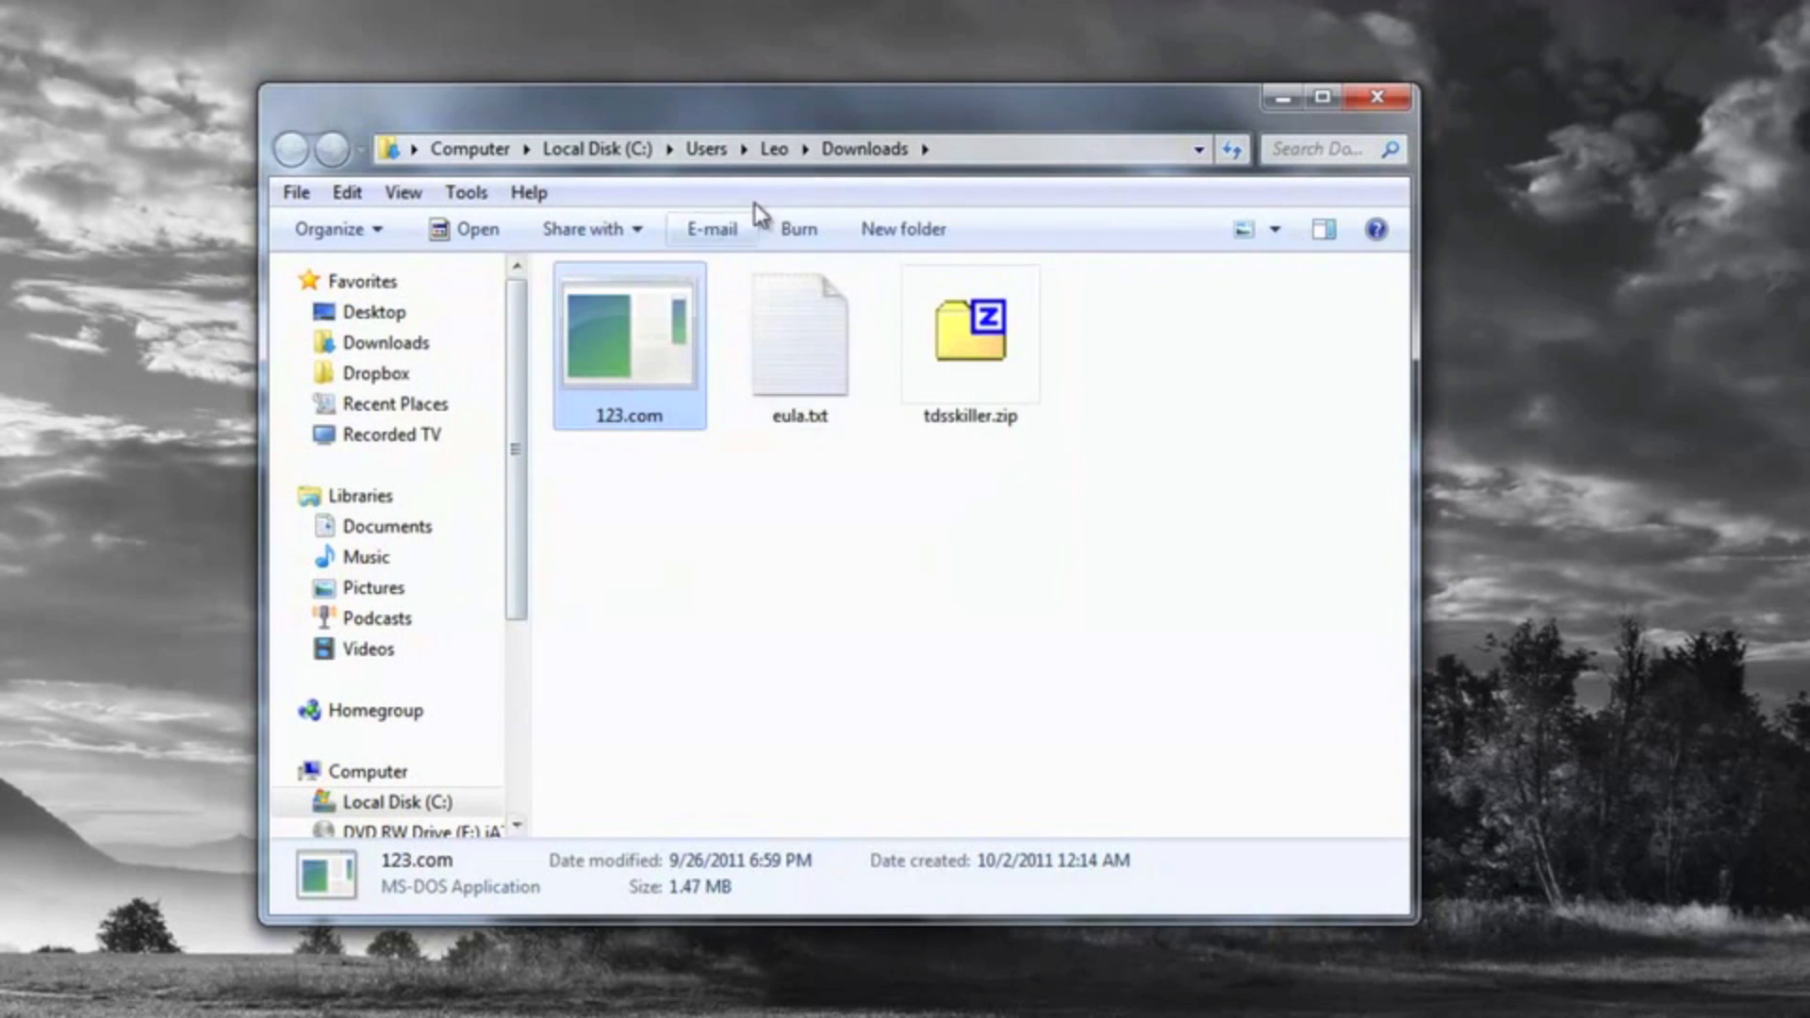
mouse_move(595, 662)
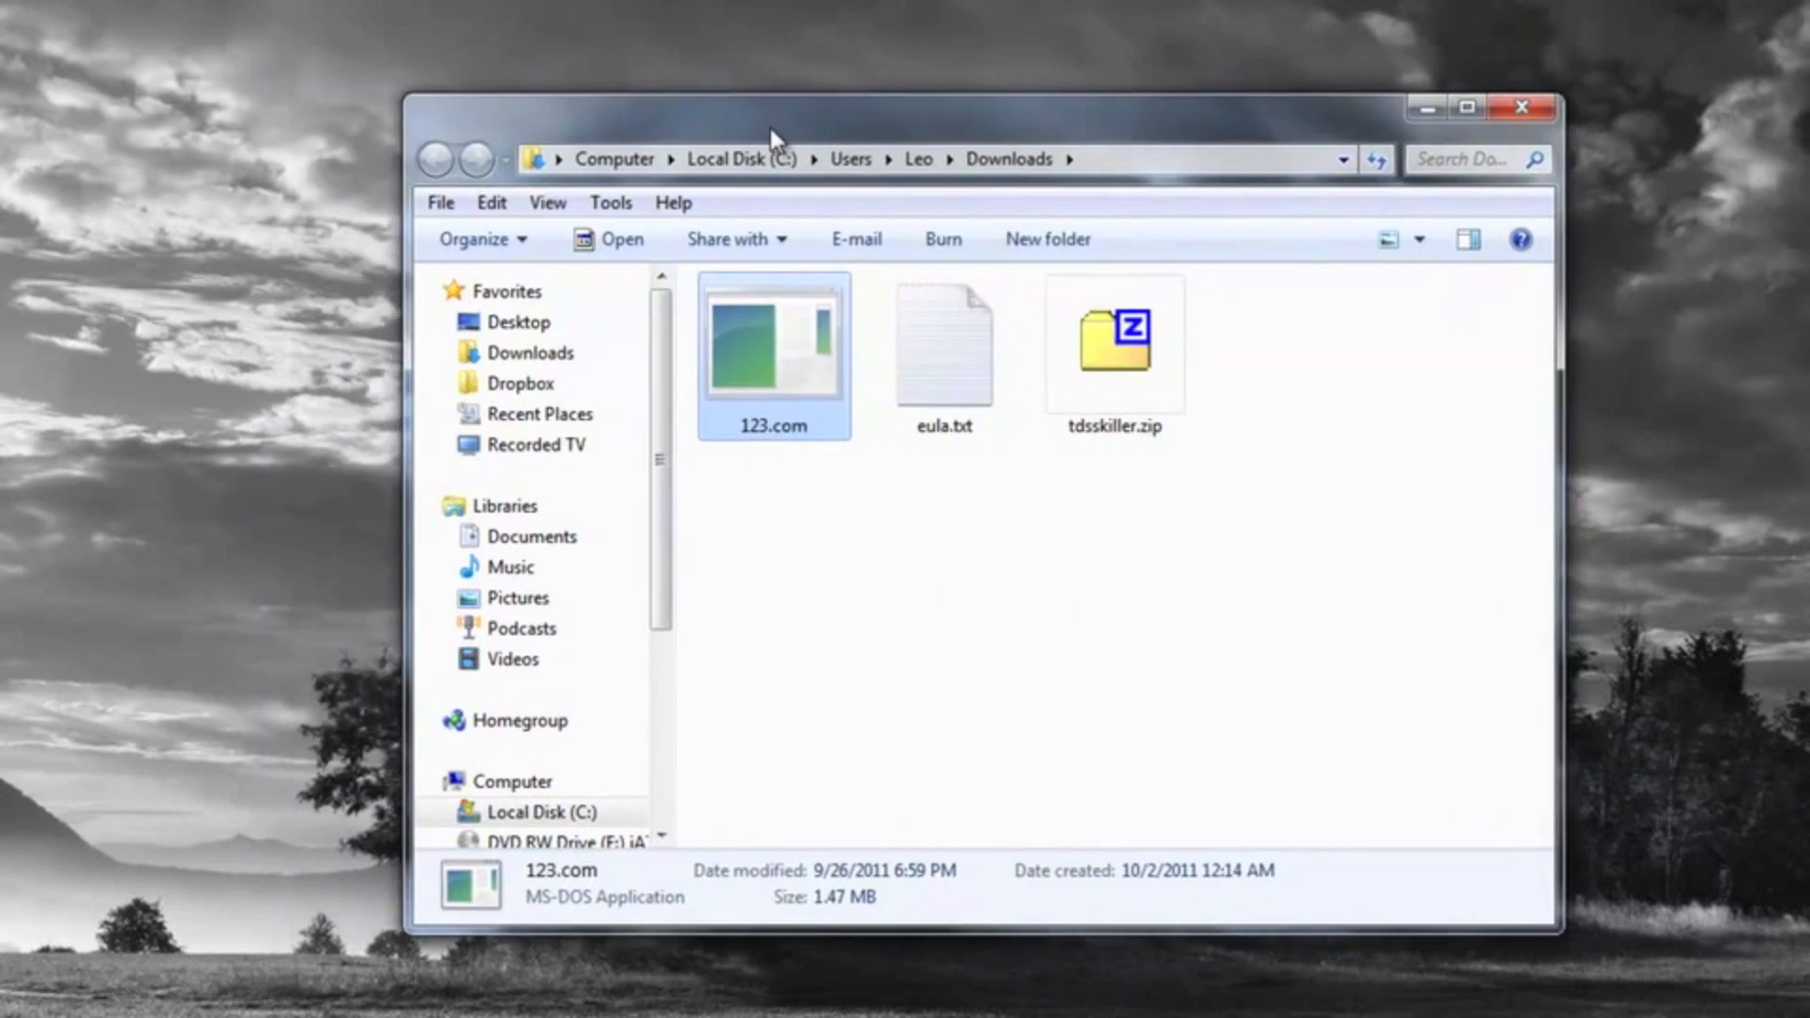
Step: Move the Downloads window aside, leaving 123.com in place, before returning to Chrome
left_click_drag(773, 133, 606, 161)
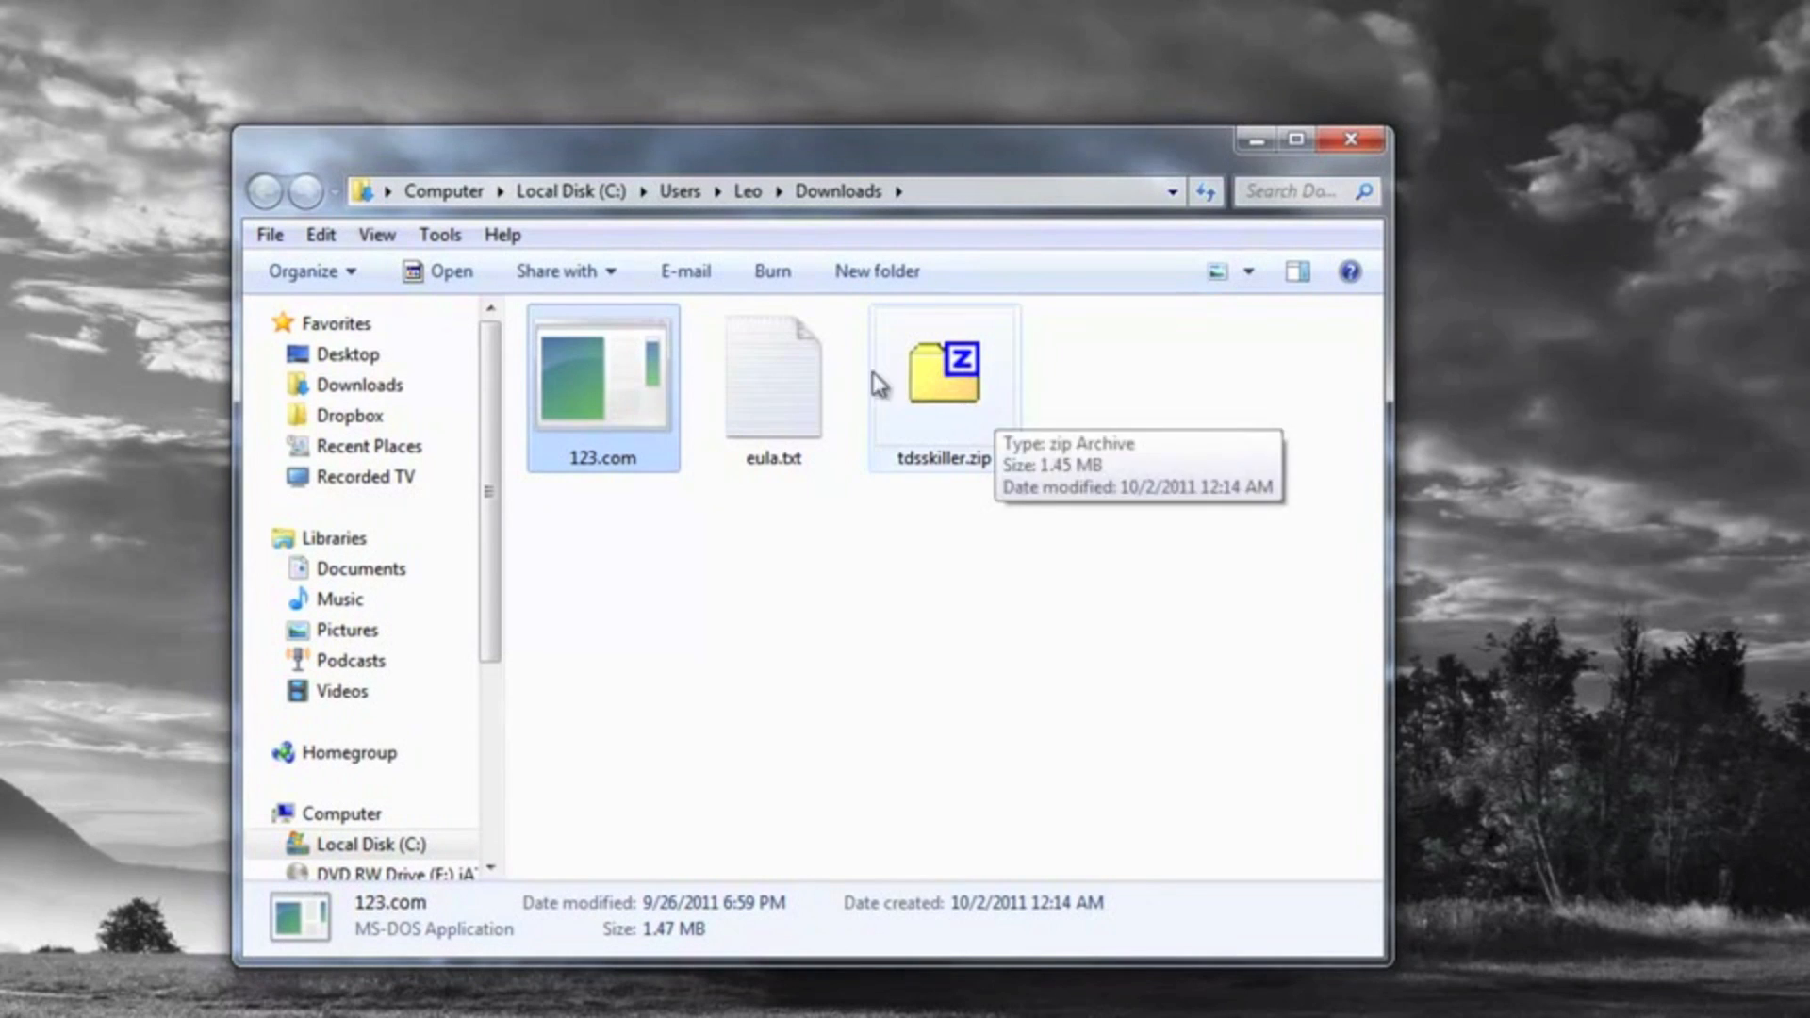
mouse_move(477, 168)
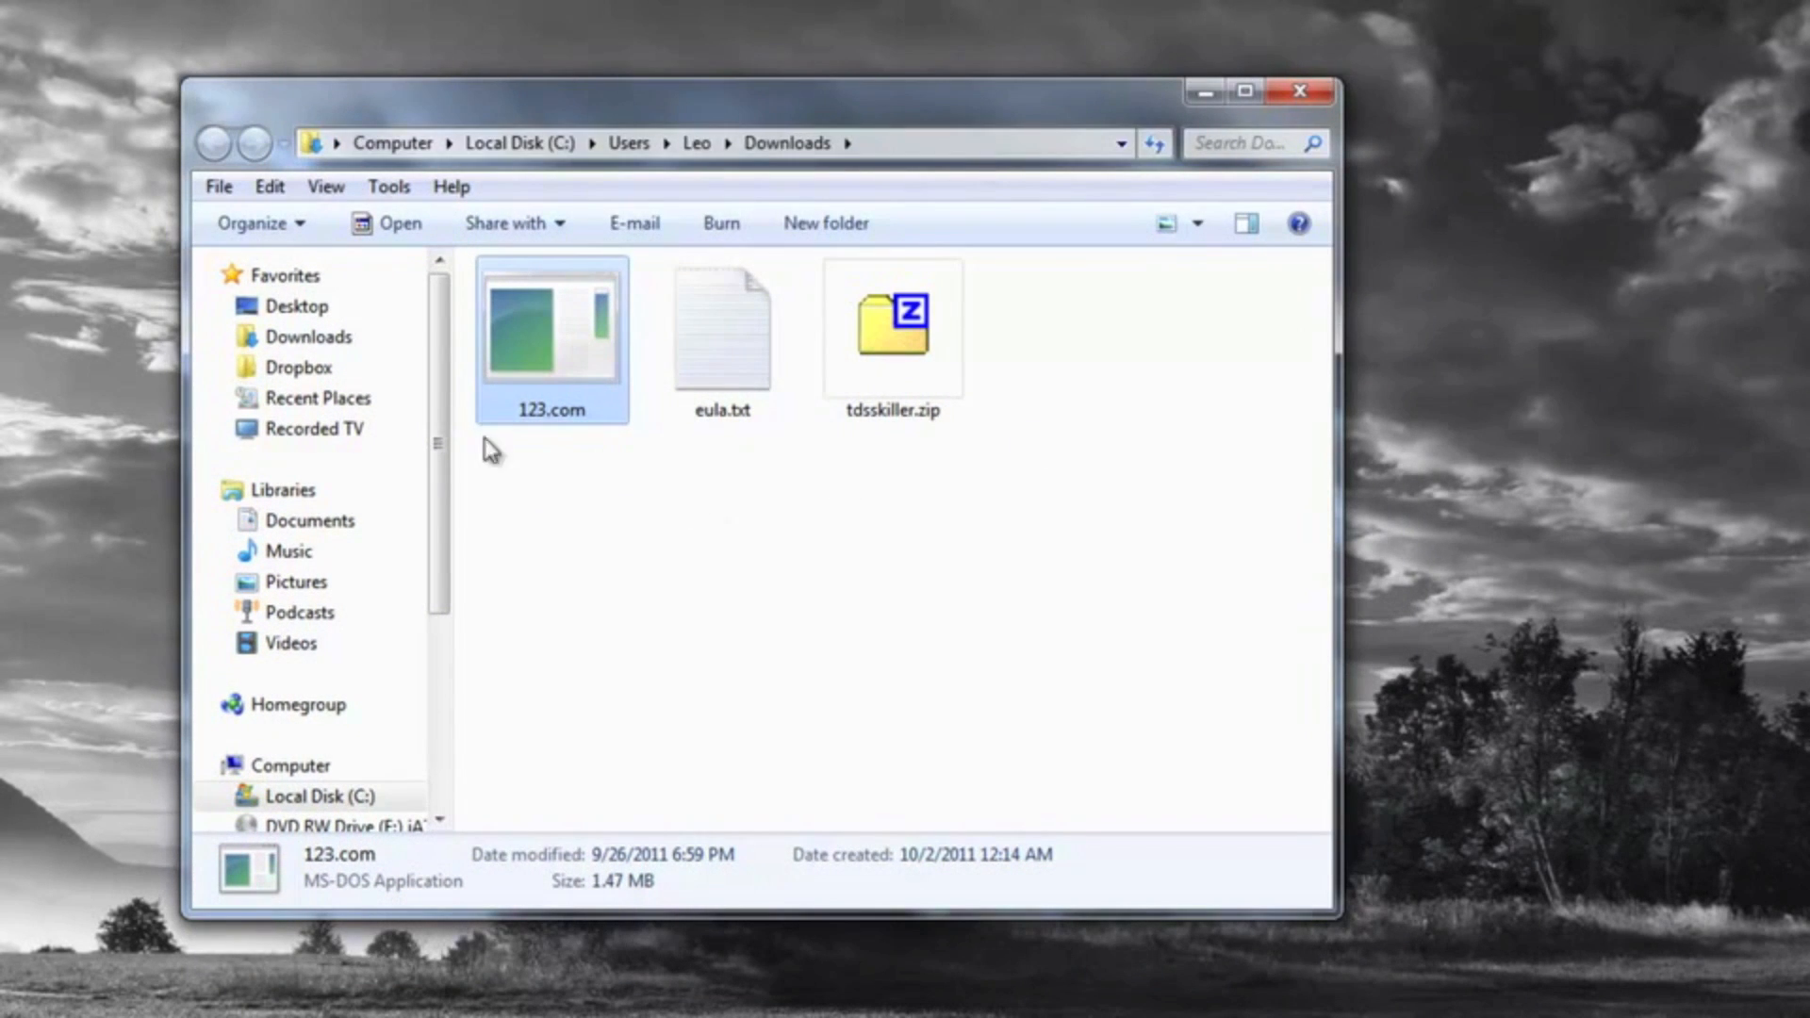
mouse_move(633, 222)
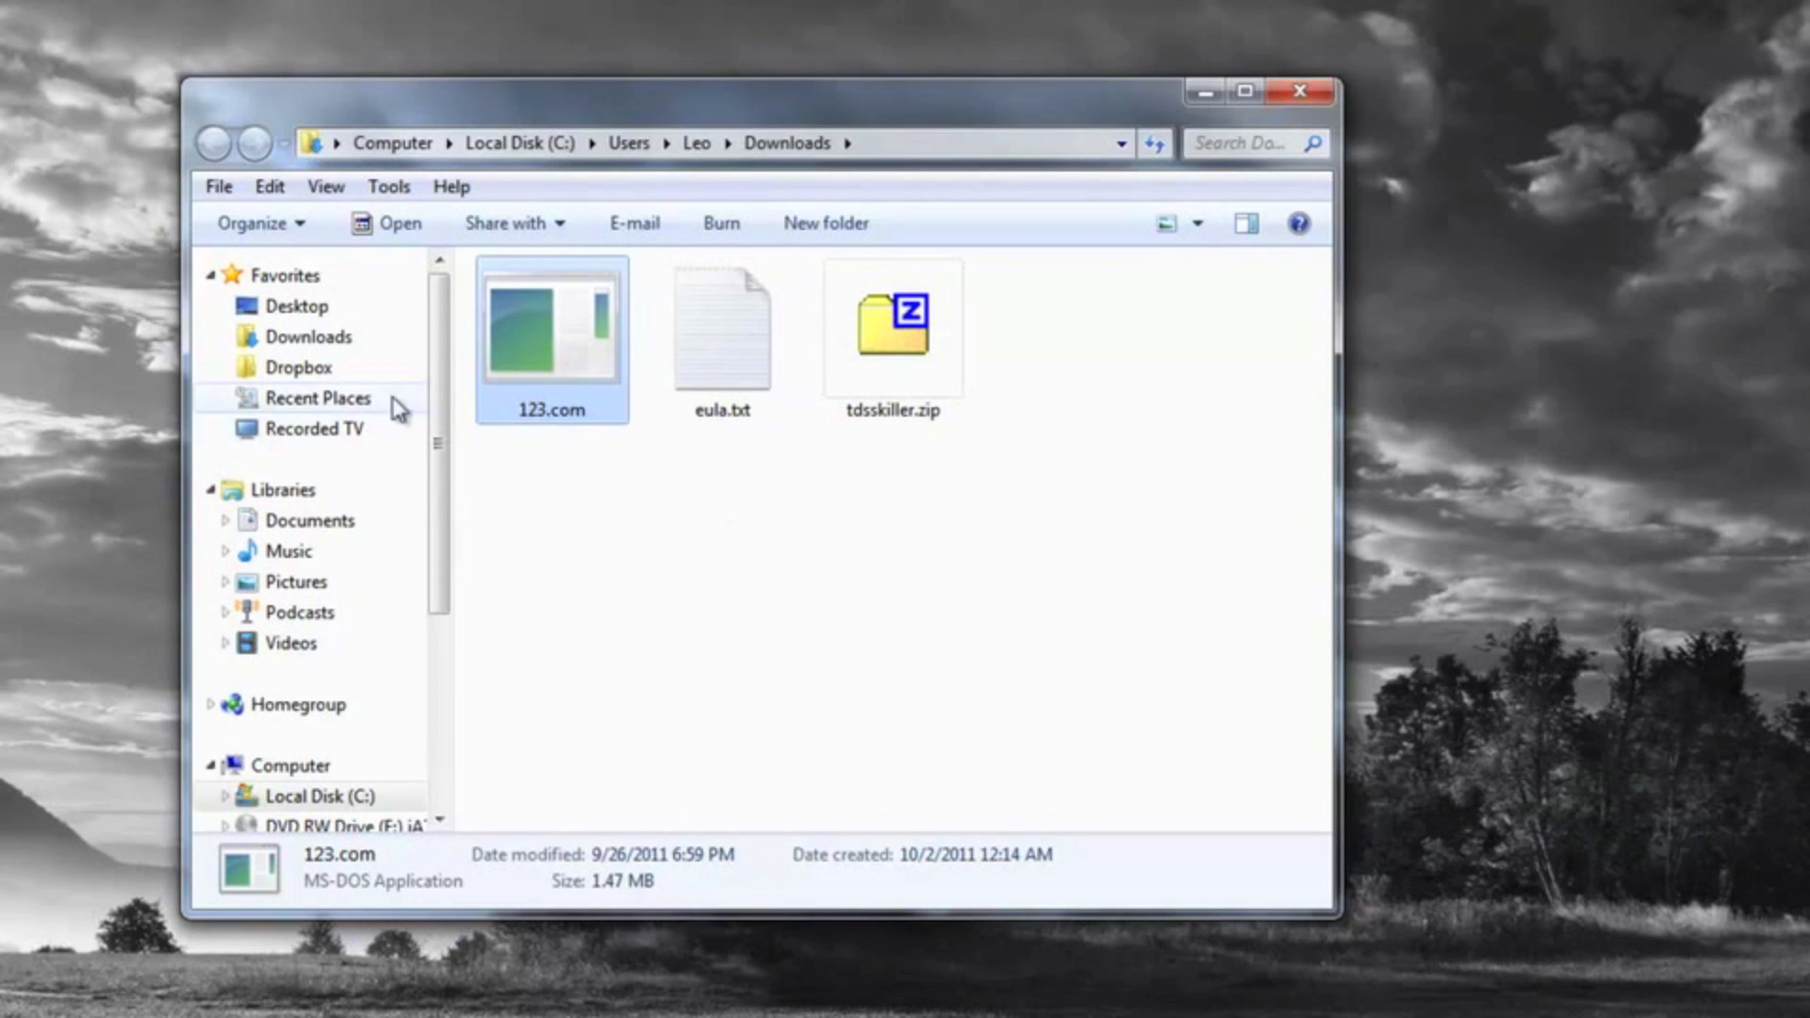
right_click(551, 335)
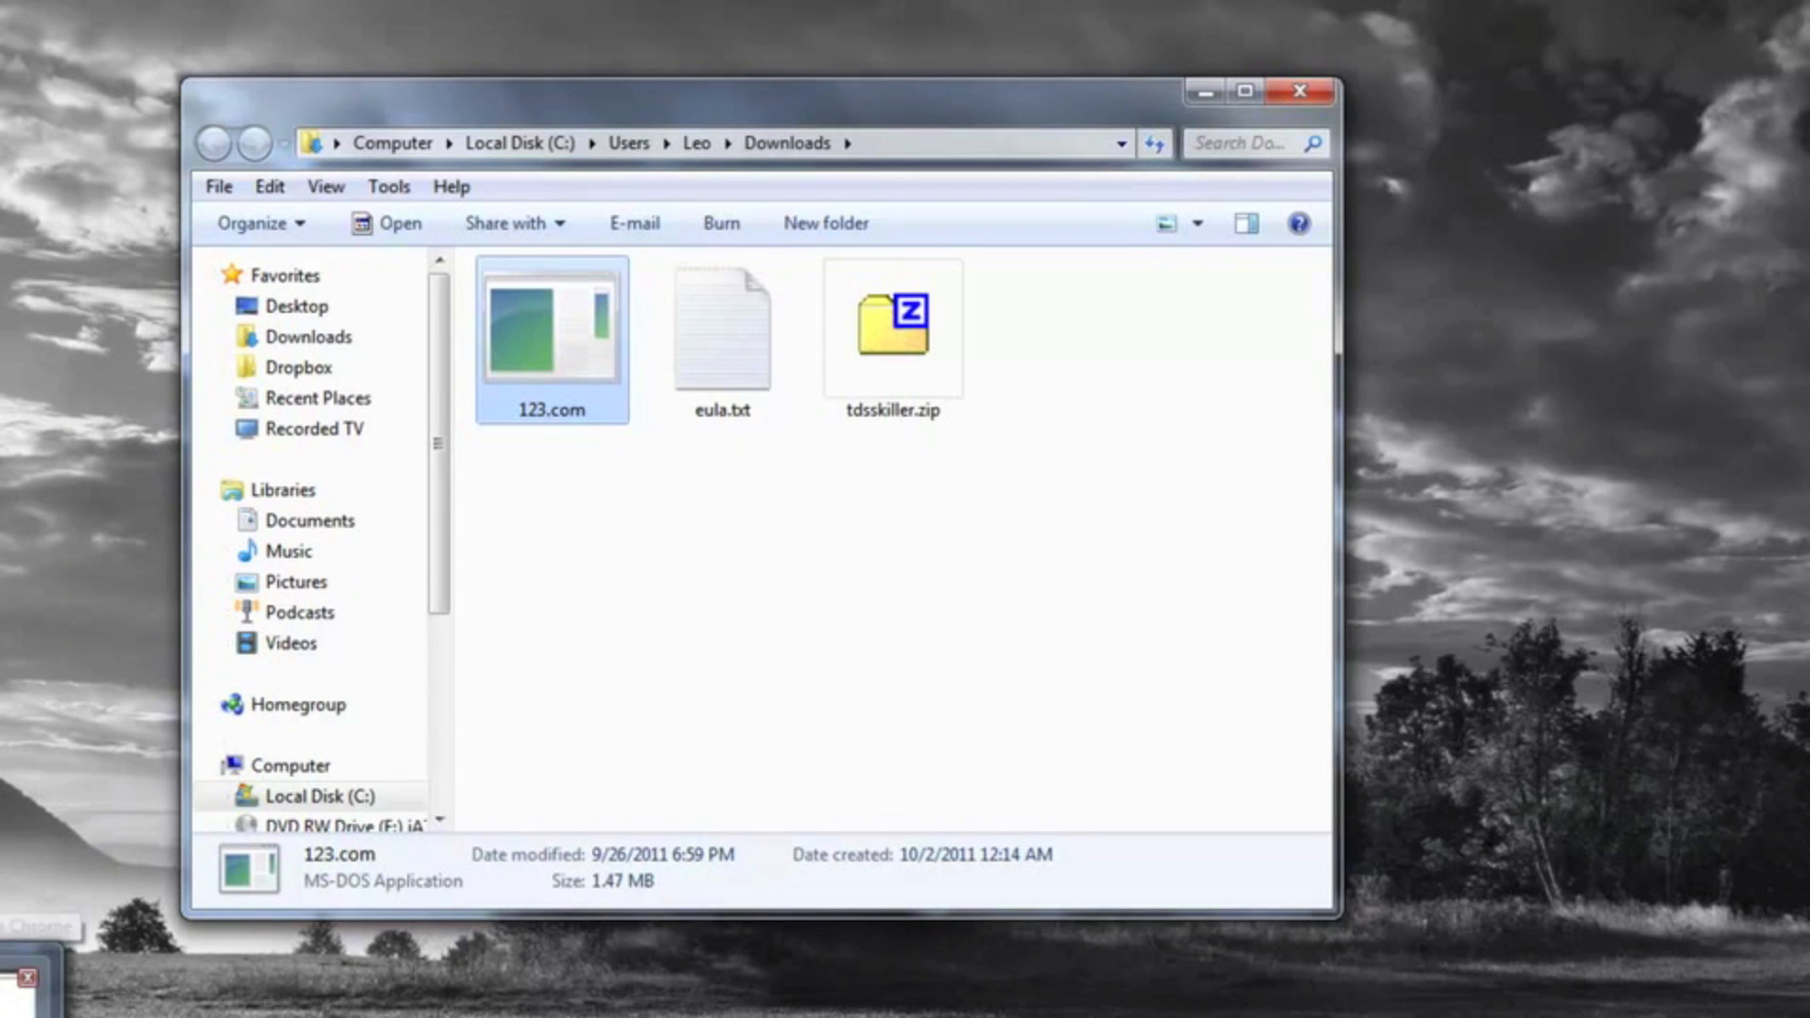
mouse_move(1166, 110)
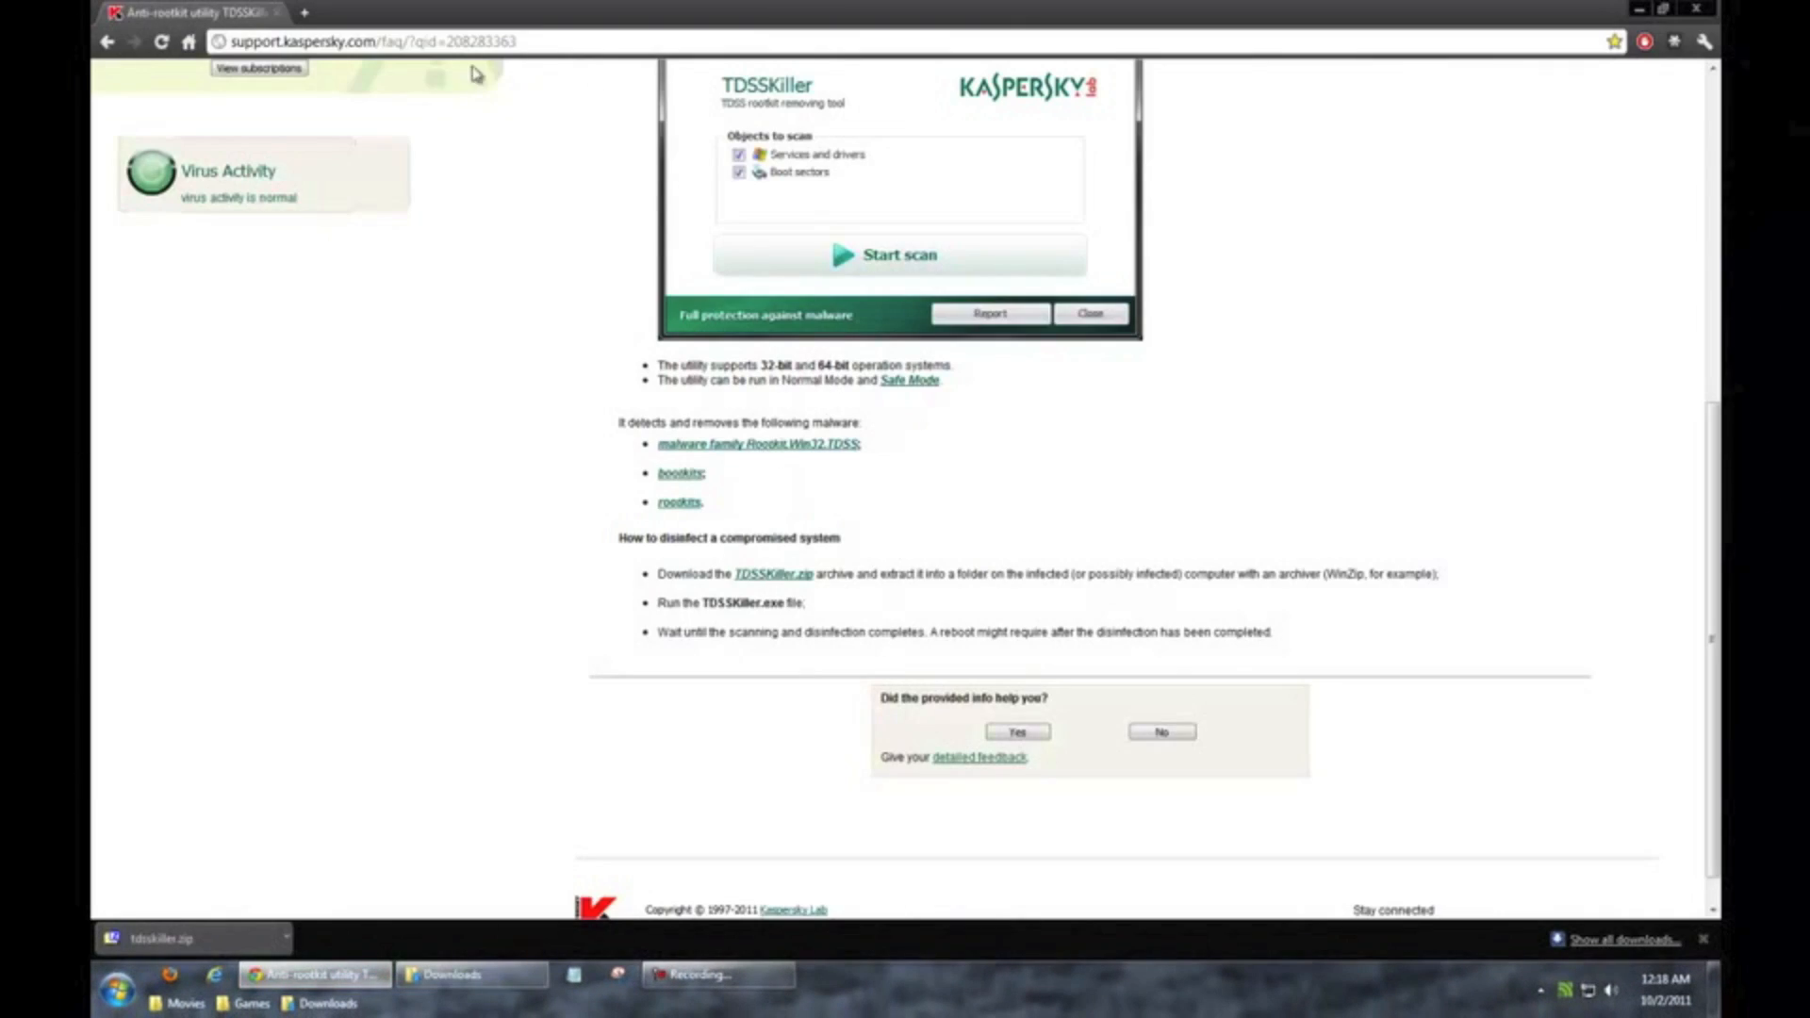
Step: Search Google for symantec tdsskiller and open the Backdoor.Tidserv Symantec result
left_click(370, 41)
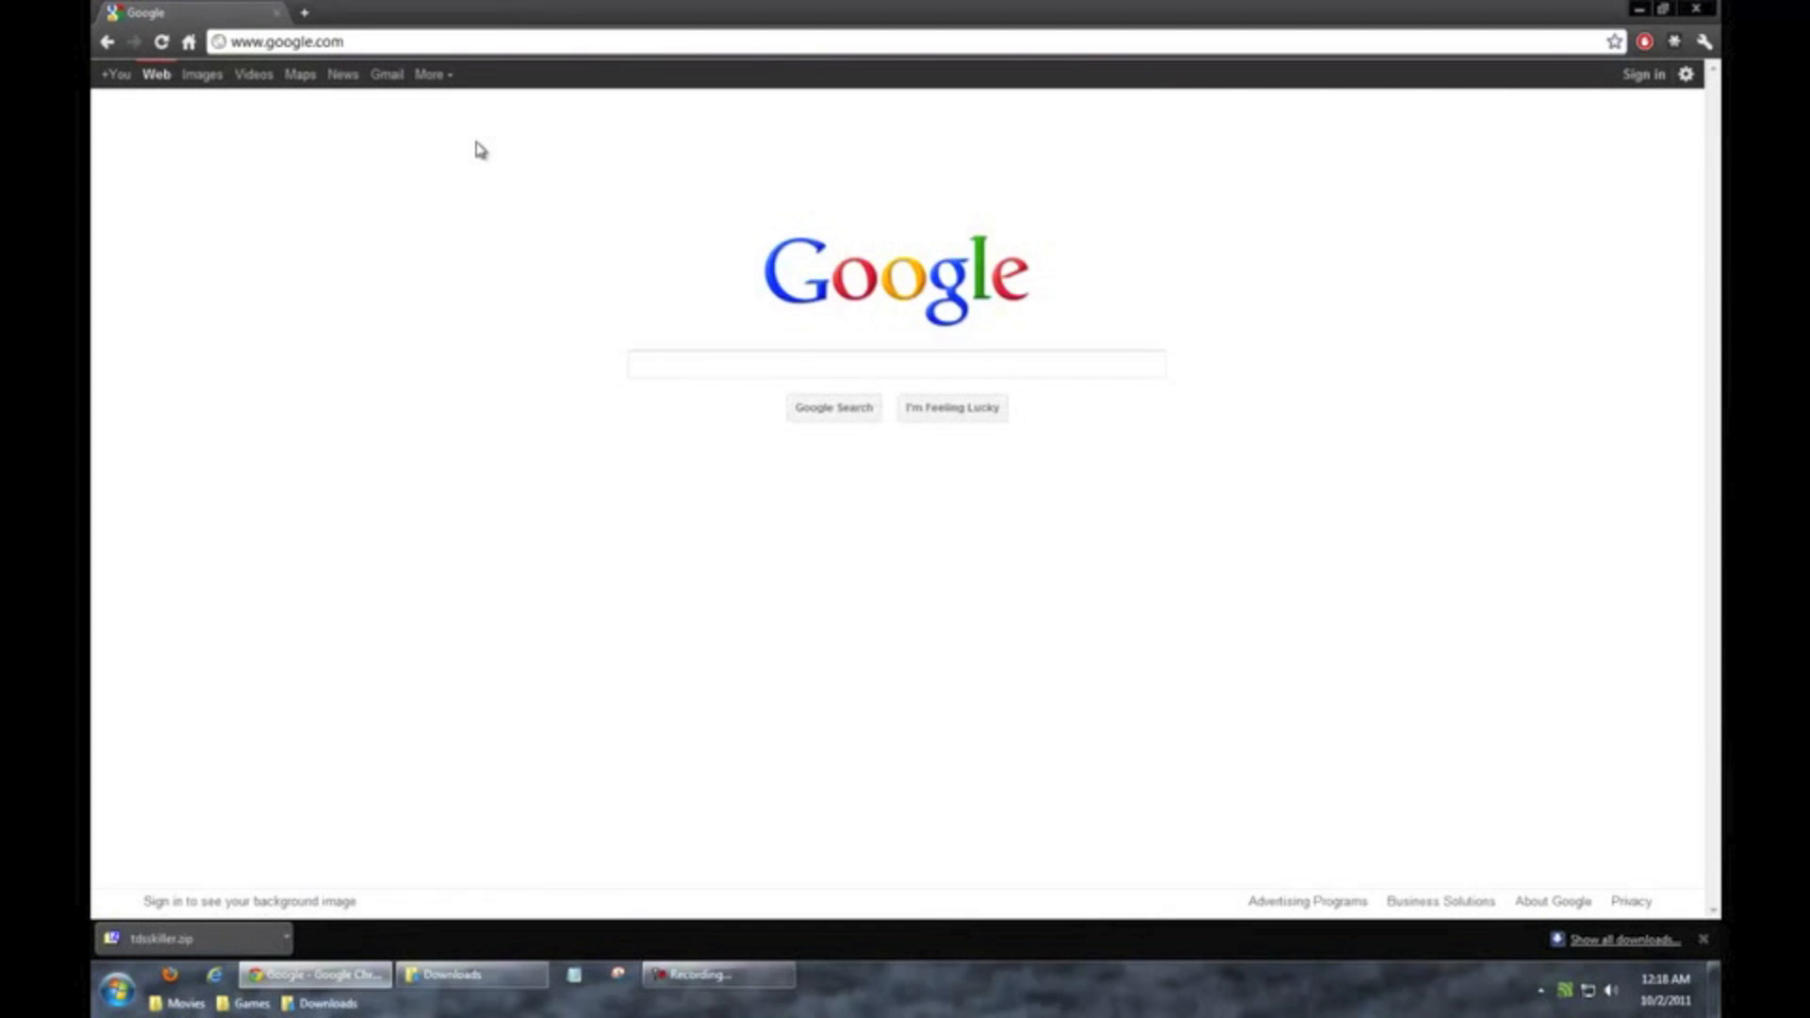
type("syman")
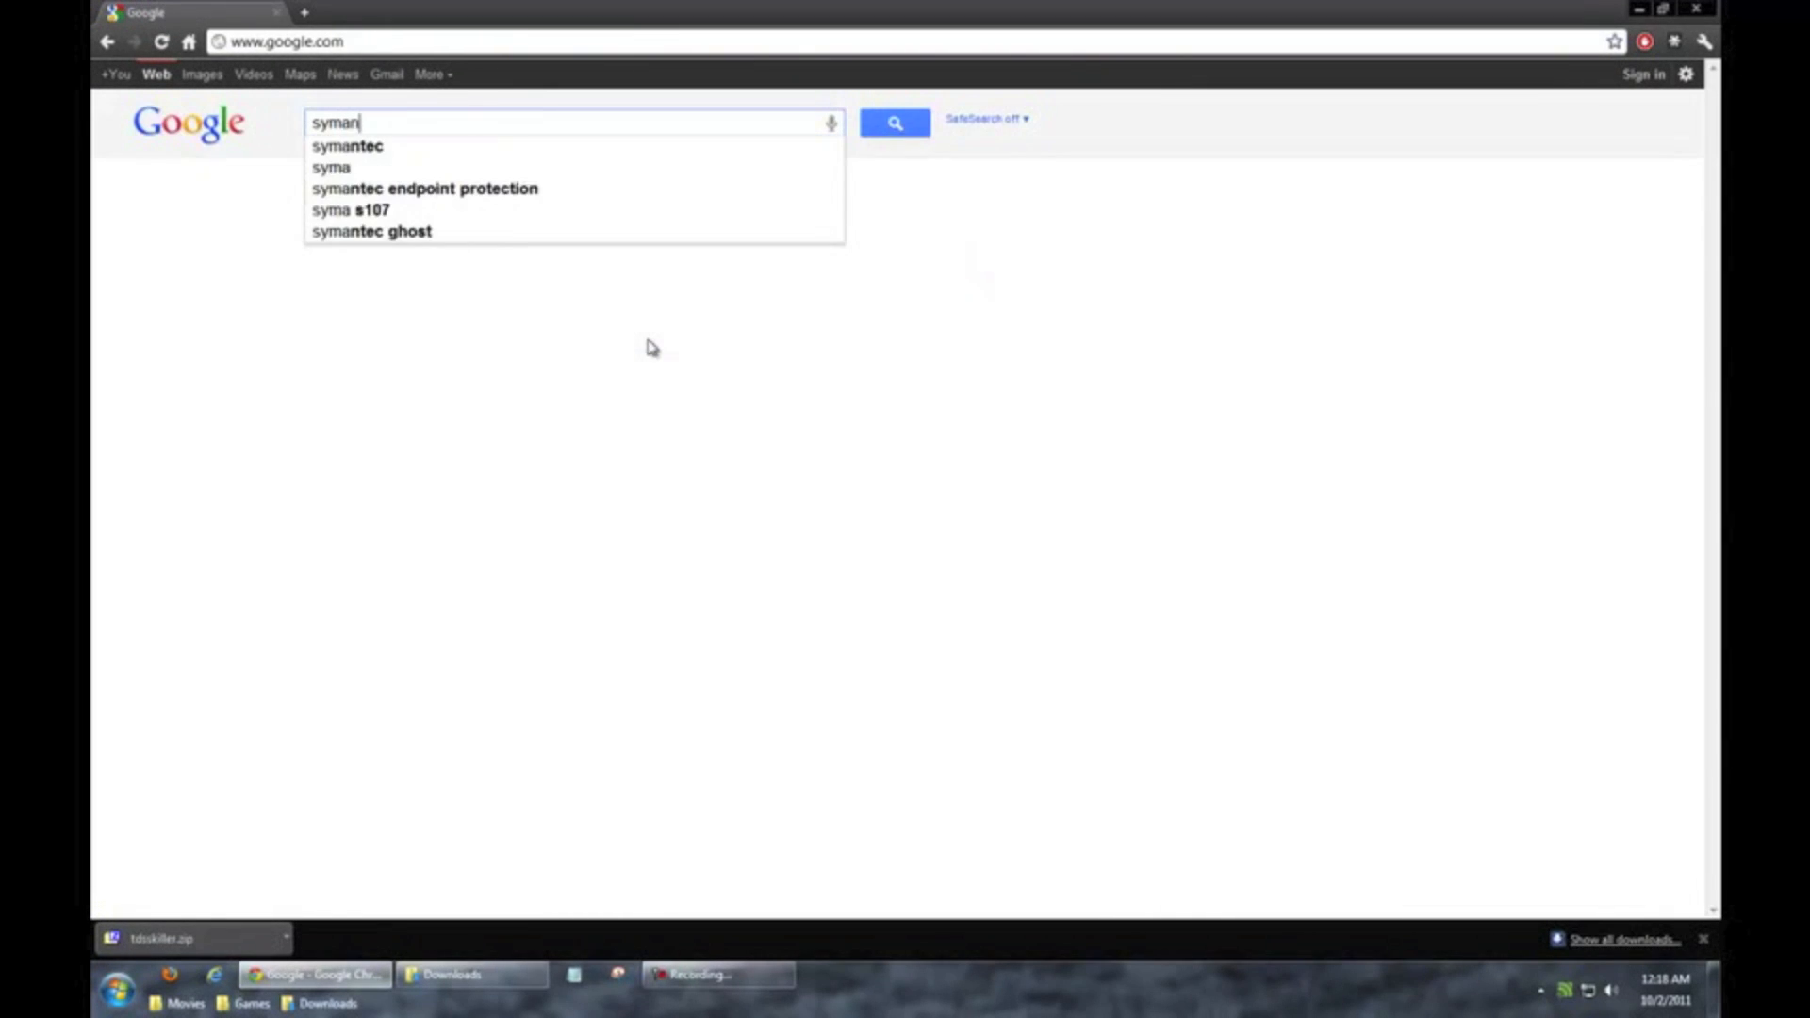
left_click(346, 145)
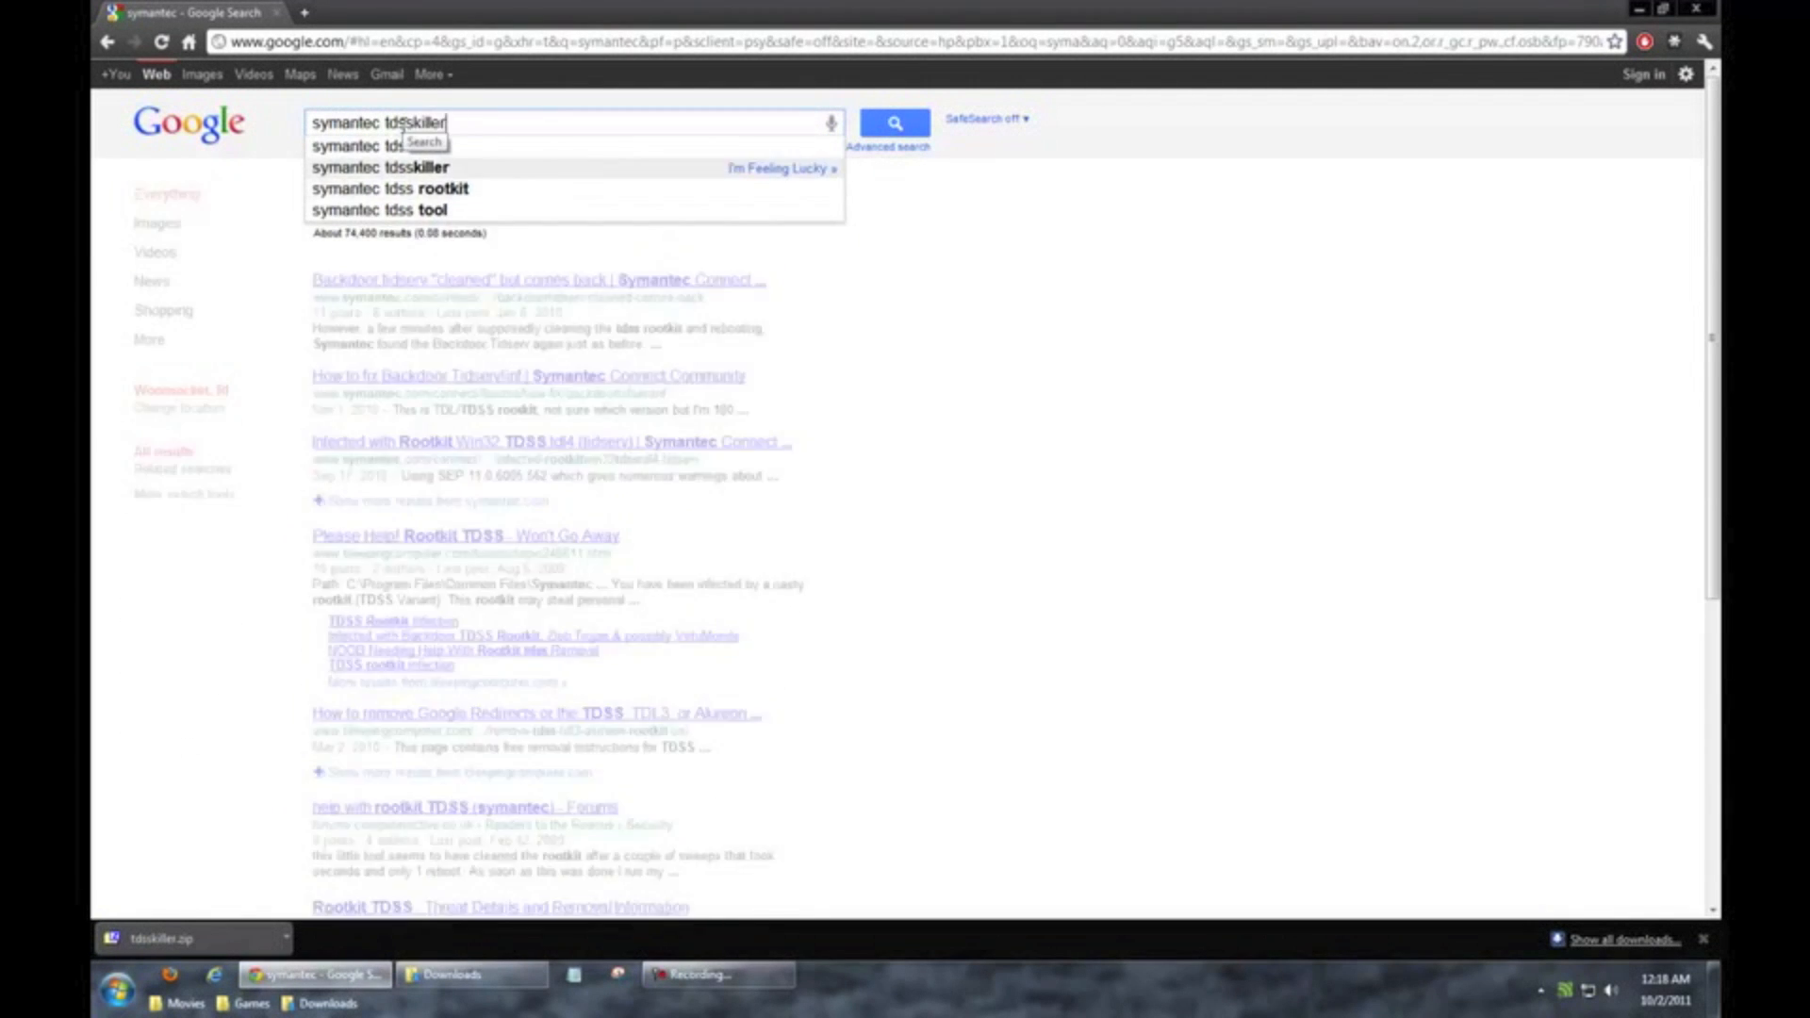
left_click(894, 122)
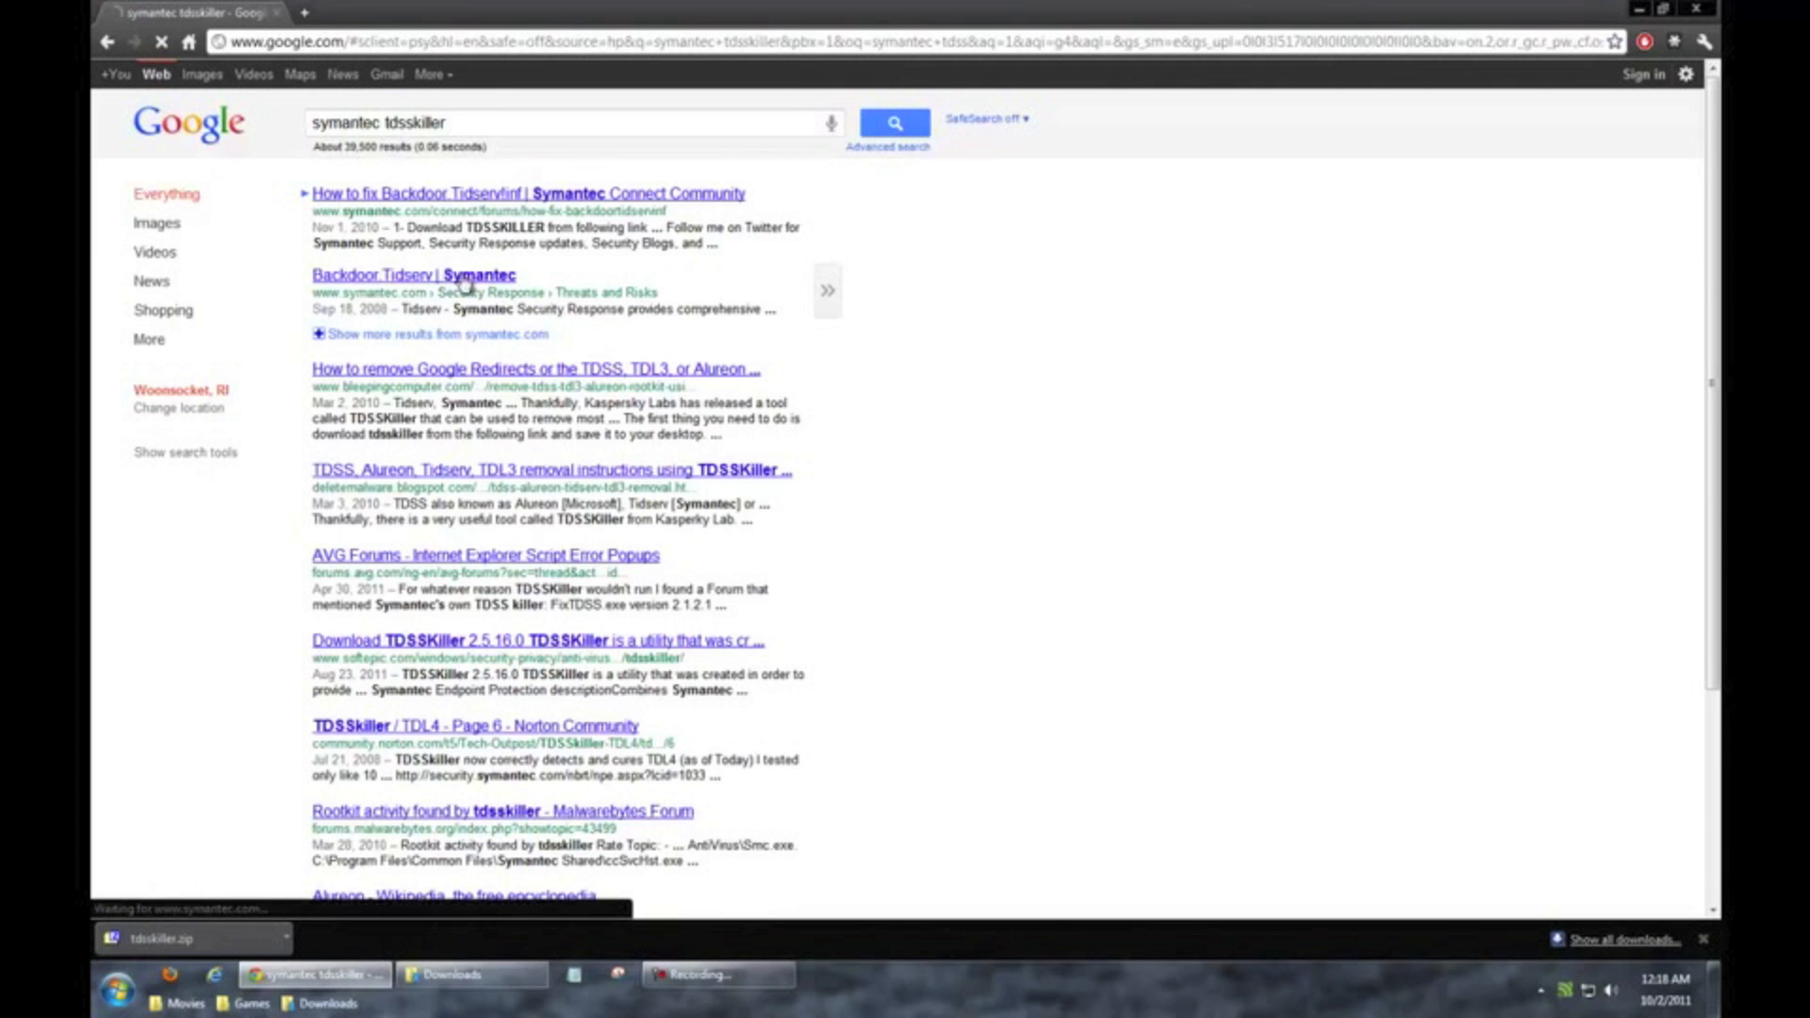
left_click(412, 275)
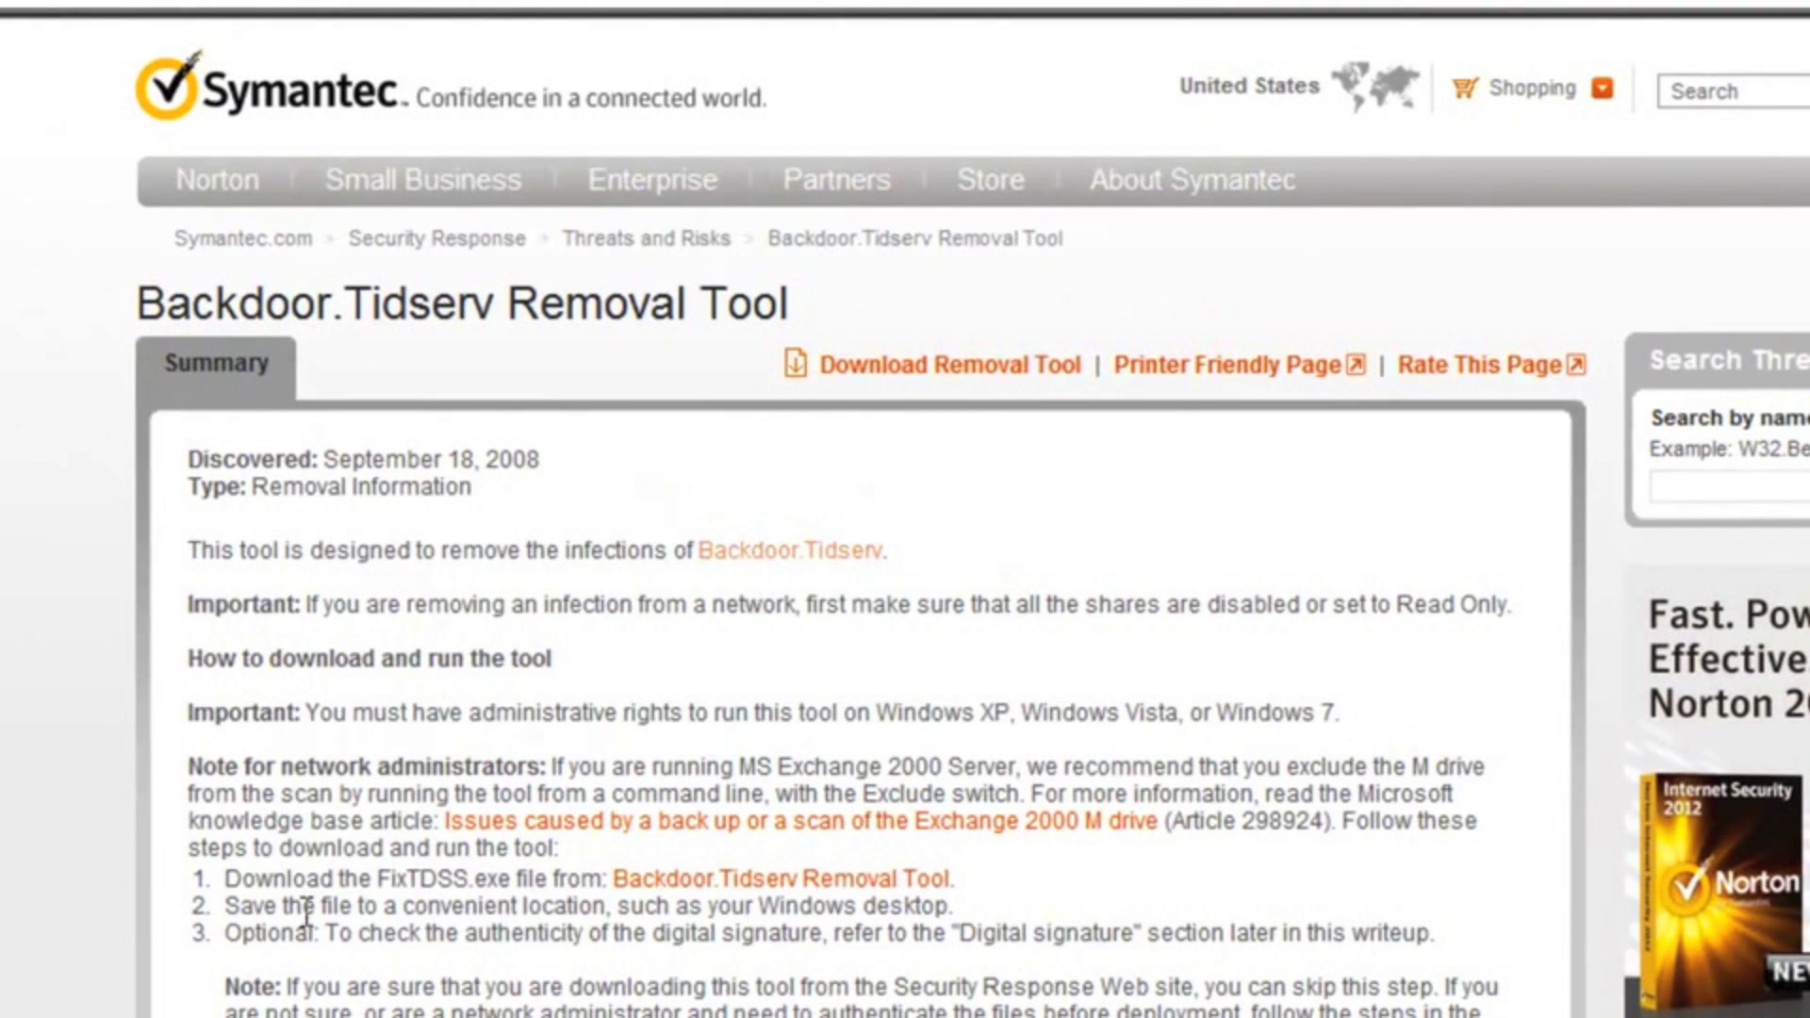
Step: Download the FixTDSS.exe removal tool and save it into Downloads
left_click_drag(217, 879, 552, 878)
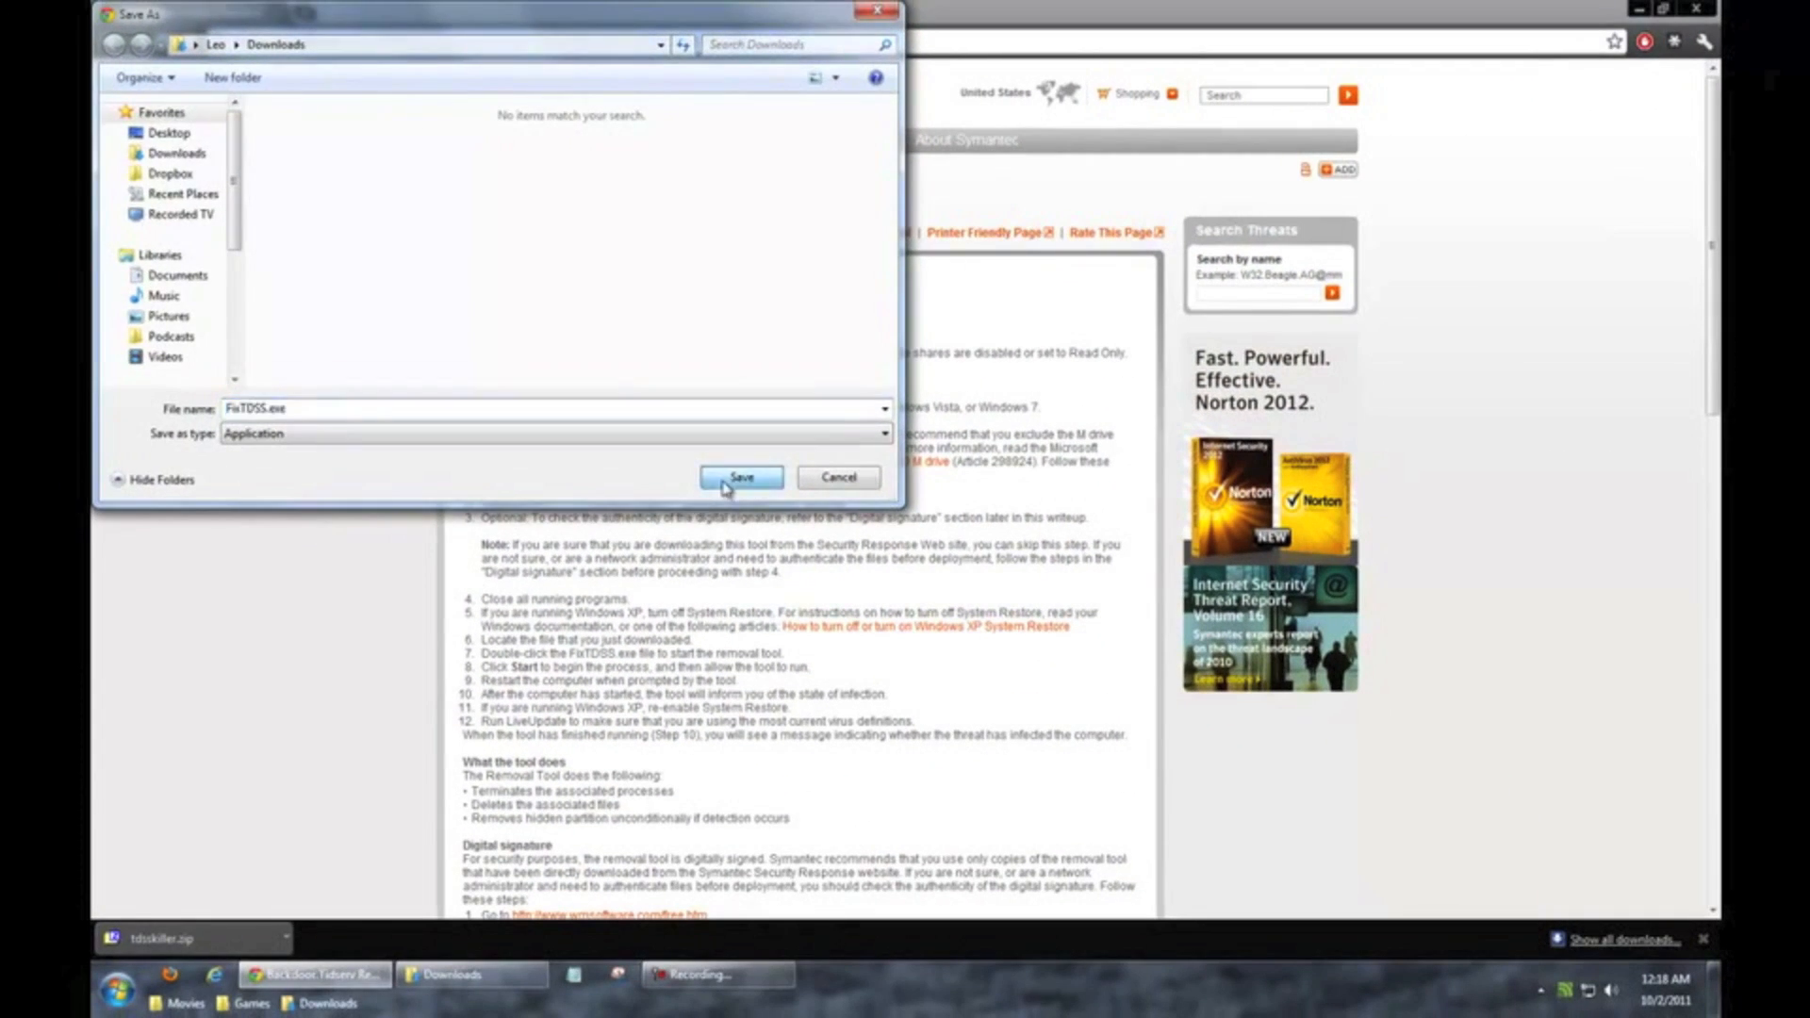
left_click(741, 477)
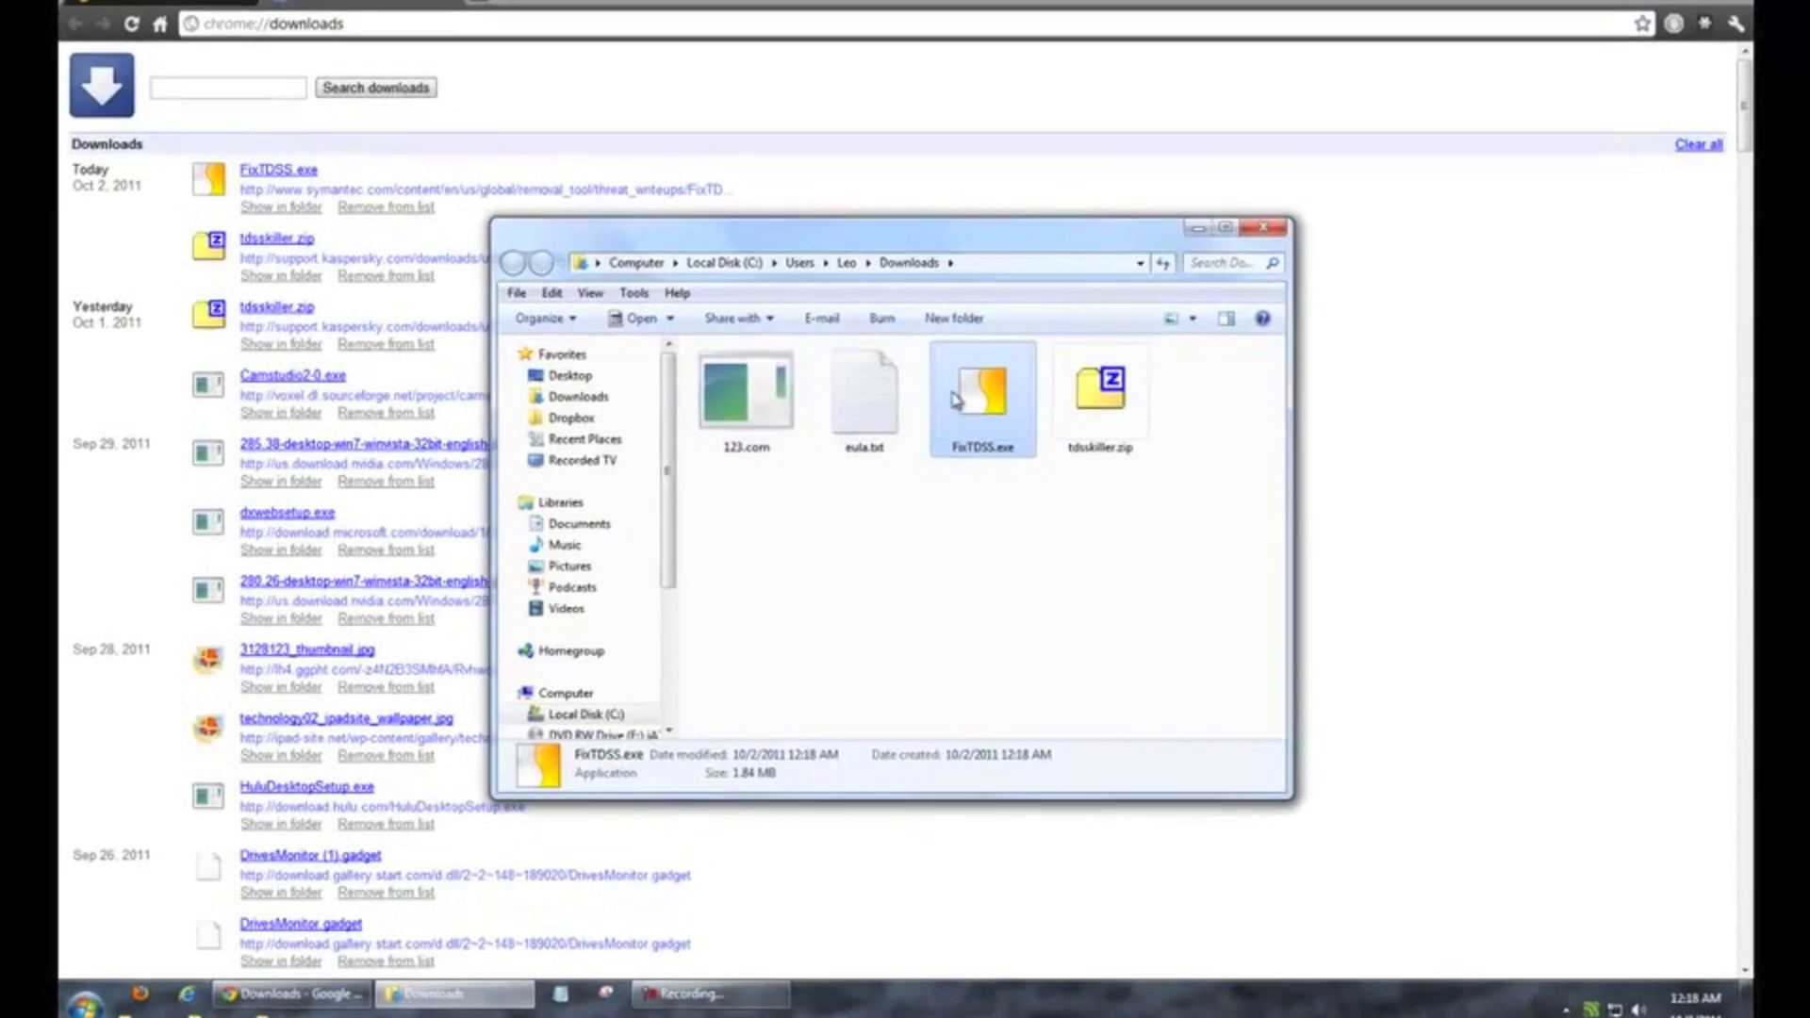
Step: Run FixTDSS.exe as administrator and accept the TDSS Fix Tool licence agreement
right_click(981, 395)
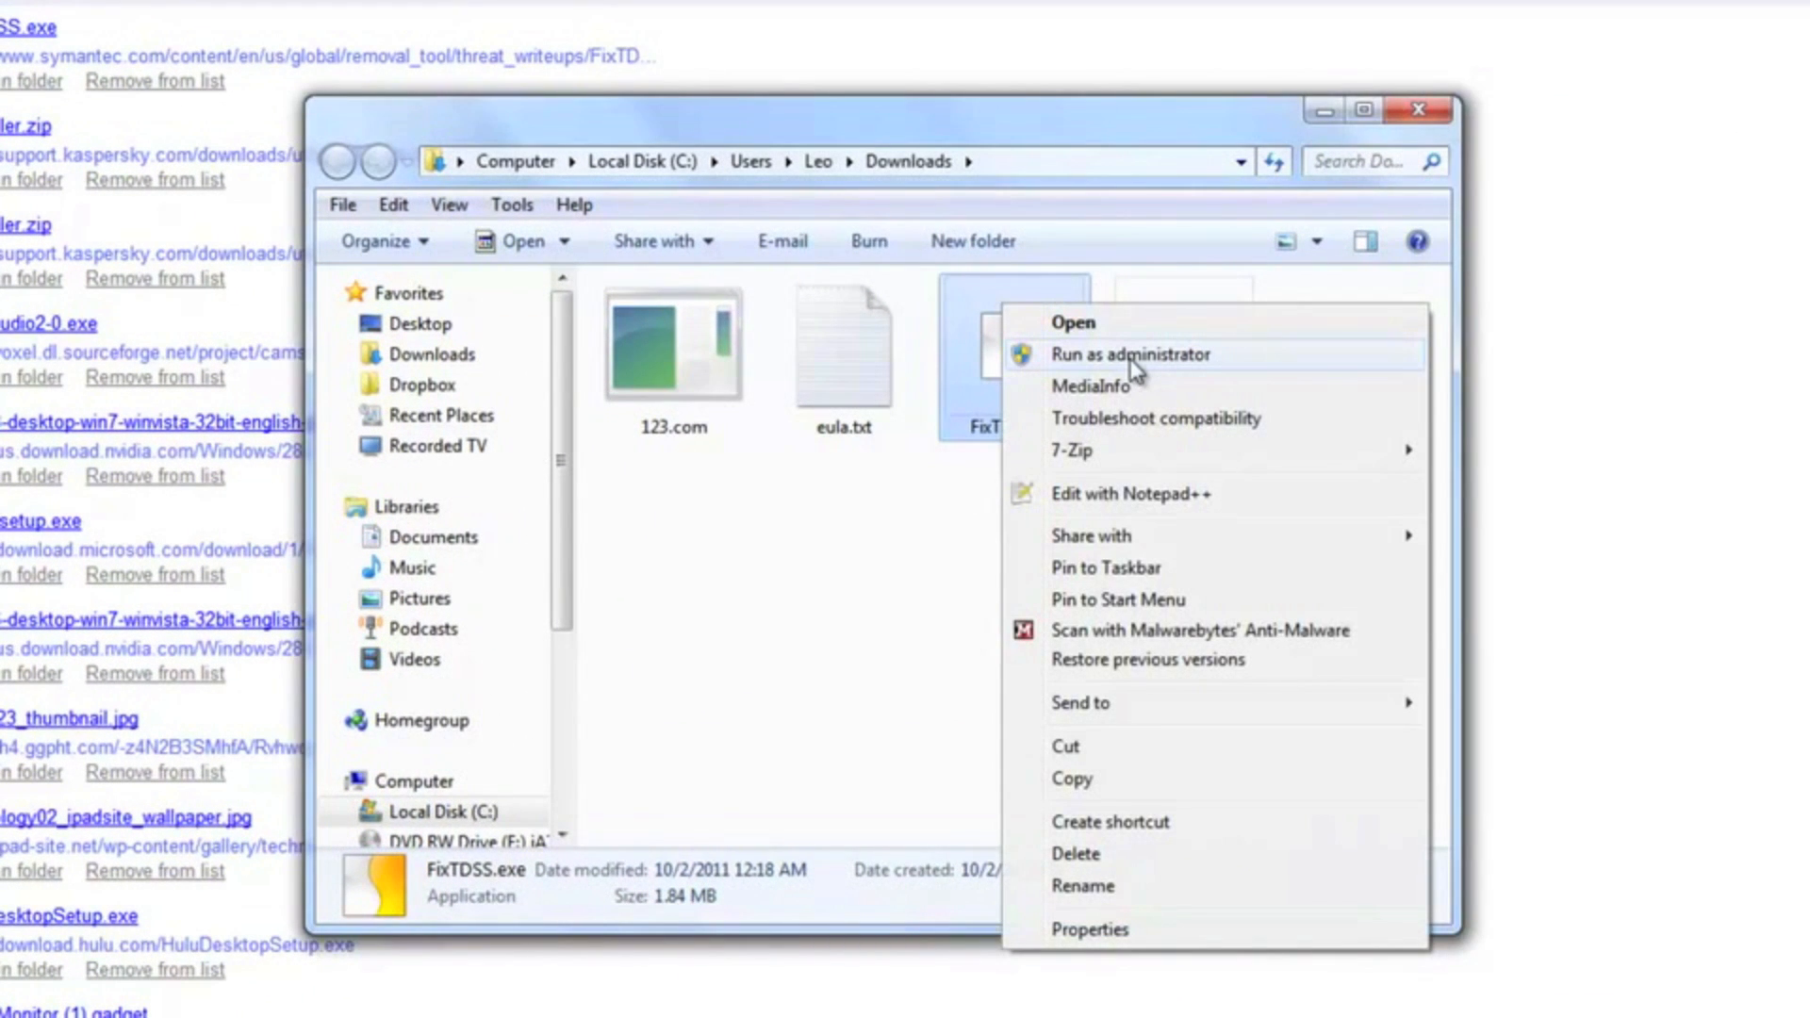
left_click(1130, 354)
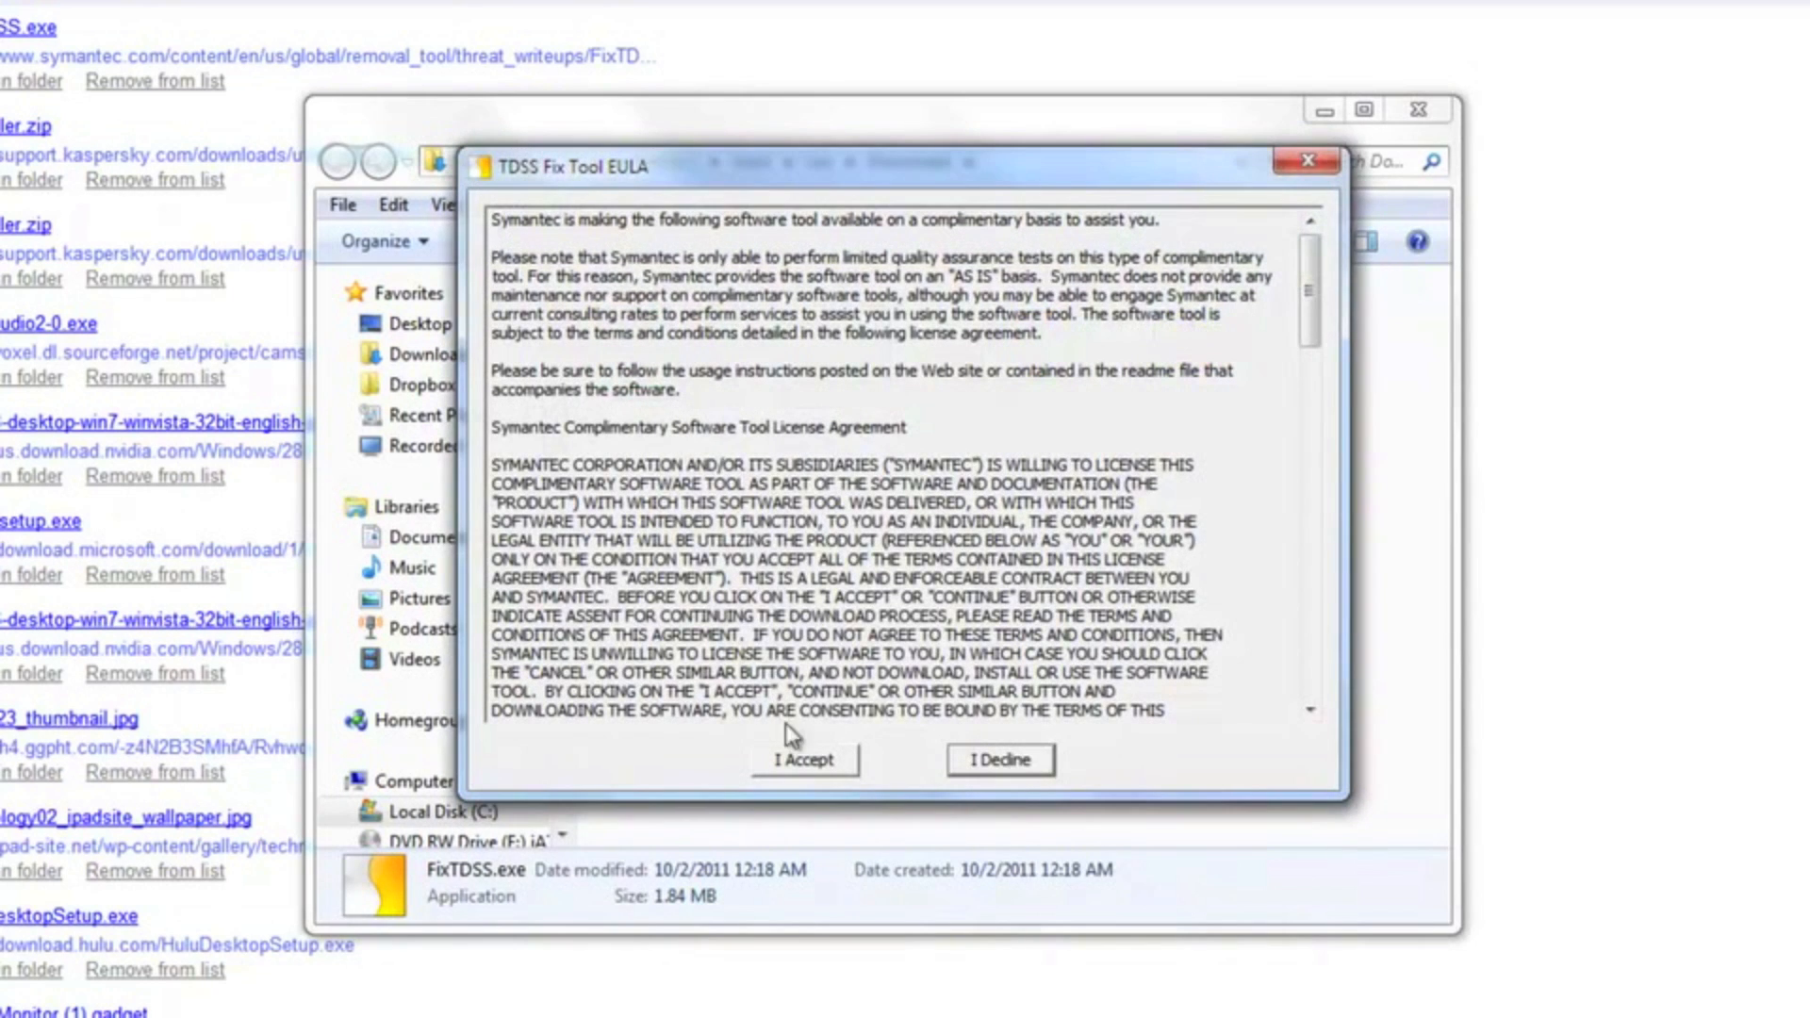
left_click(804, 758)
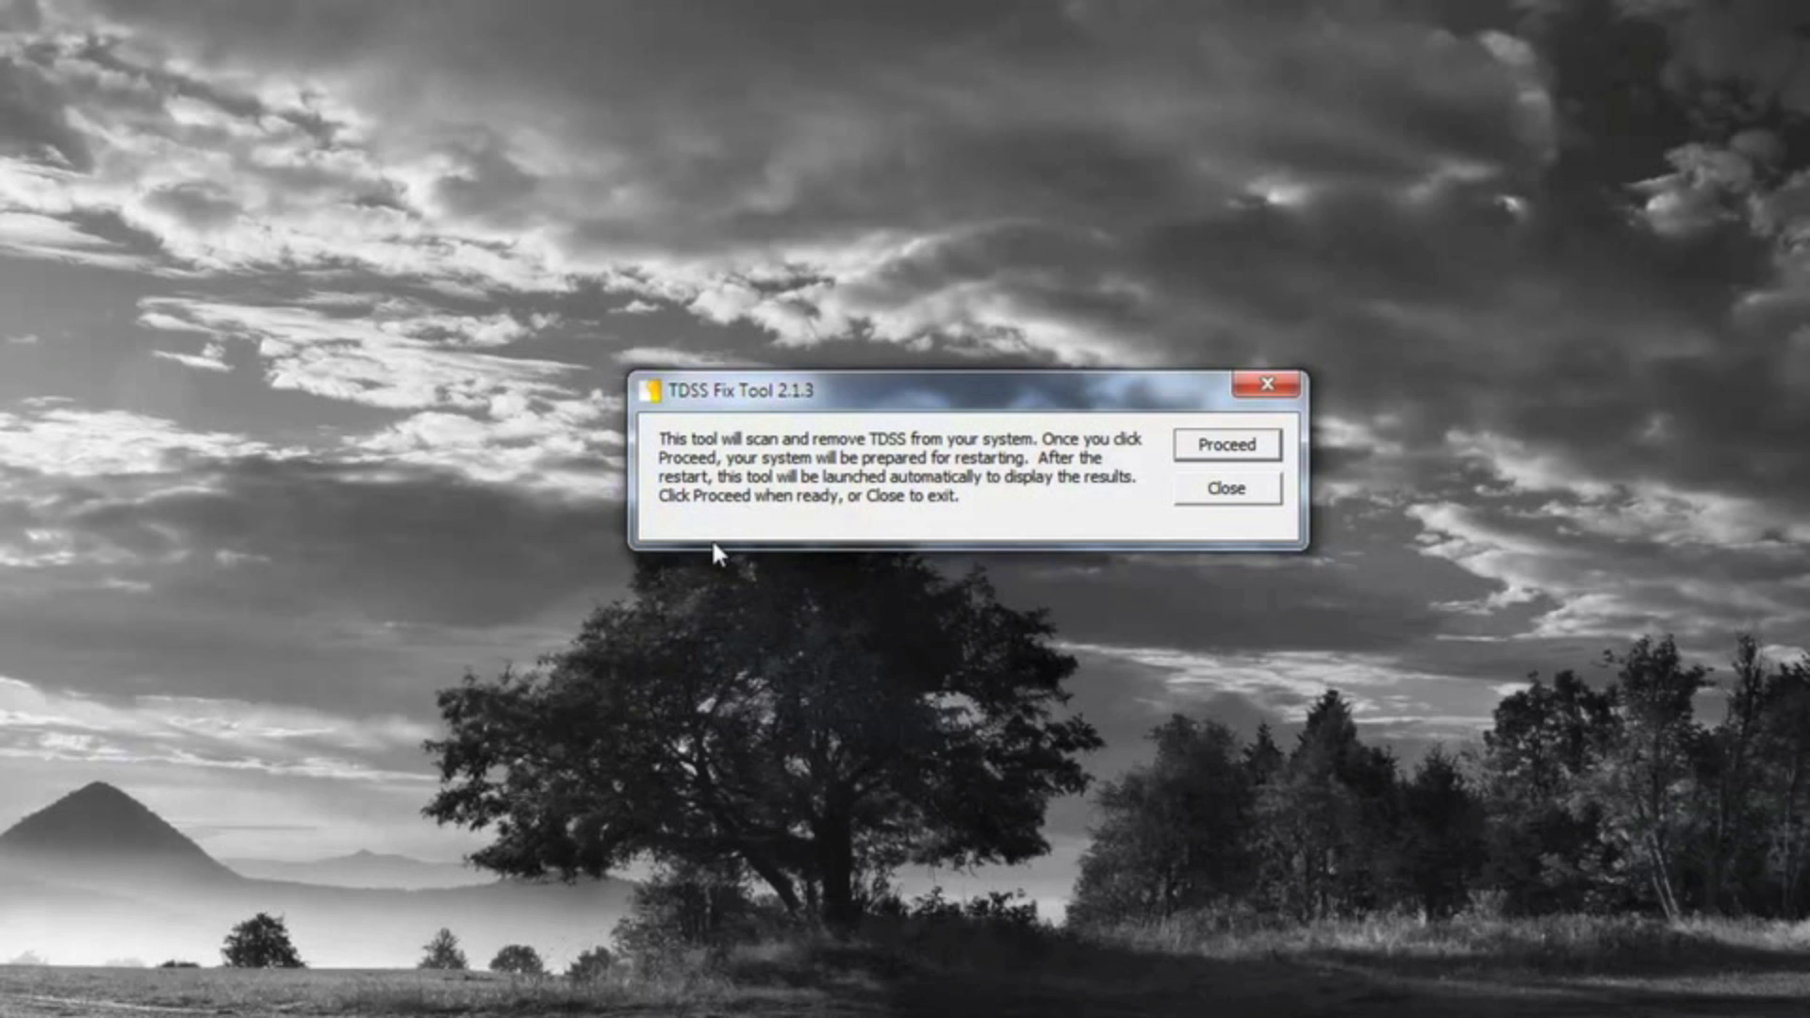
mouse_move(715, 447)
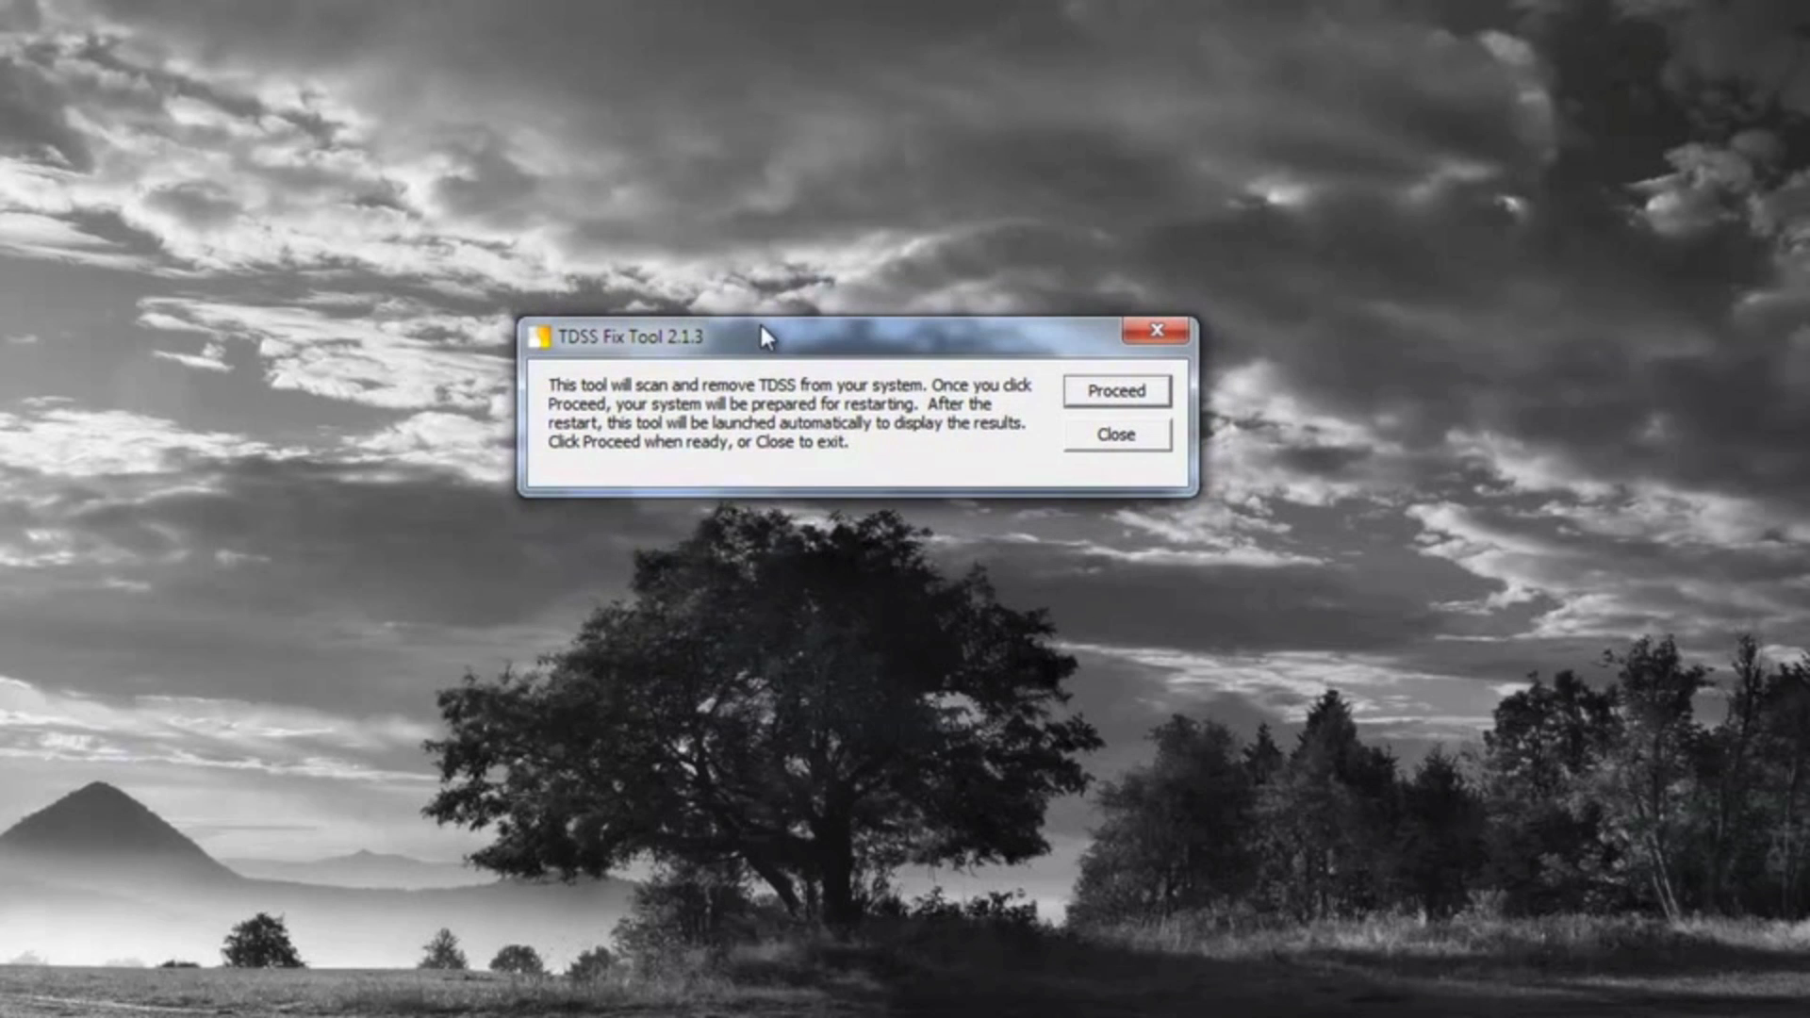
mouse_move(709, 562)
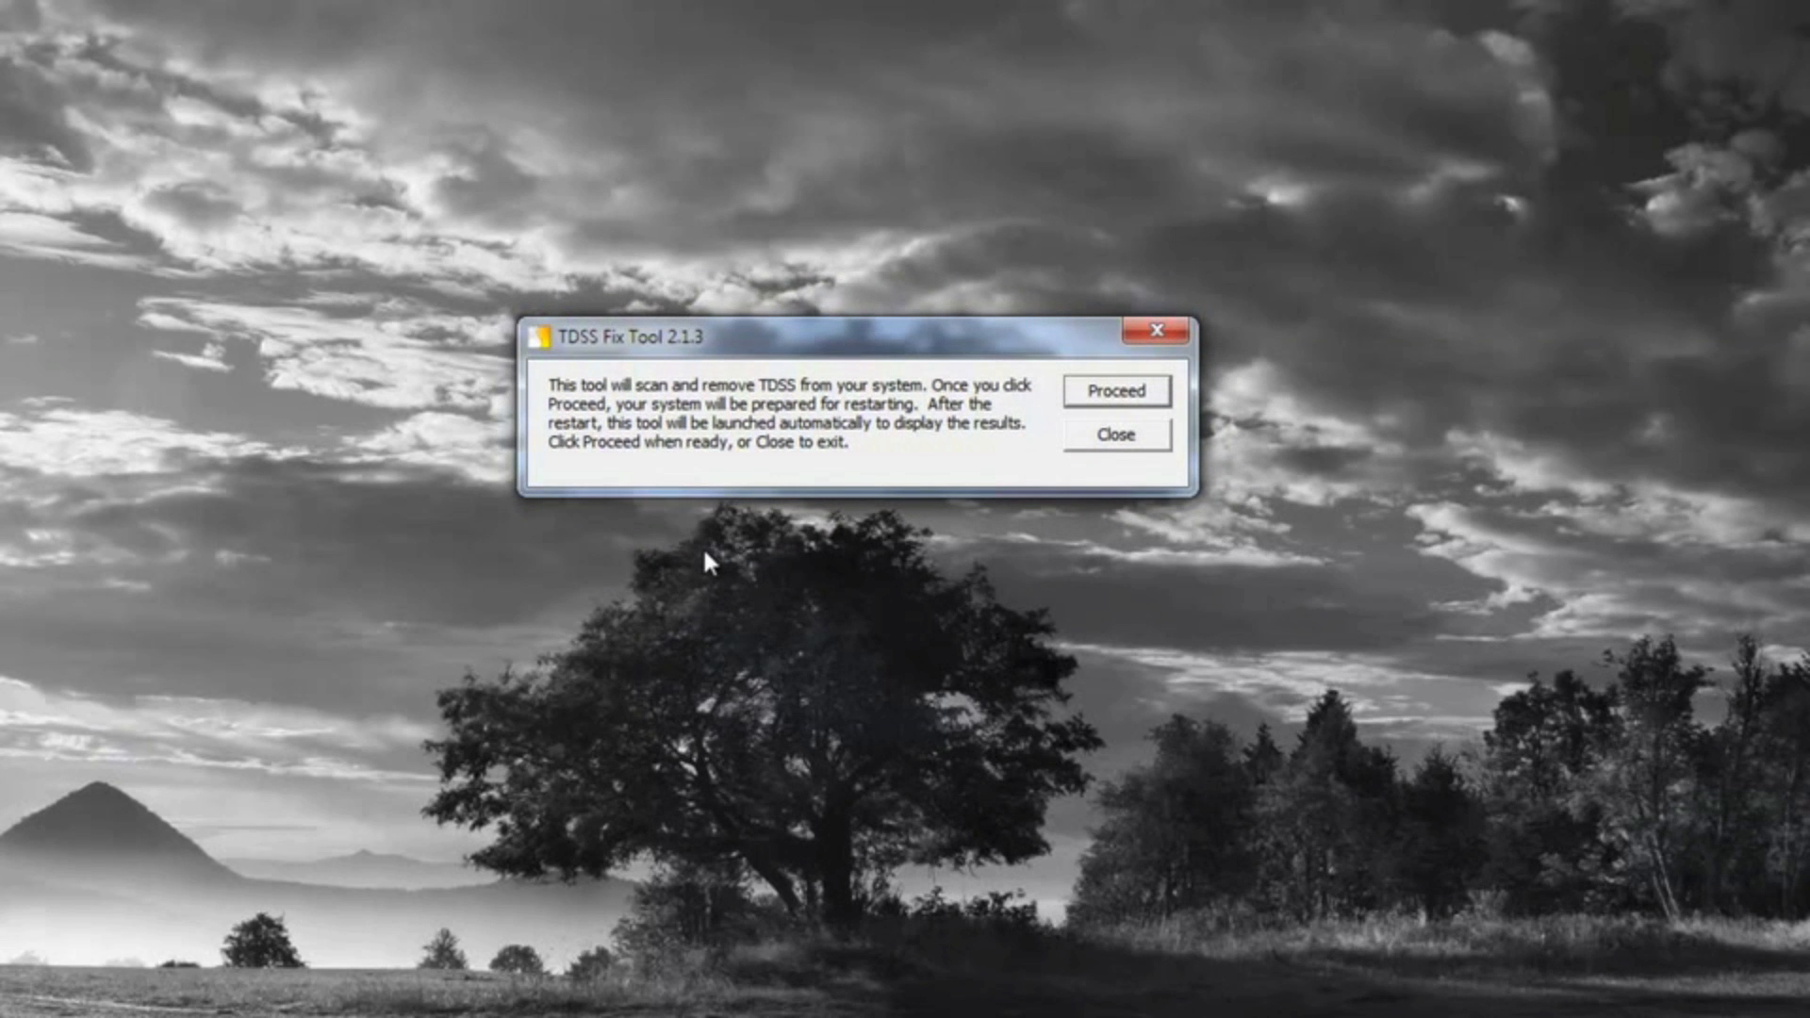
mouse_move(935, 497)
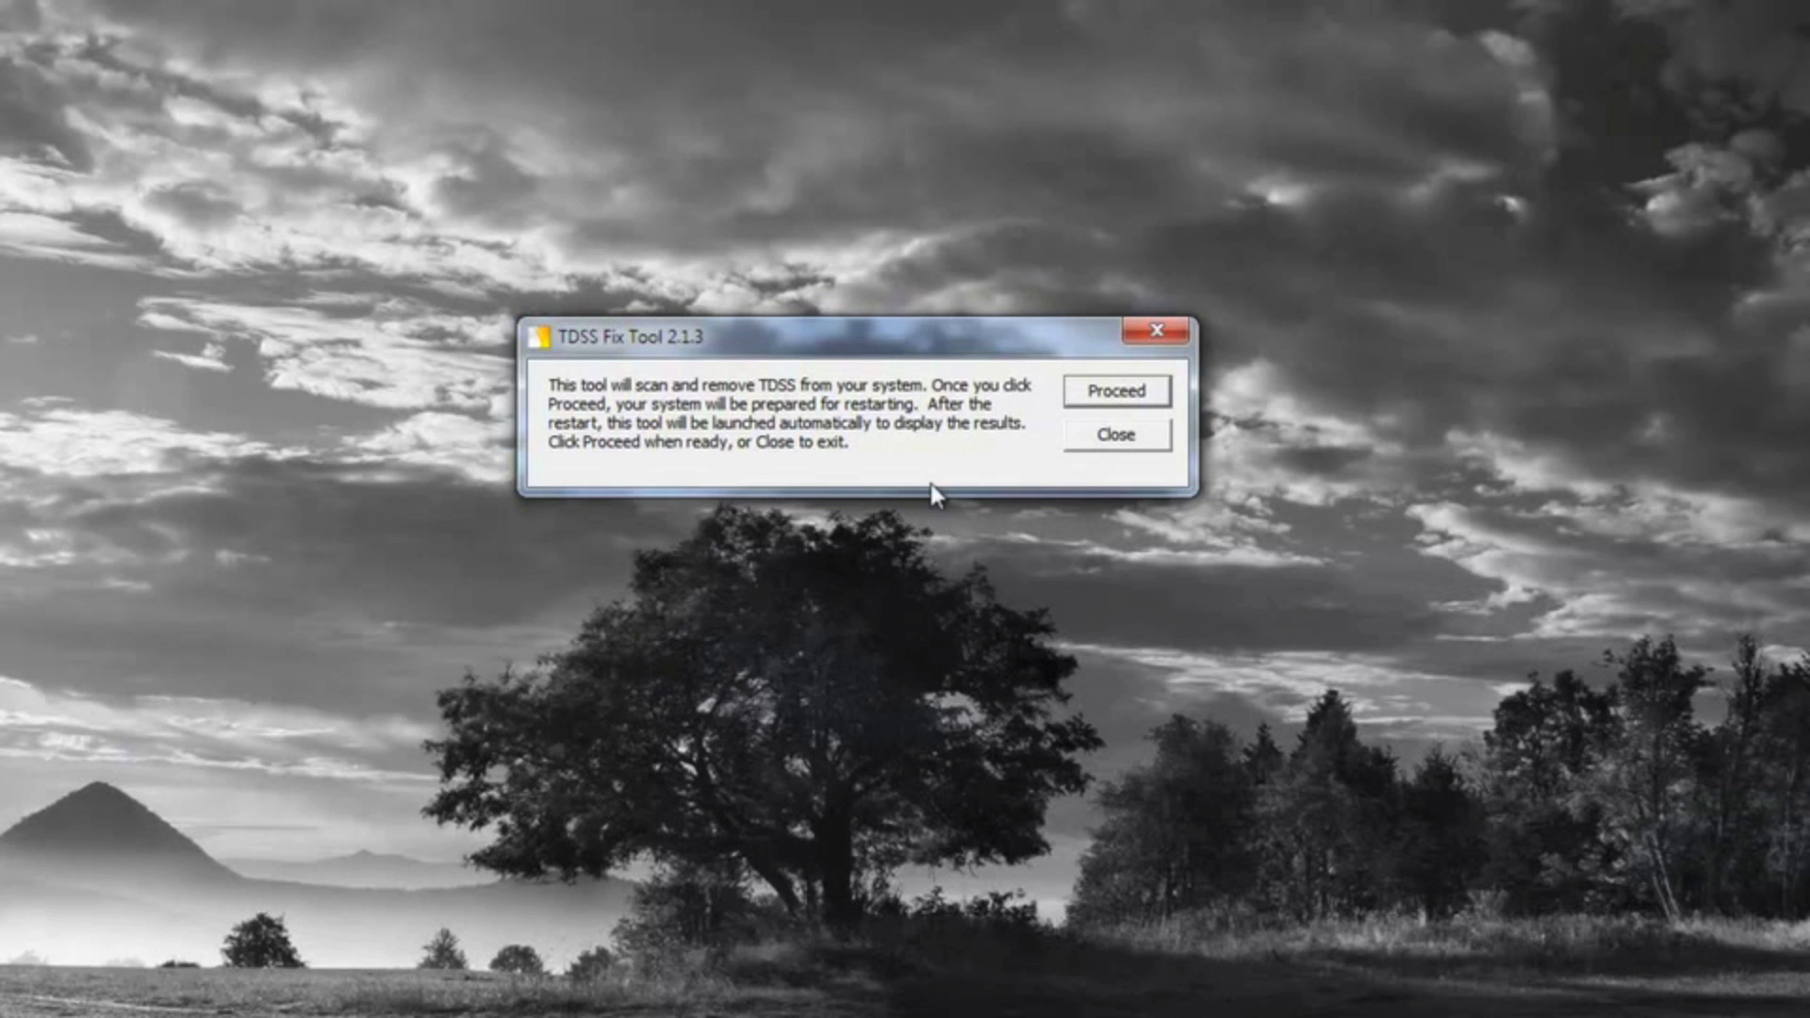
mouse_move(751, 346)
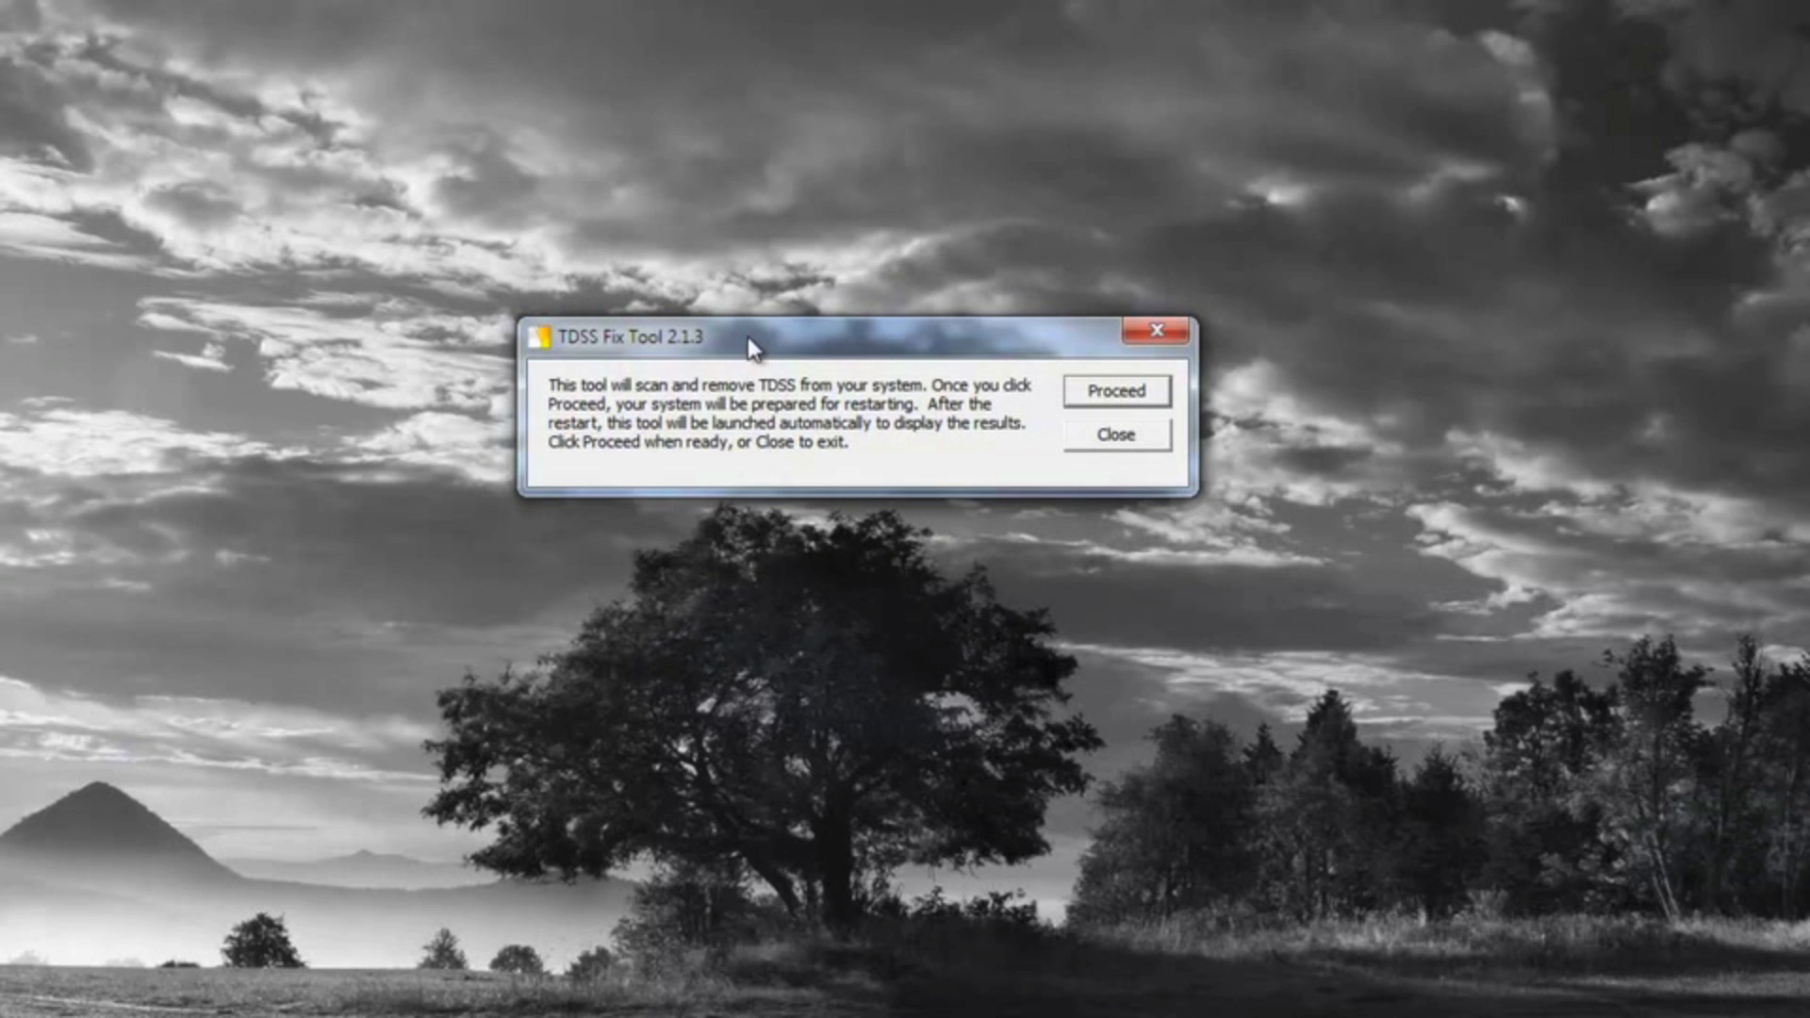
mouse_move(800, 329)
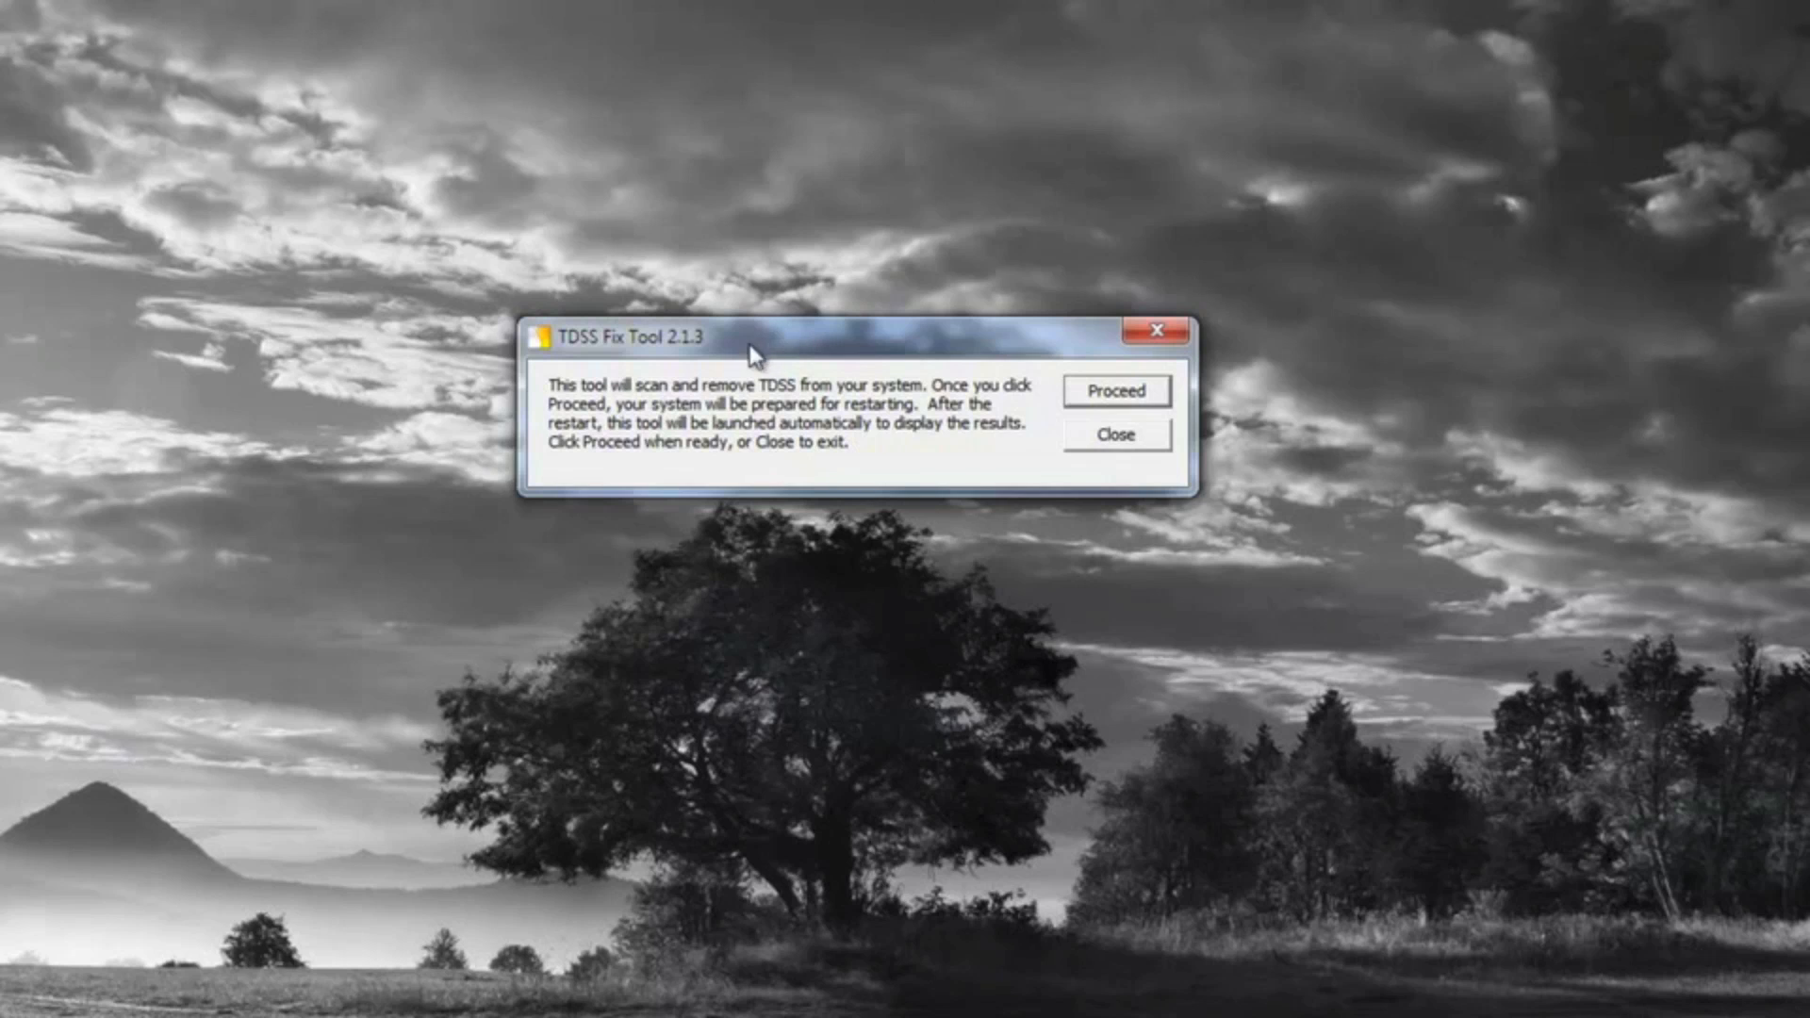
mouse_move(754, 355)
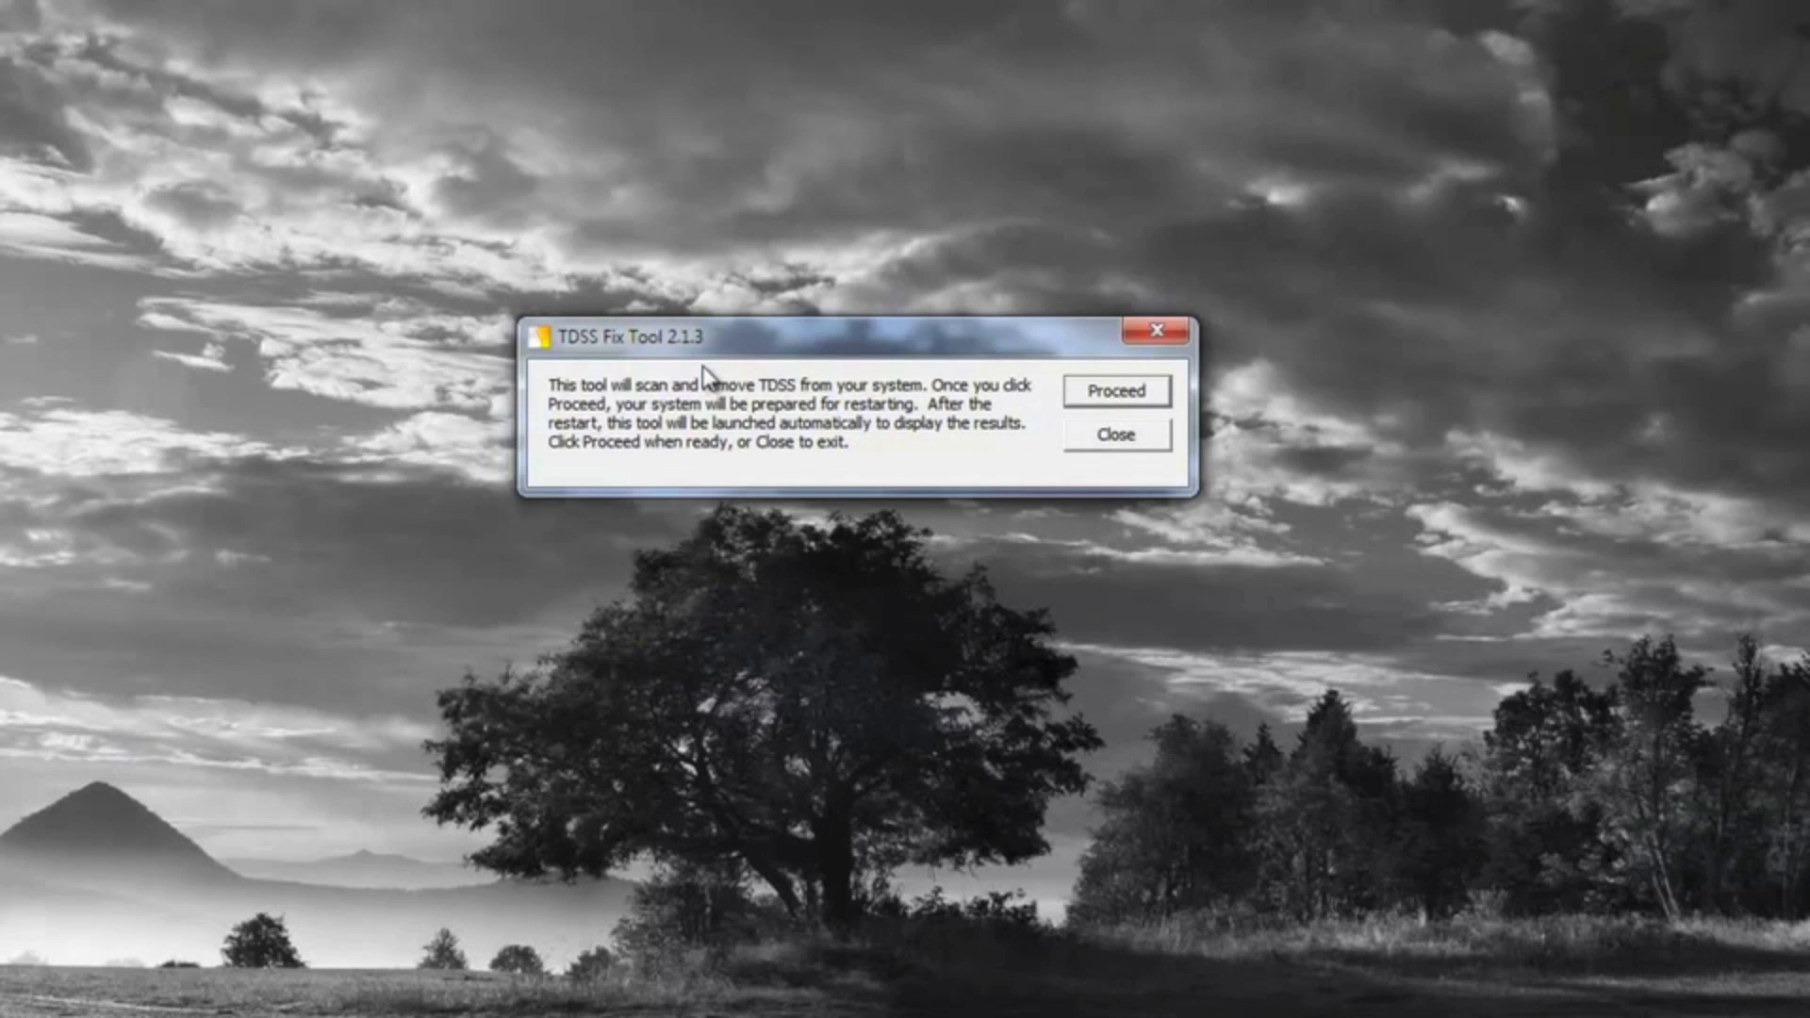
mouse_move(912, 456)
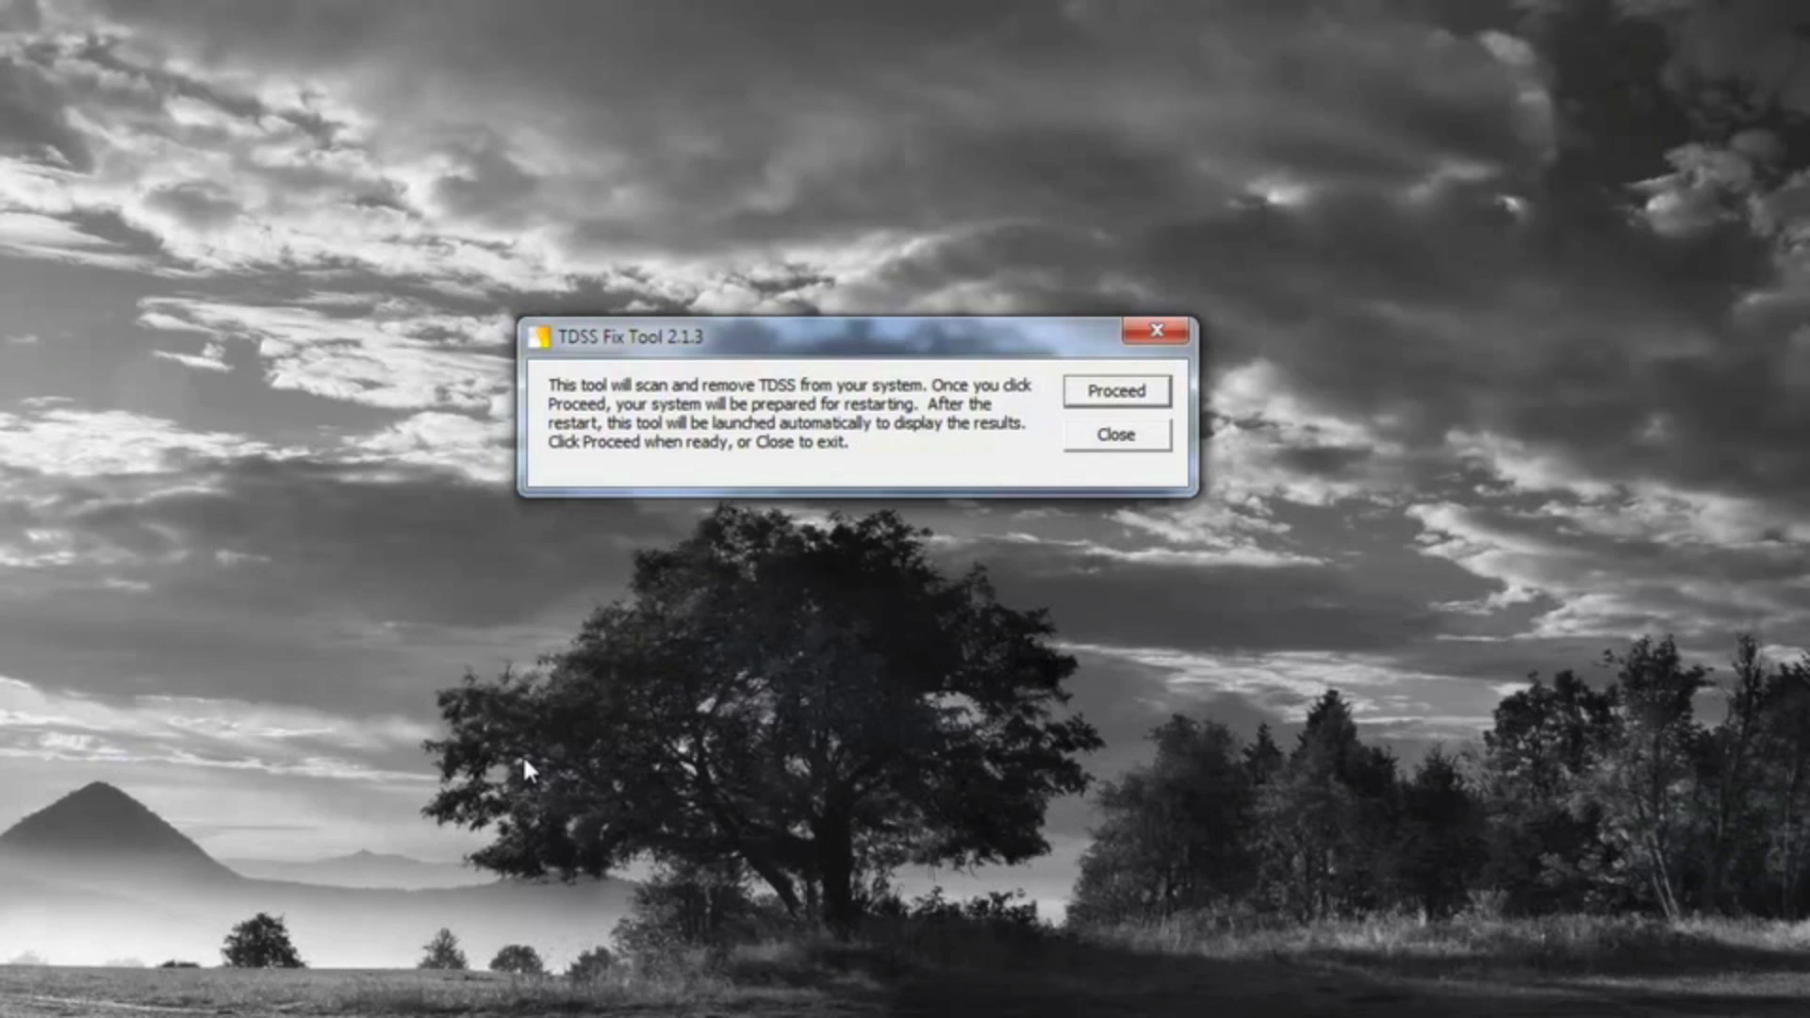
mouse_move(725, 346)
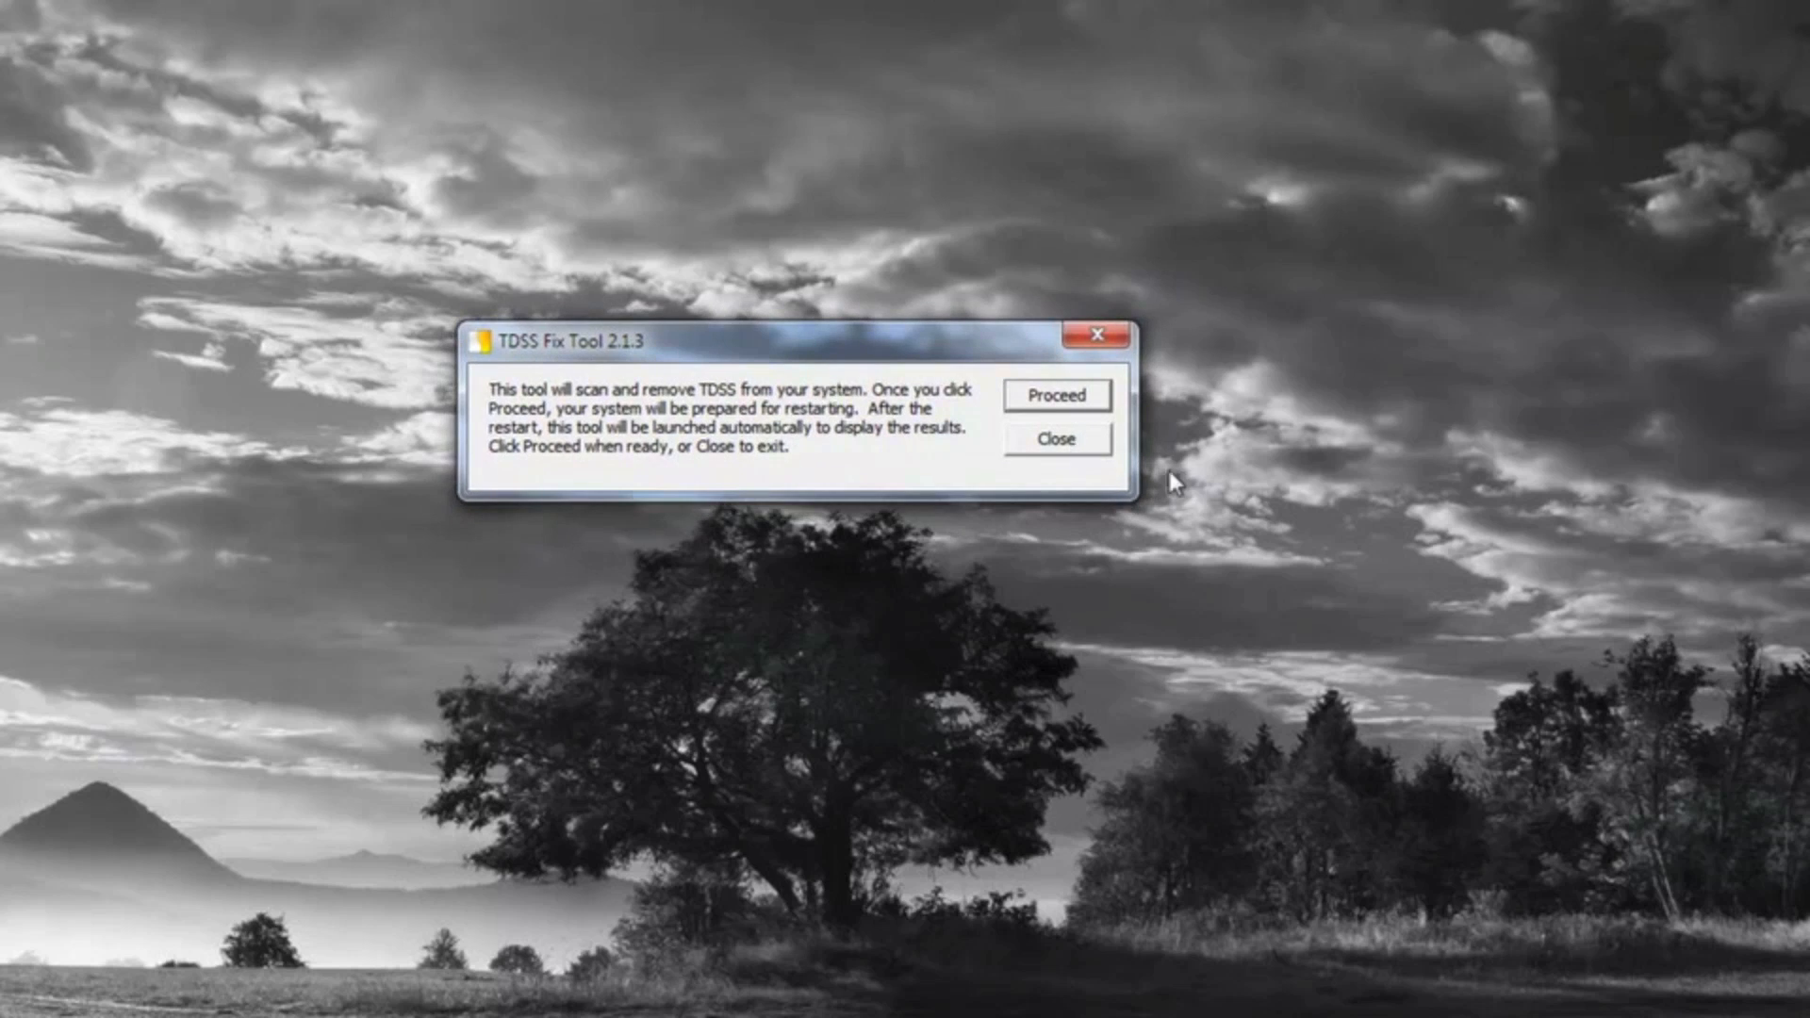
mouse_move(1056, 447)
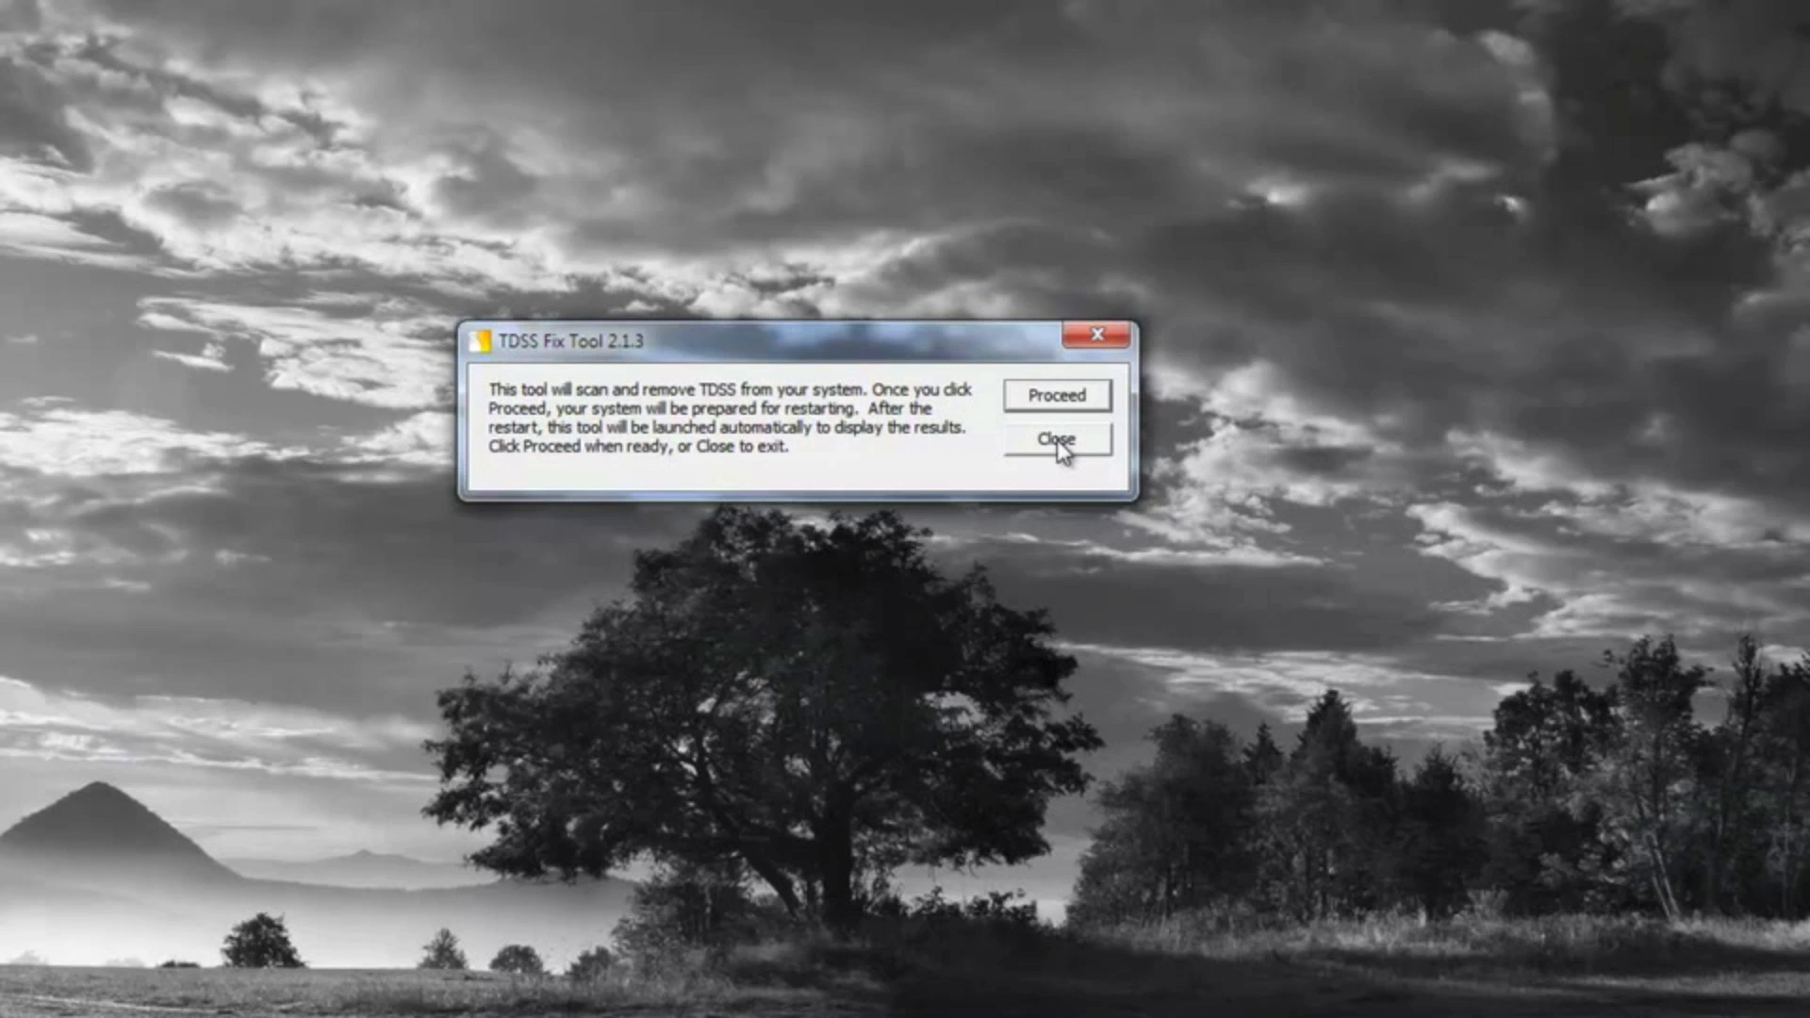